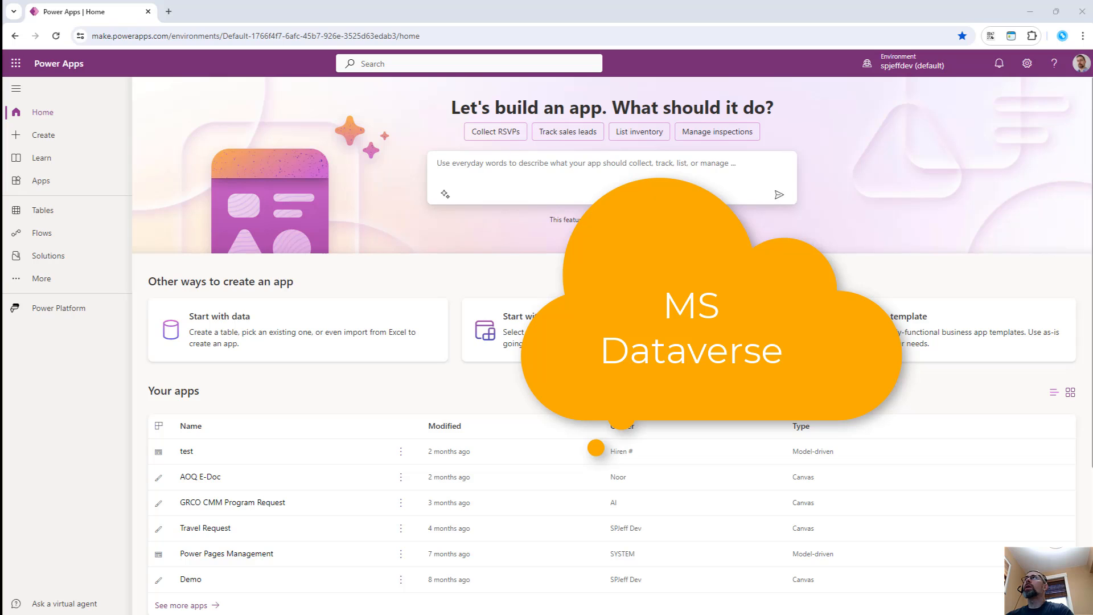
mouse_move(100, 394)
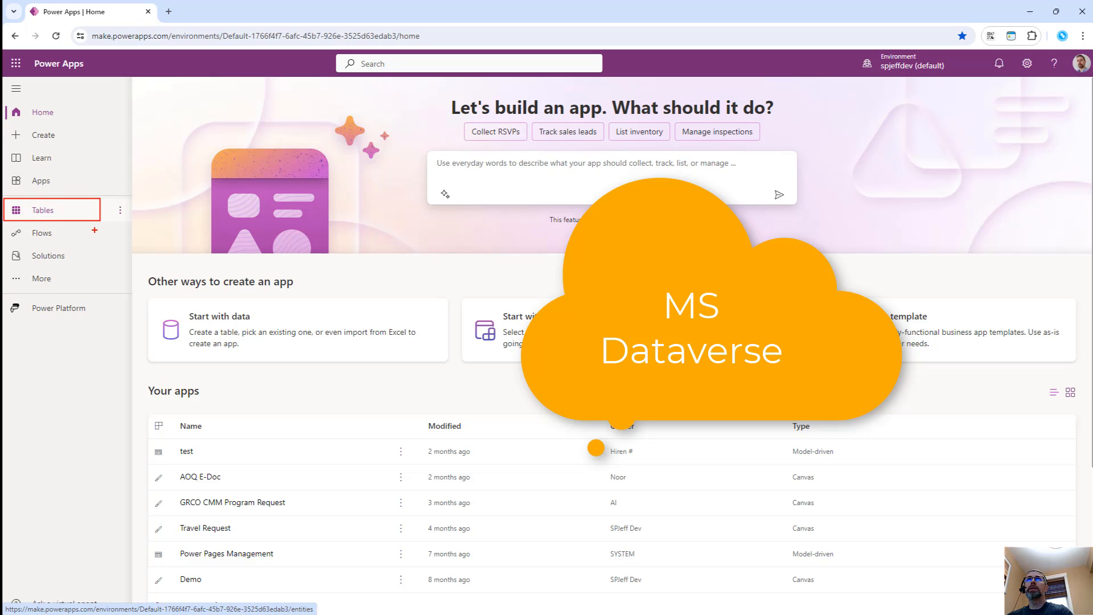
Show the Dataverse Tables list with logical names such as crb3d_contacttbl
click(42, 210)
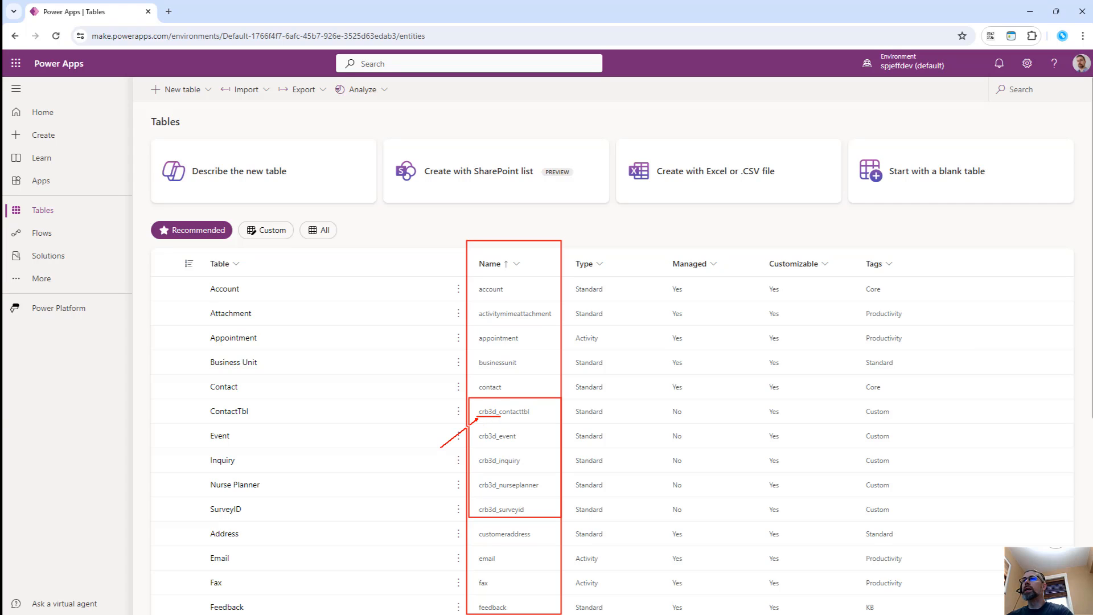
text(pref)
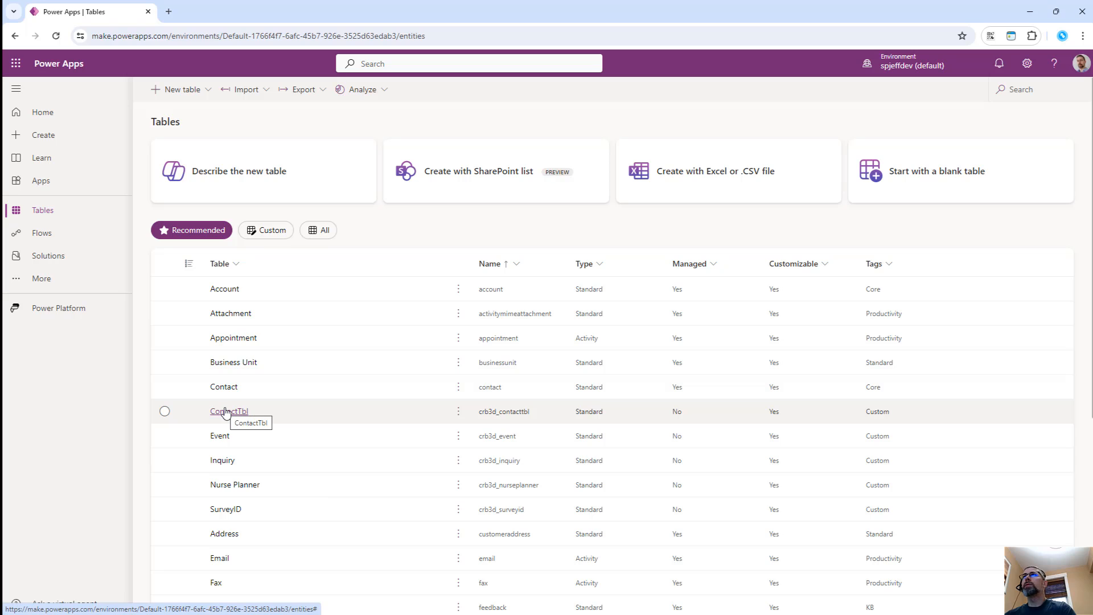
Add the Email, Created By (Delegate) and ContactTbl columns to the ContactTbl data grid
click(229, 411)
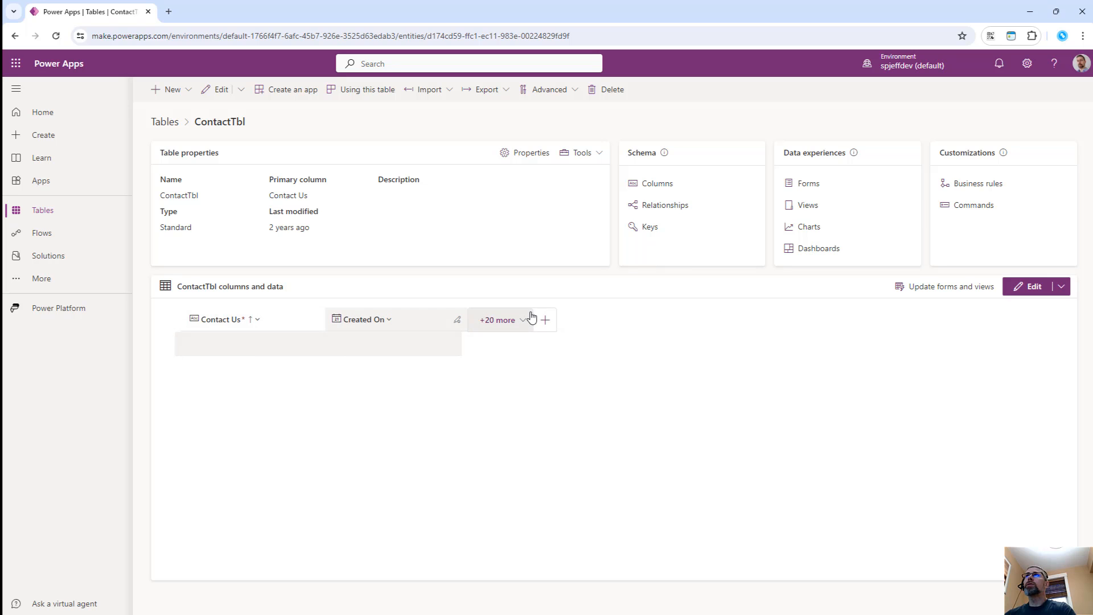
click(544, 319)
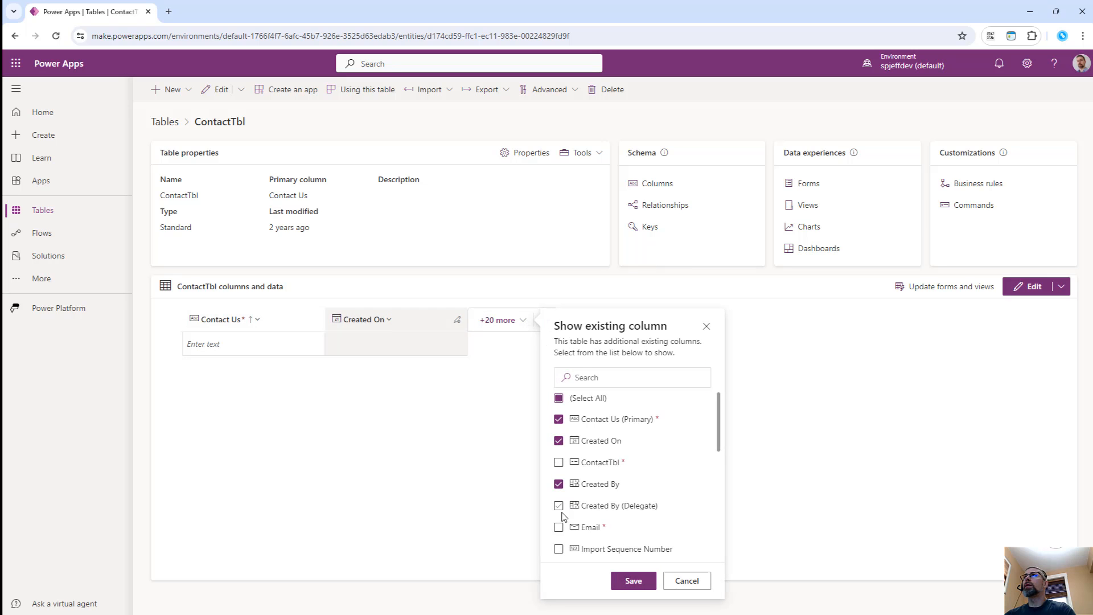
click(558, 527)
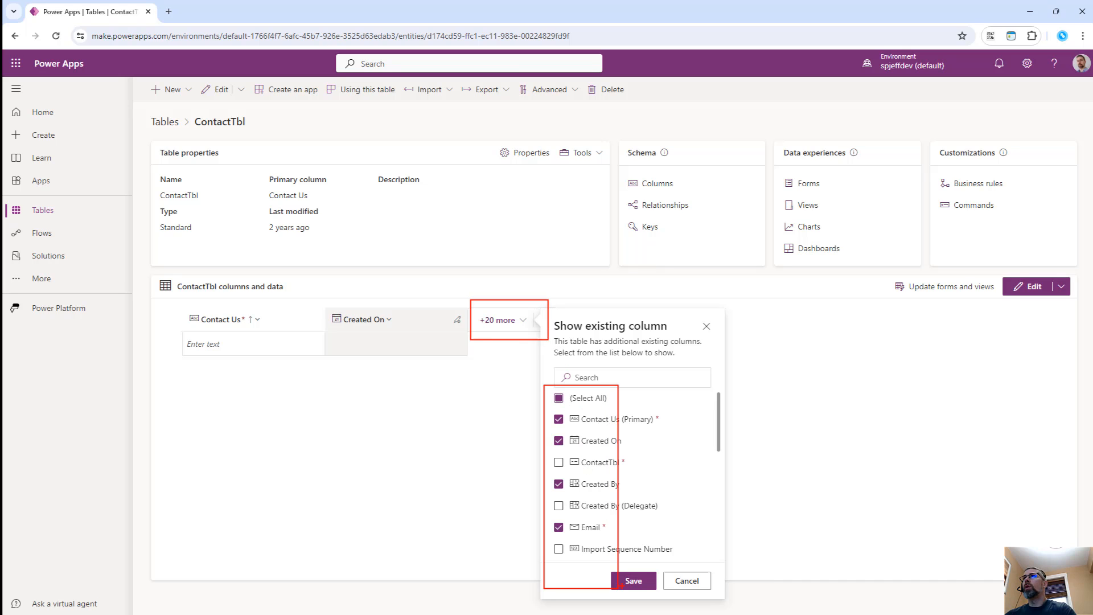
click(557, 506)
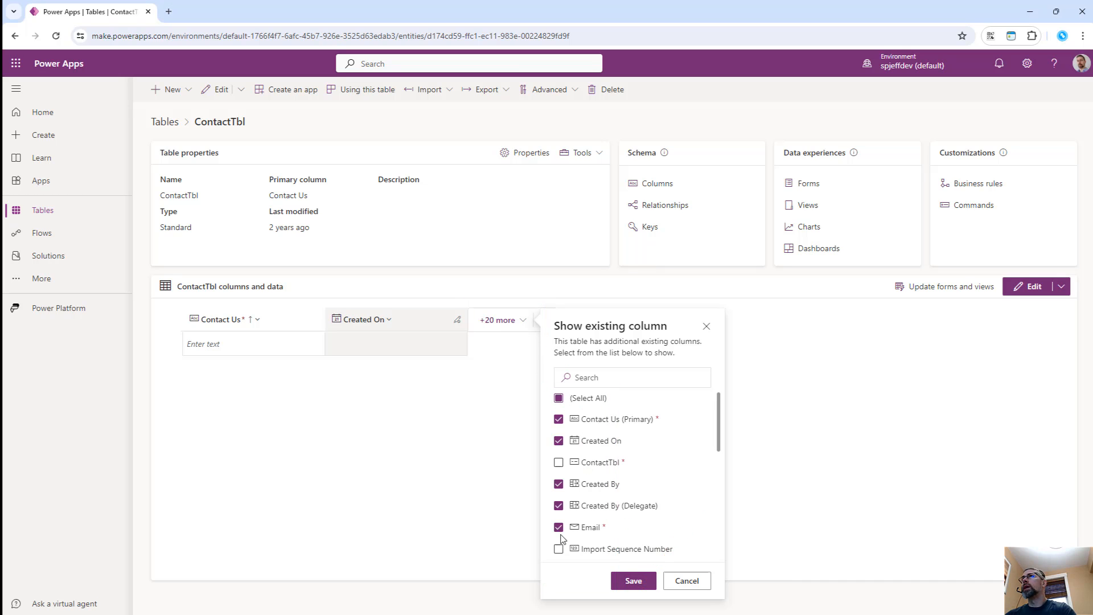
click(632, 581)
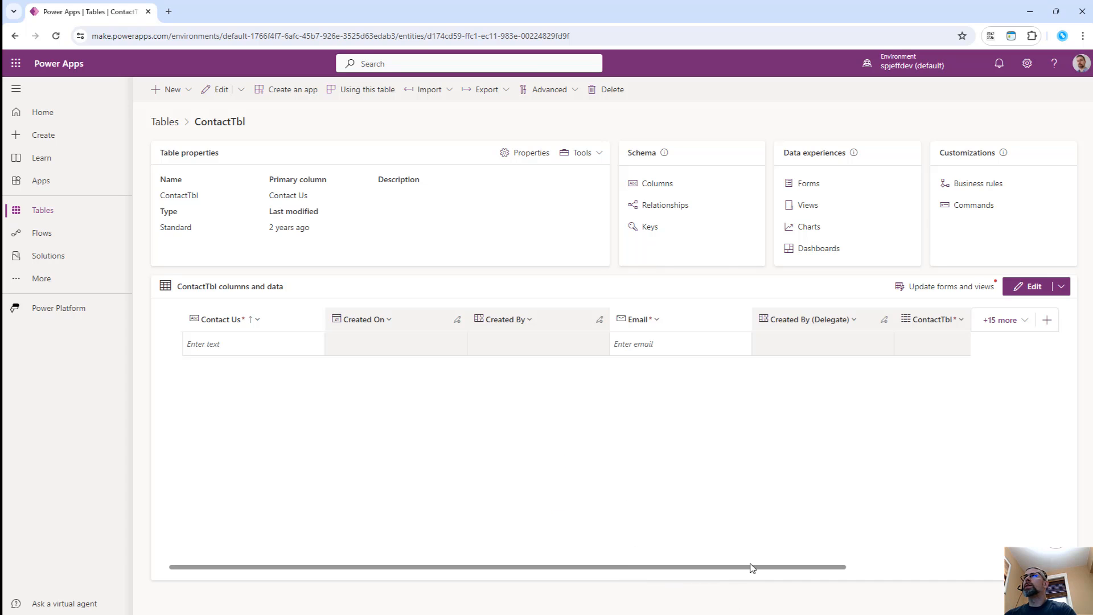
mouse_move(951, 328)
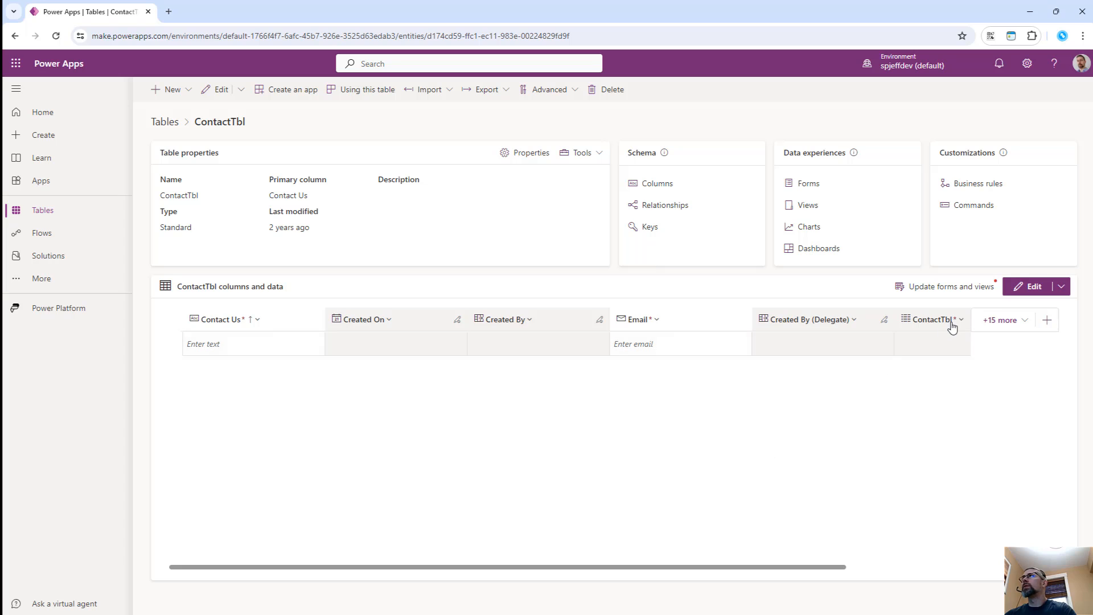
click(852, 319)
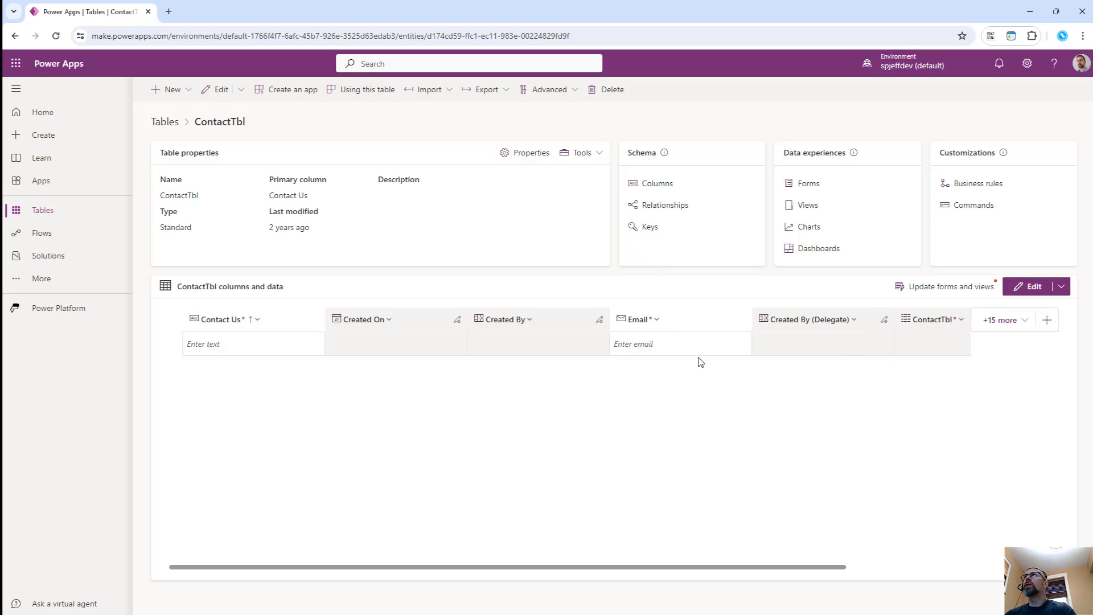
mouse_move(523, 439)
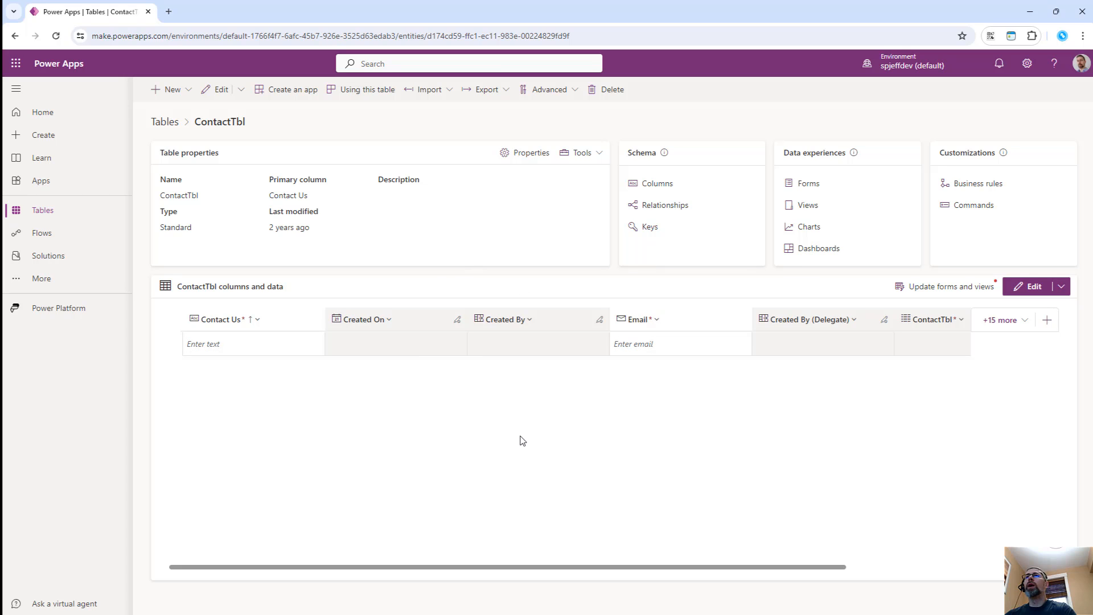
mouse_move(511, 443)
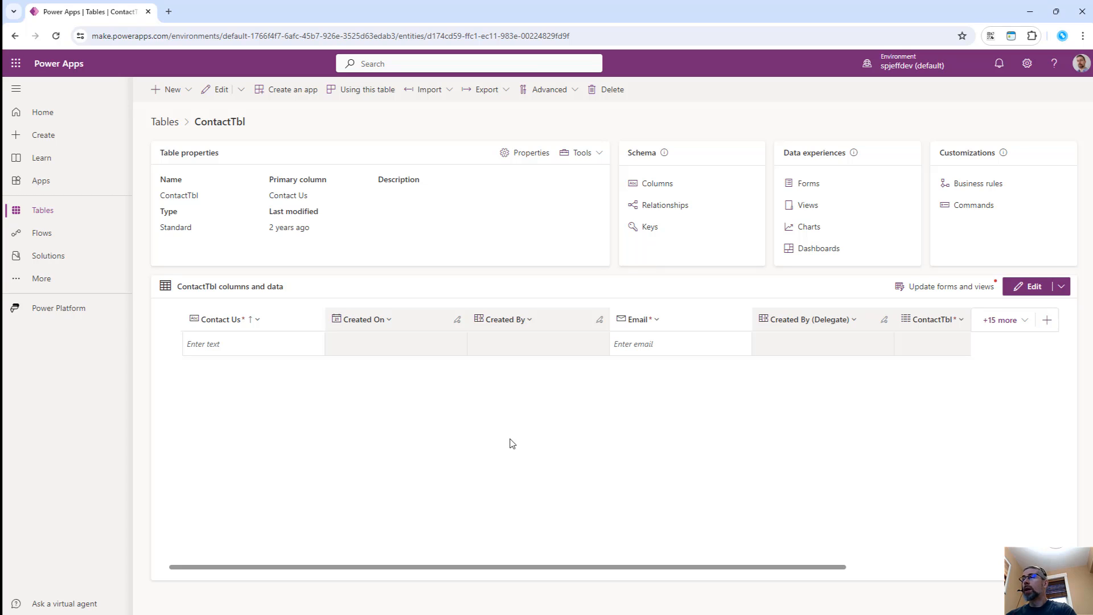
mouse_move(450, 502)
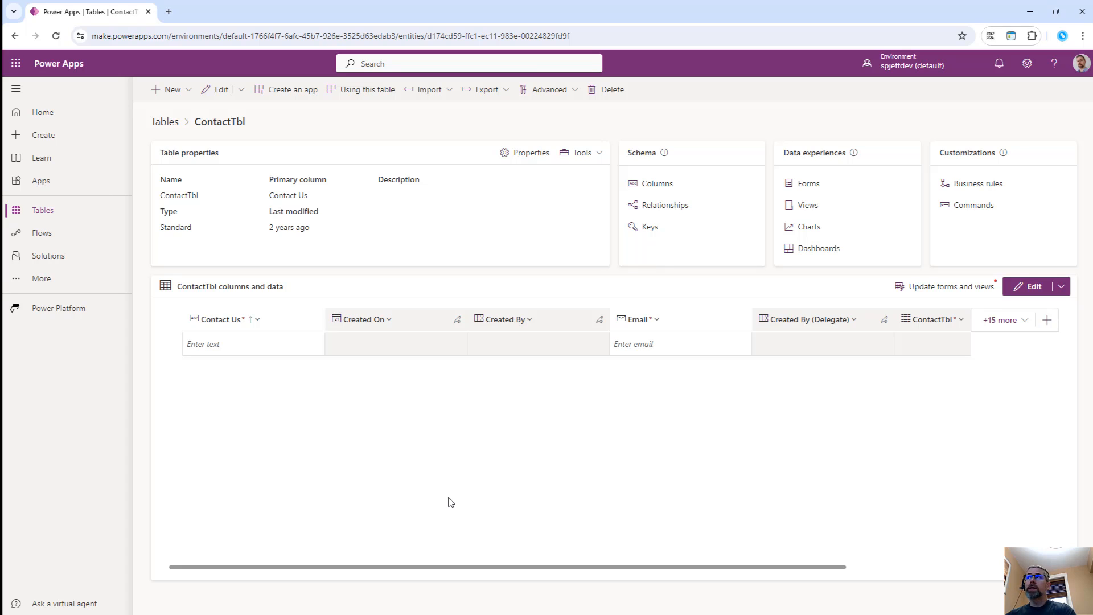
mouse_move(447, 497)
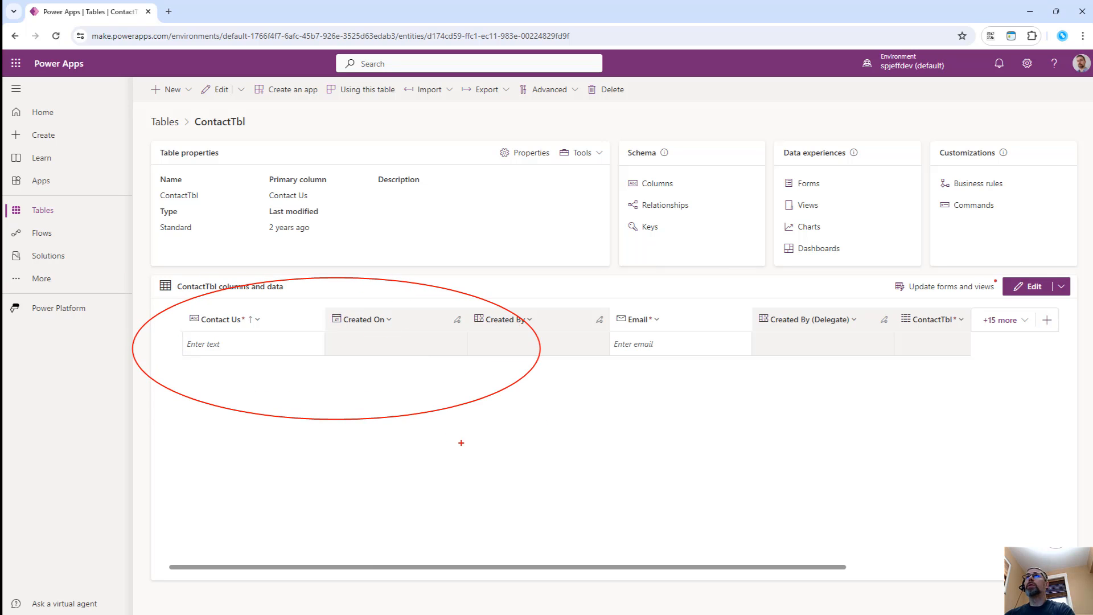
text(select fro)
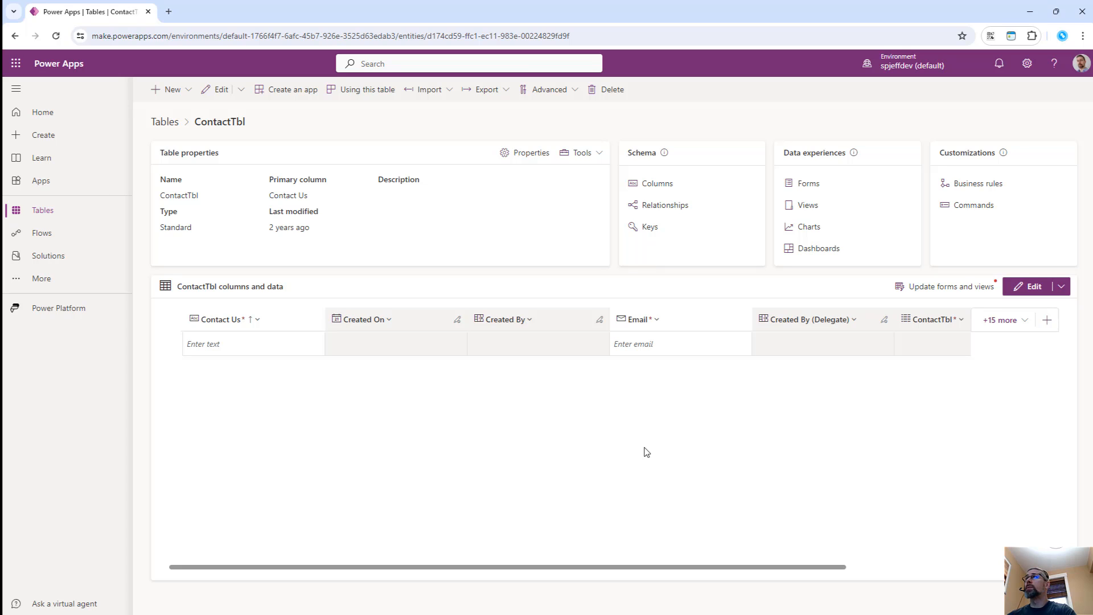
mouse_move(504, 465)
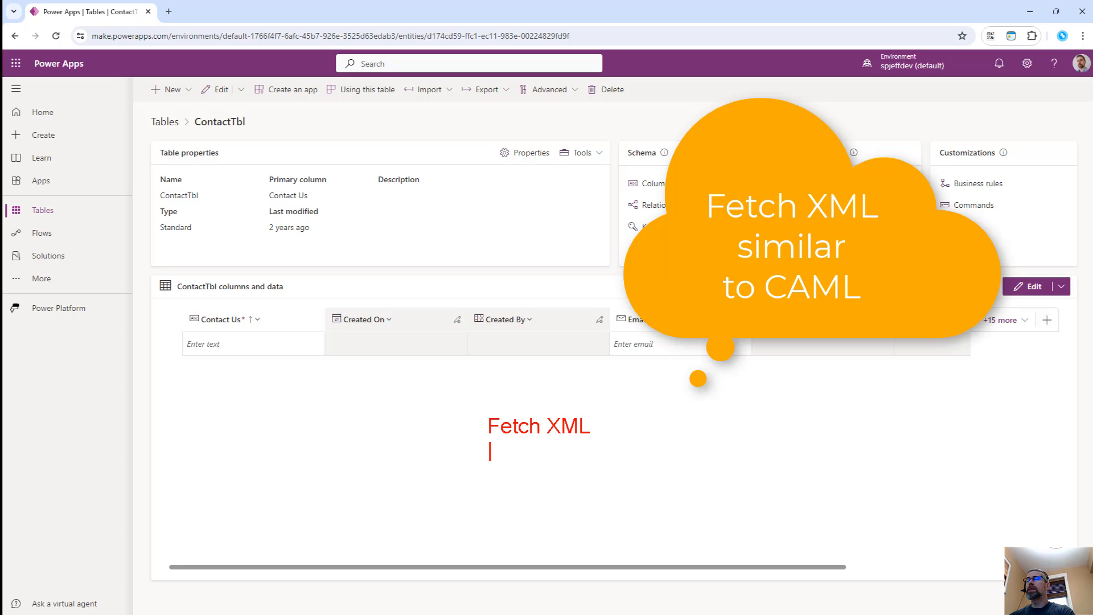
text(<query)
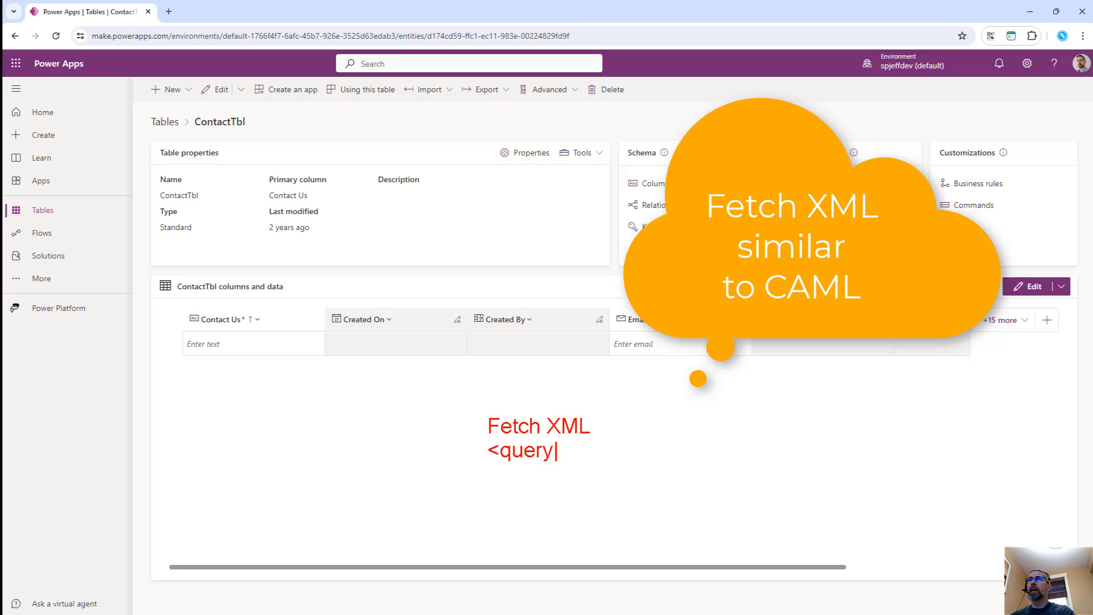
text(>)
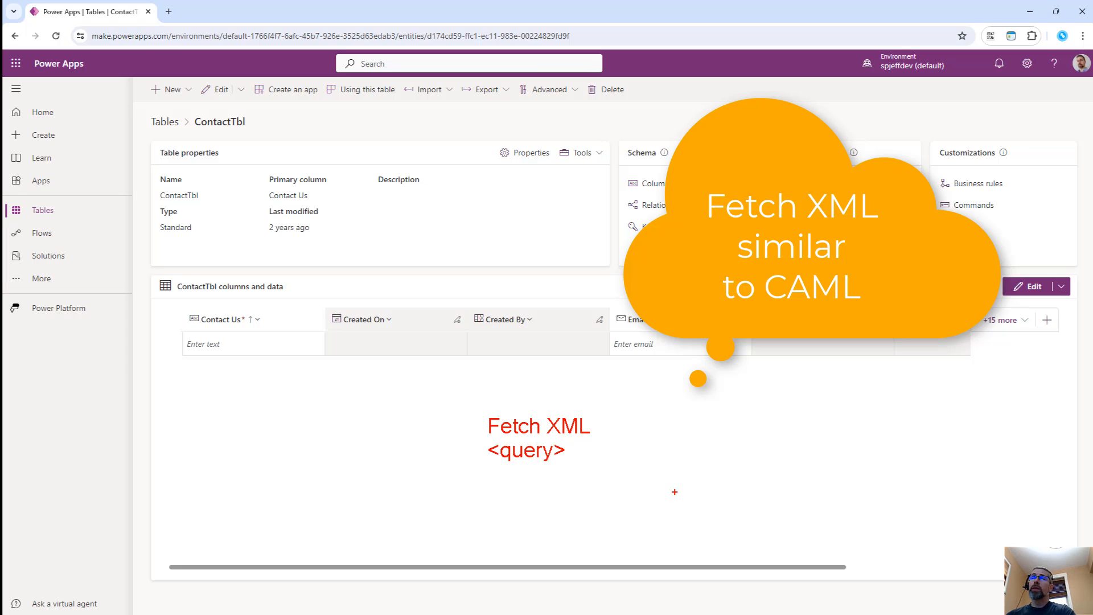
mouse_move(534, 468)
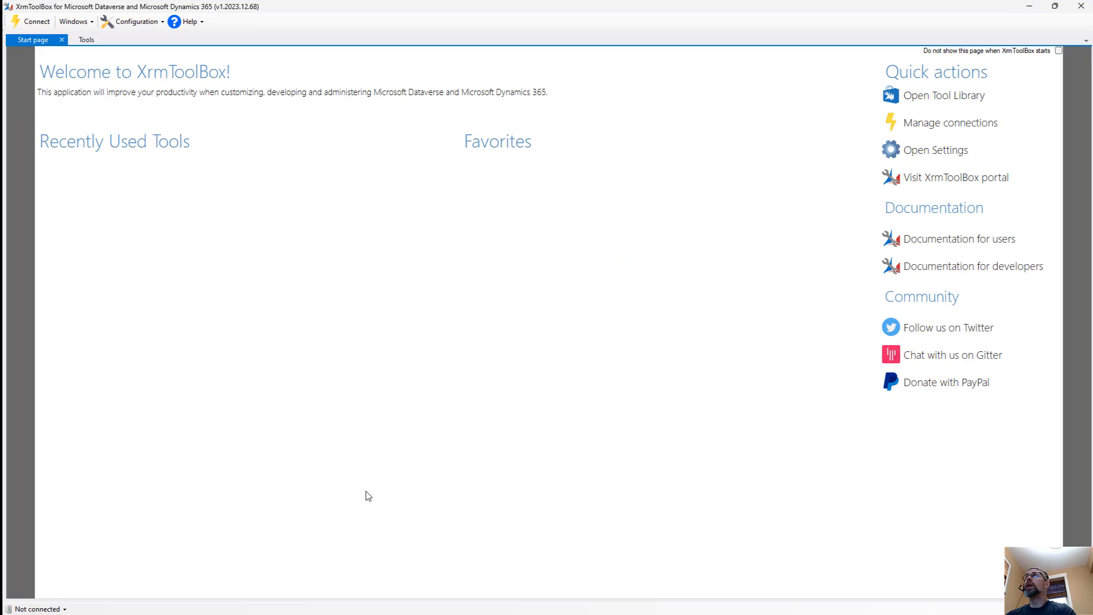
mouse_move(380, 312)
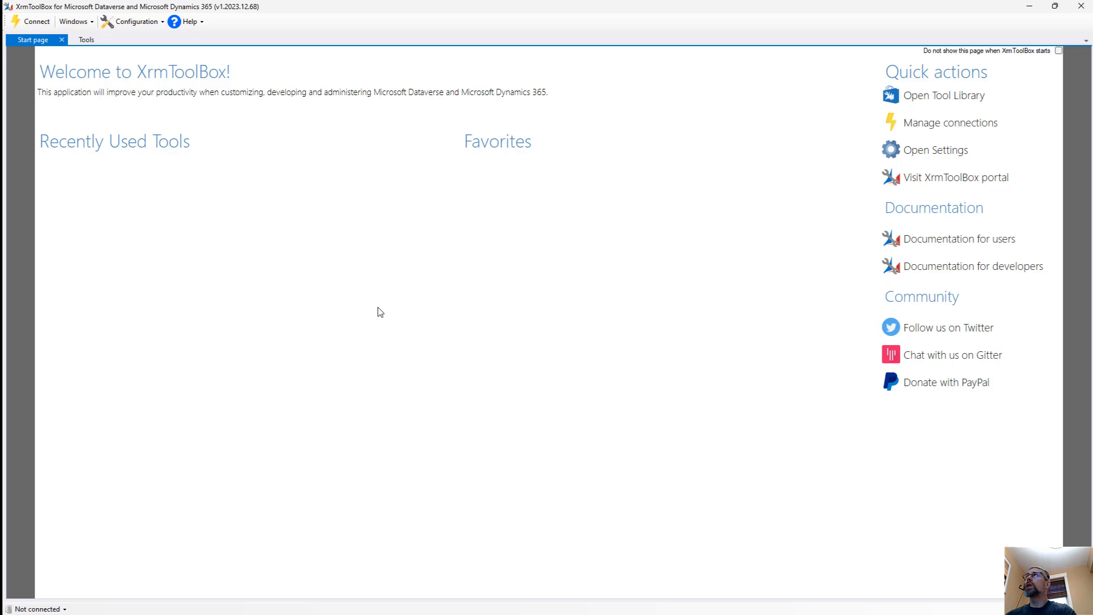
mouse_move(430, 219)
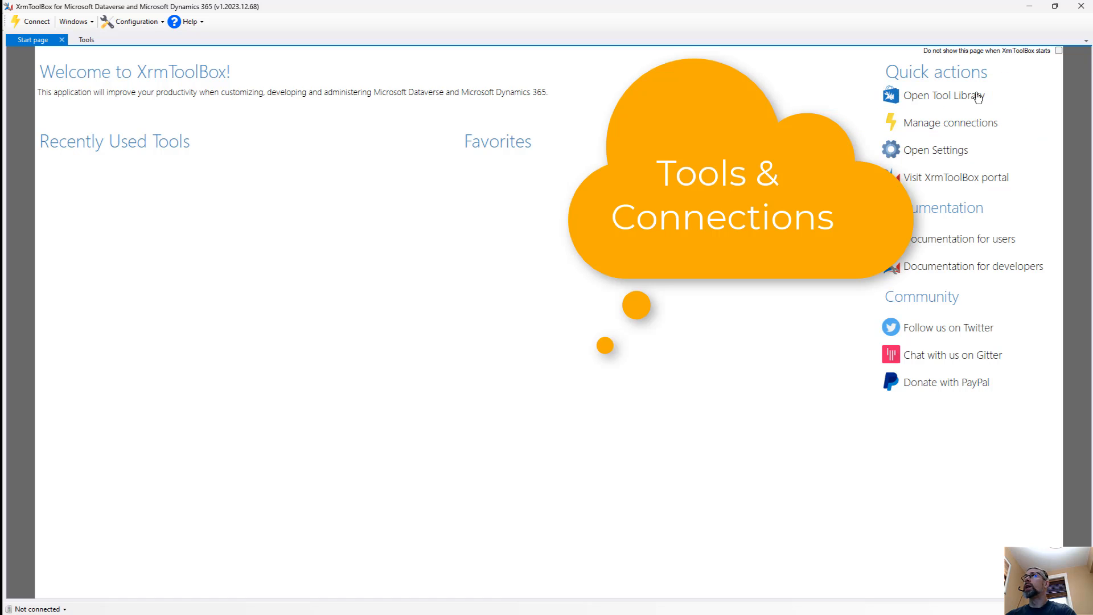
Install SQL 4 CDS version 8.0.0 from the Tool Library and dismiss the progress dialog
click(945, 96)
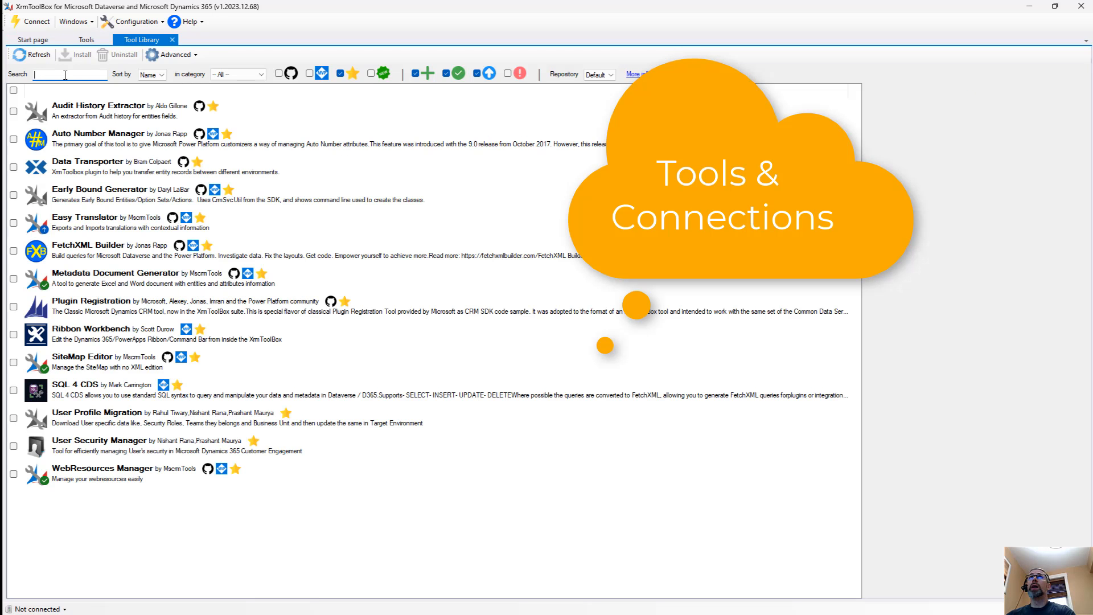
text(sql 2 cds)
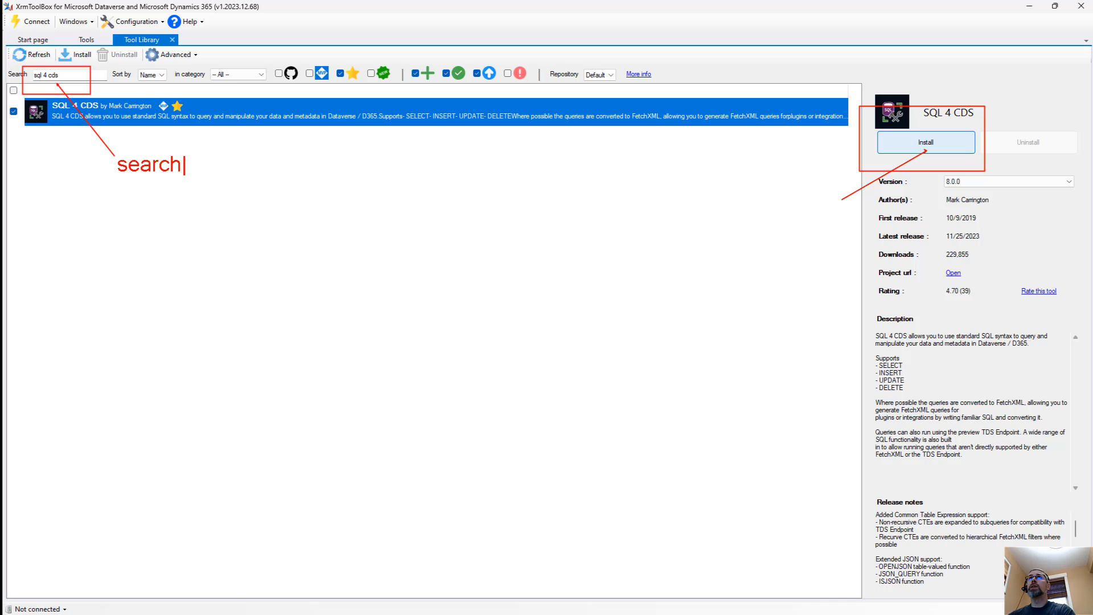
click(926, 143)
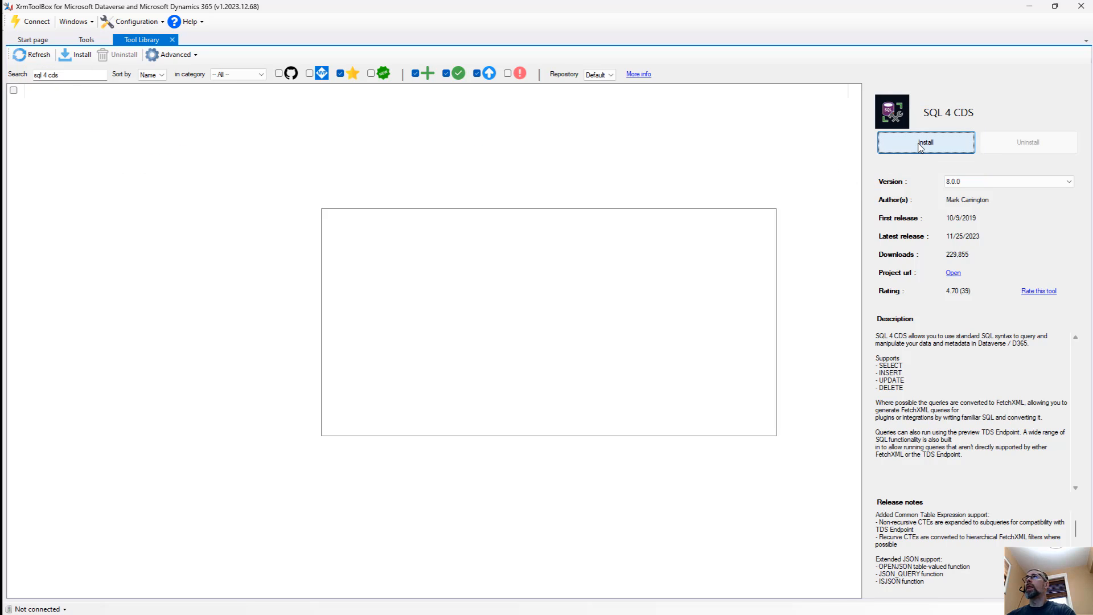
click(925, 142)
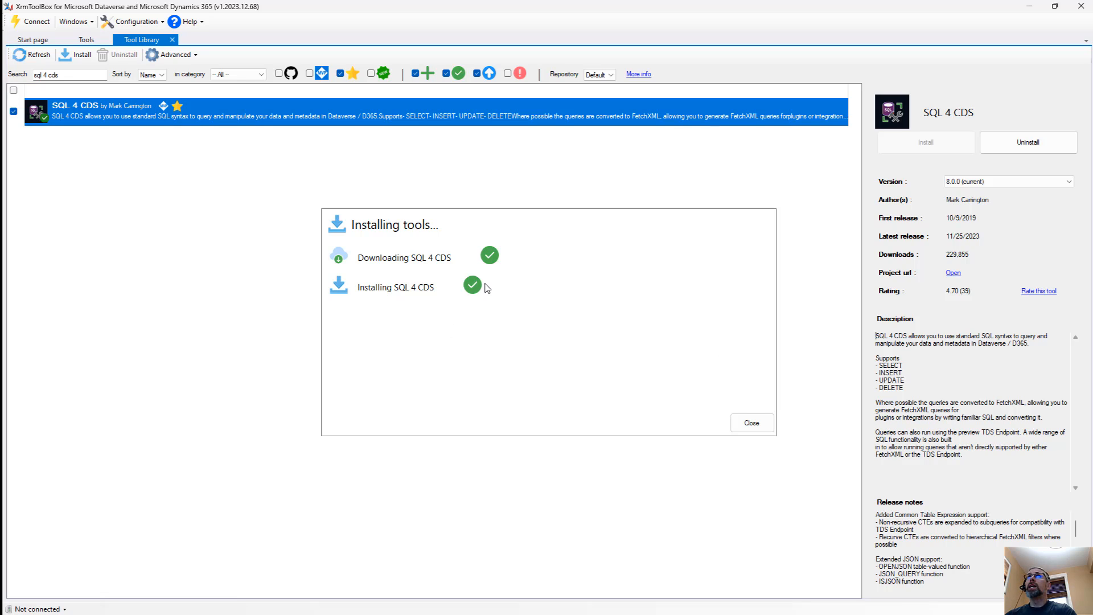
mouse_move(423, 300)
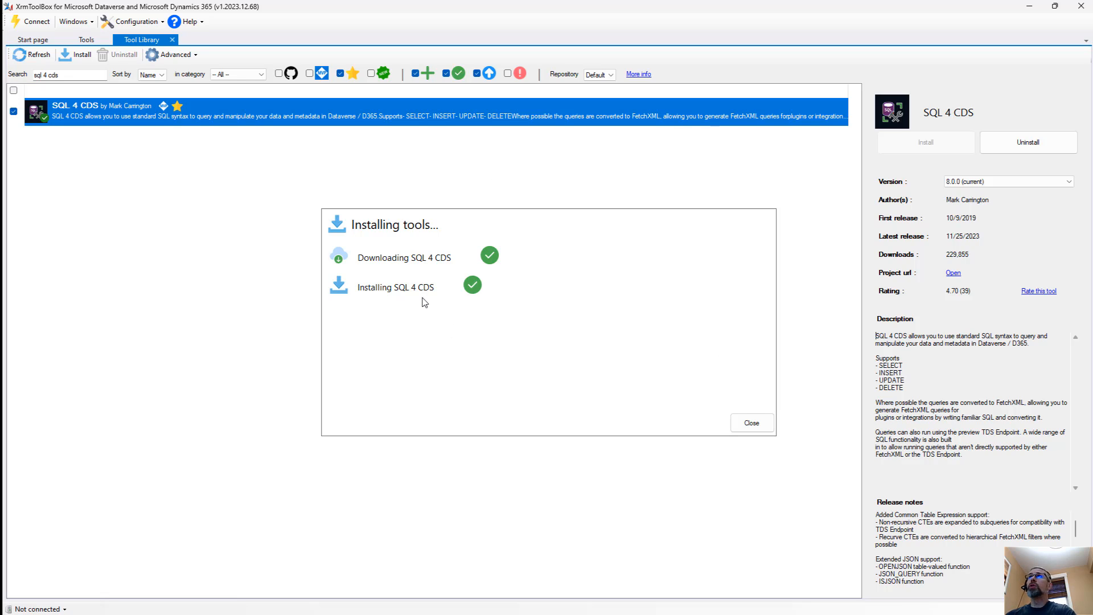
click(751, 422)
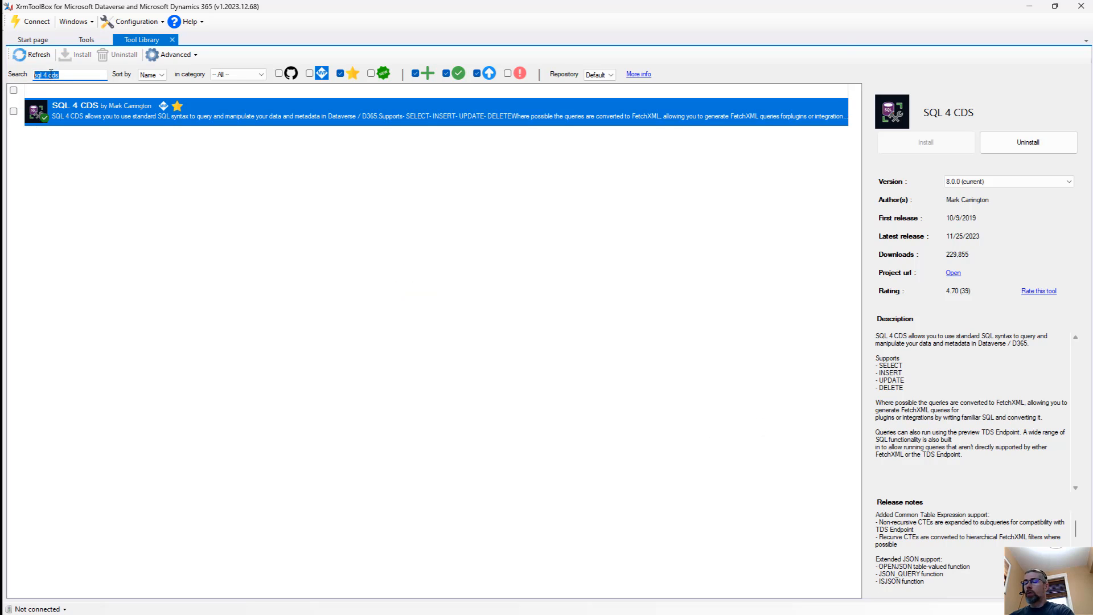
Install FetchXML Builder, dismiss the progress dialog and close the Tool Library
text(fetchxml)
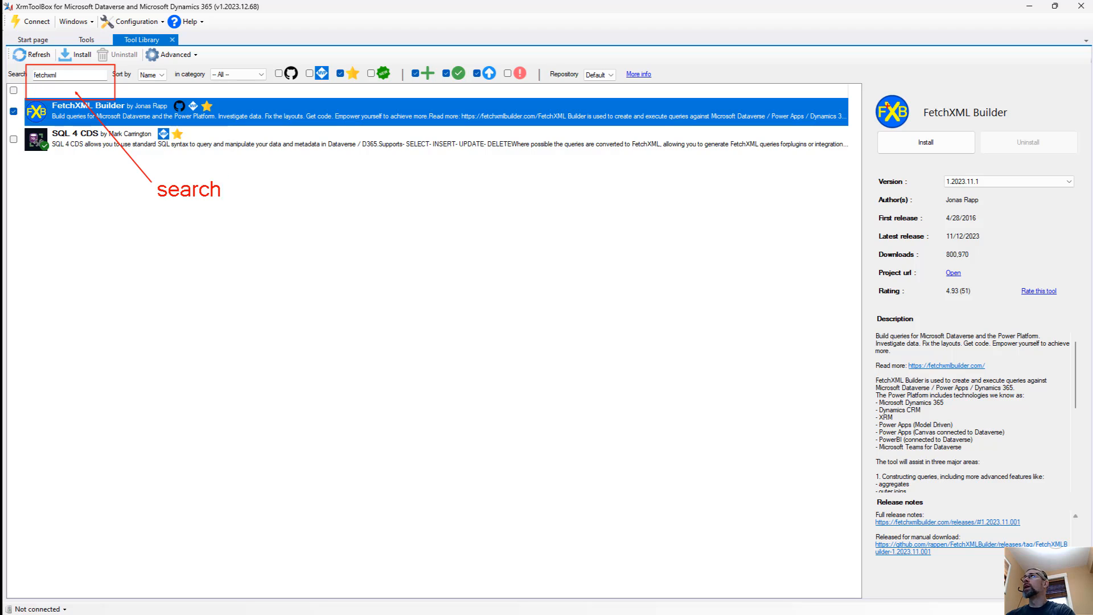
click(925, 142)
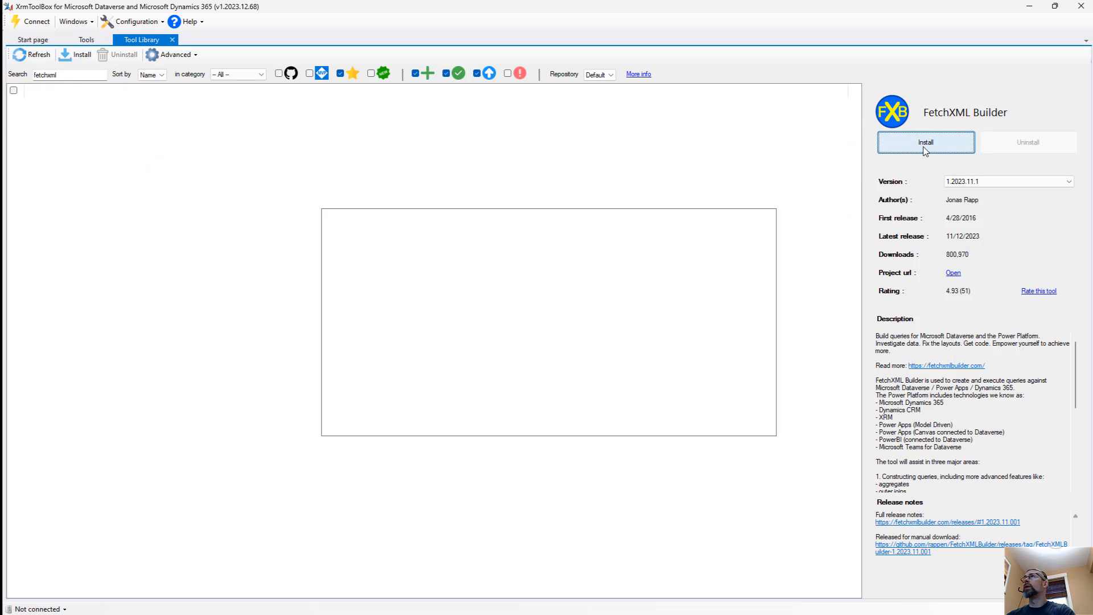
click(925, 142)
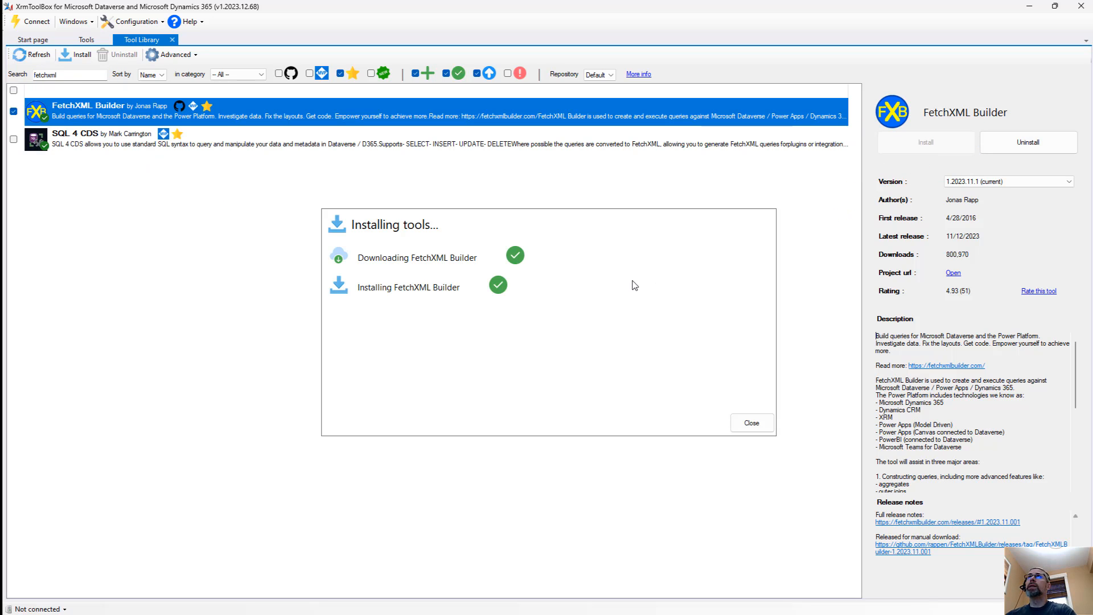
click(750, 422)
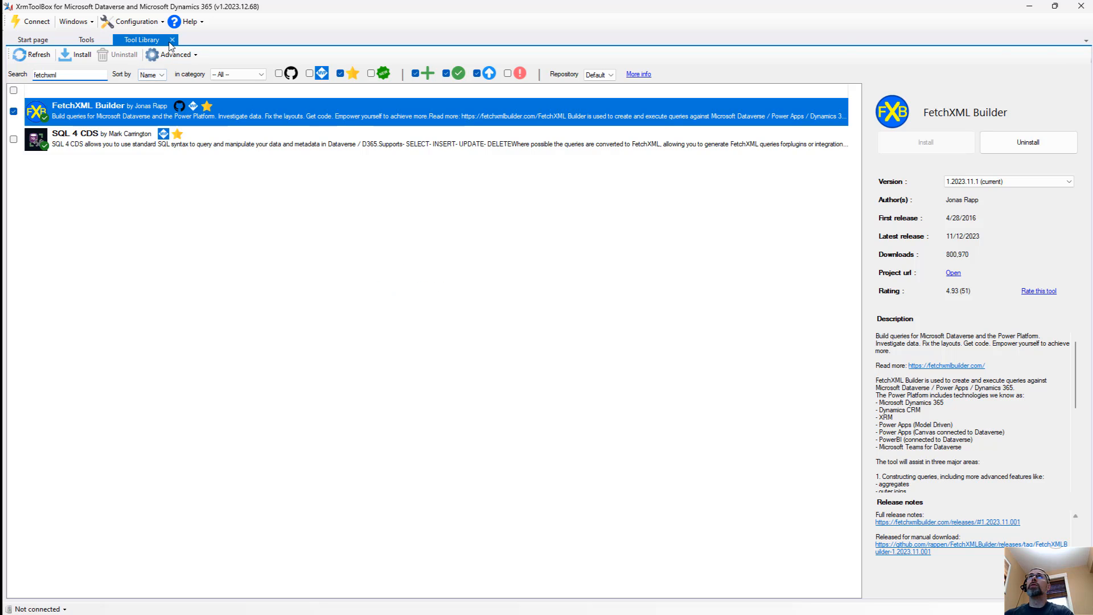
click(171, 39)
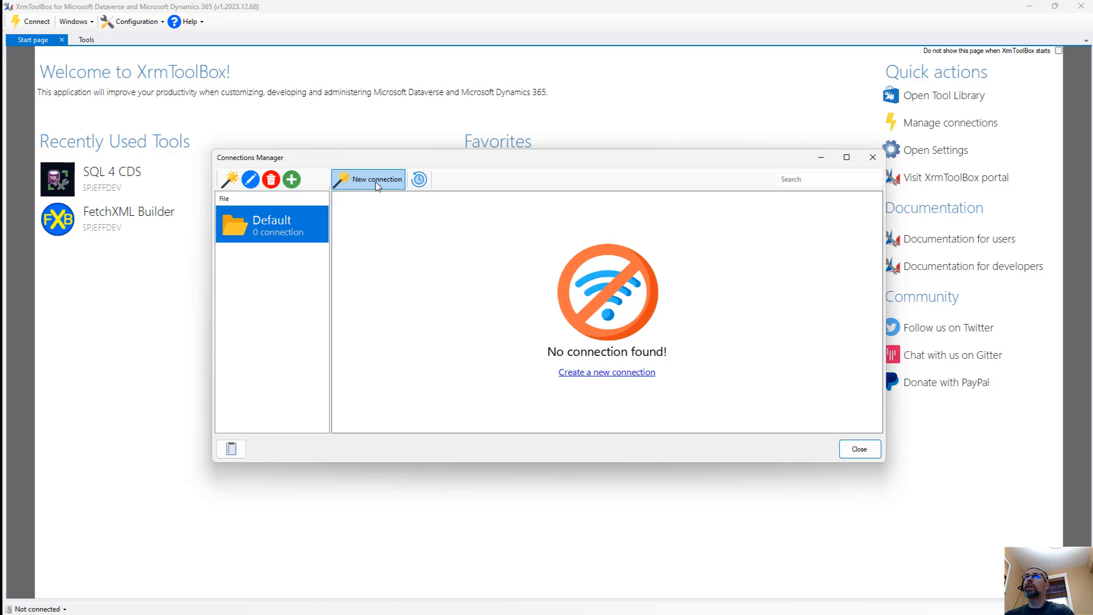
Start a new Microsoft Login Control connection with deployment type Office 365
click(368, 179)
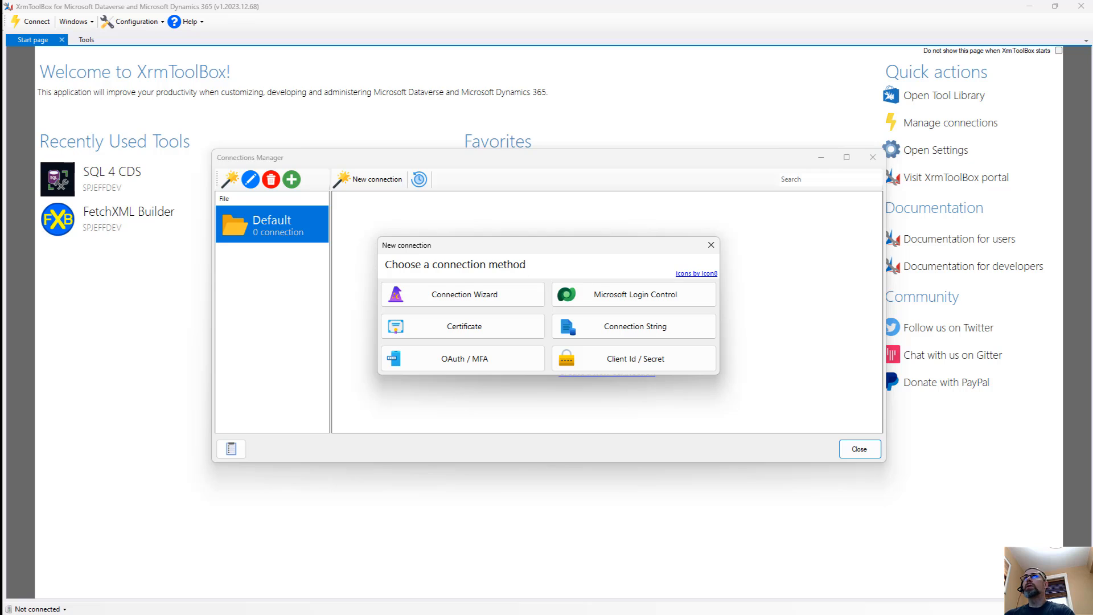
click(371, 178)
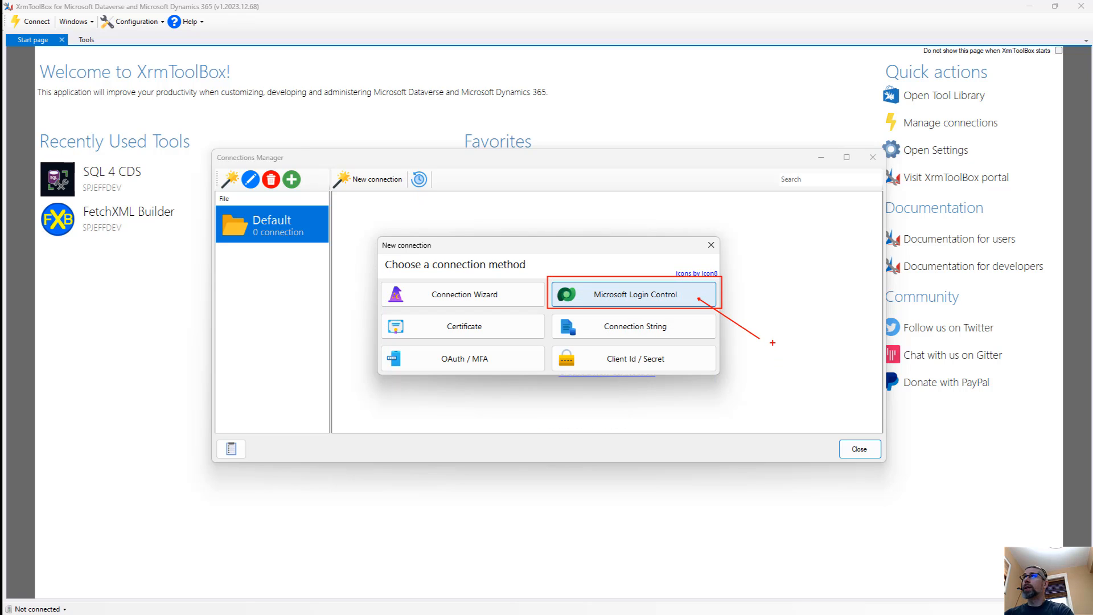
mouse_move(772, 342)
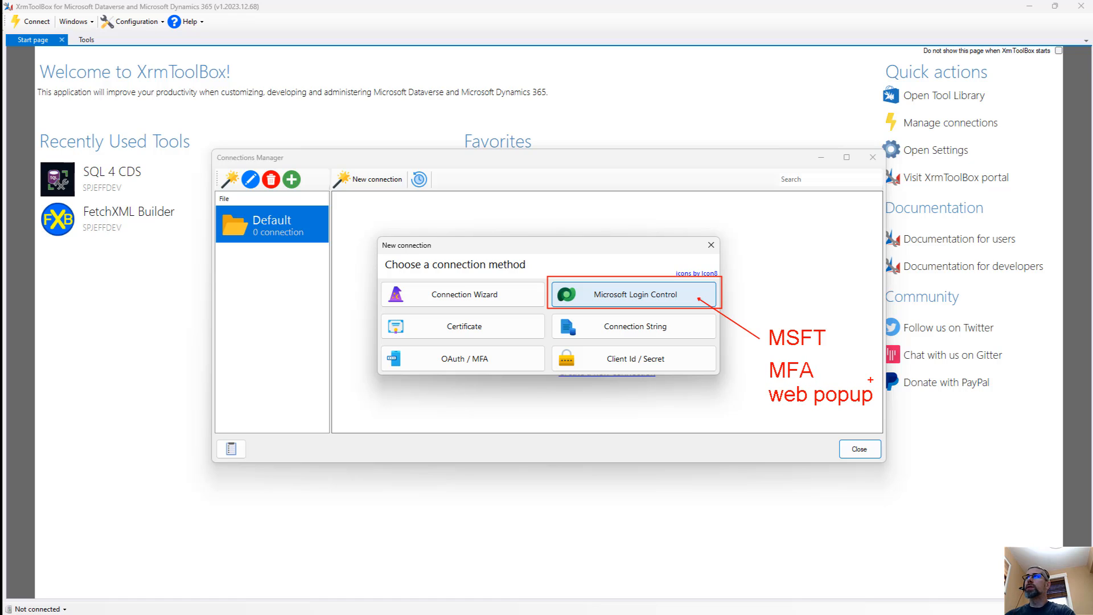
click(631, 294)
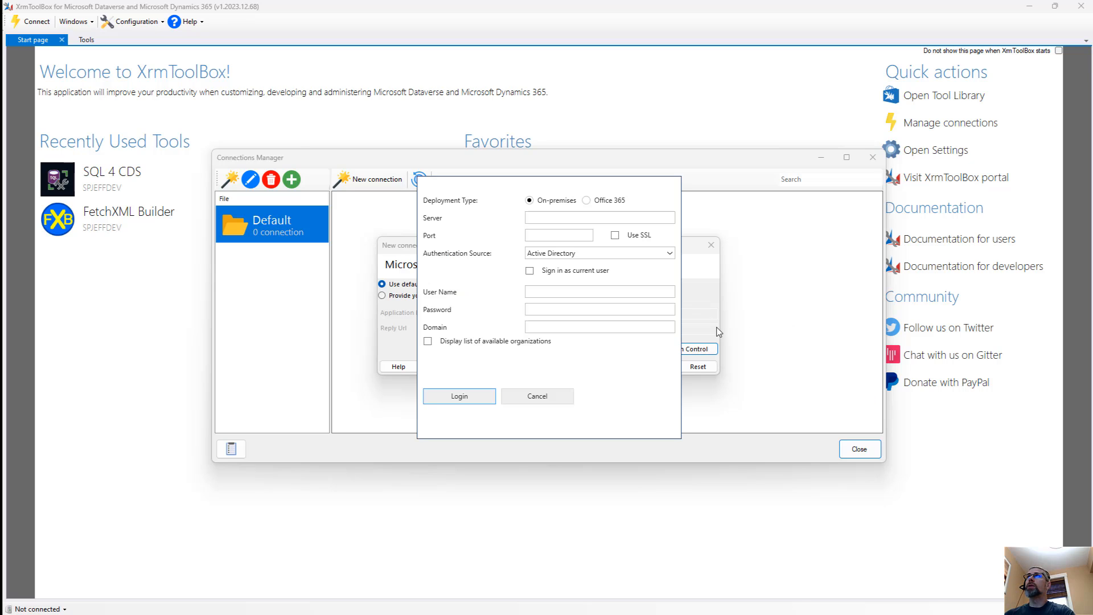
click(586, 200)
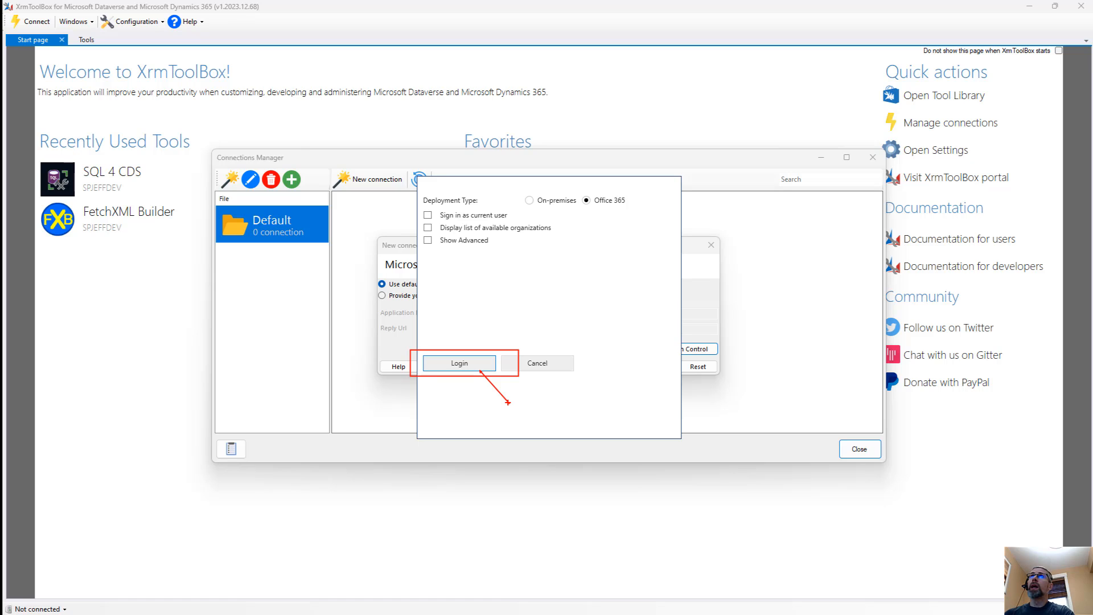
Cancel the connection dialogs without saving and bring up the application Settings
click(458, 362)
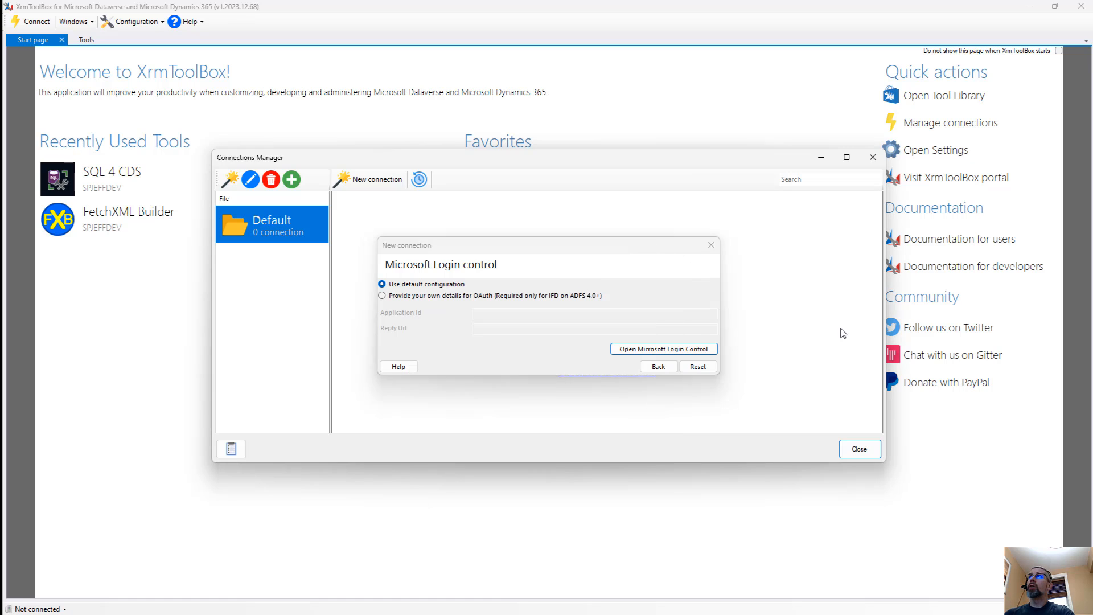
click(859, 448)
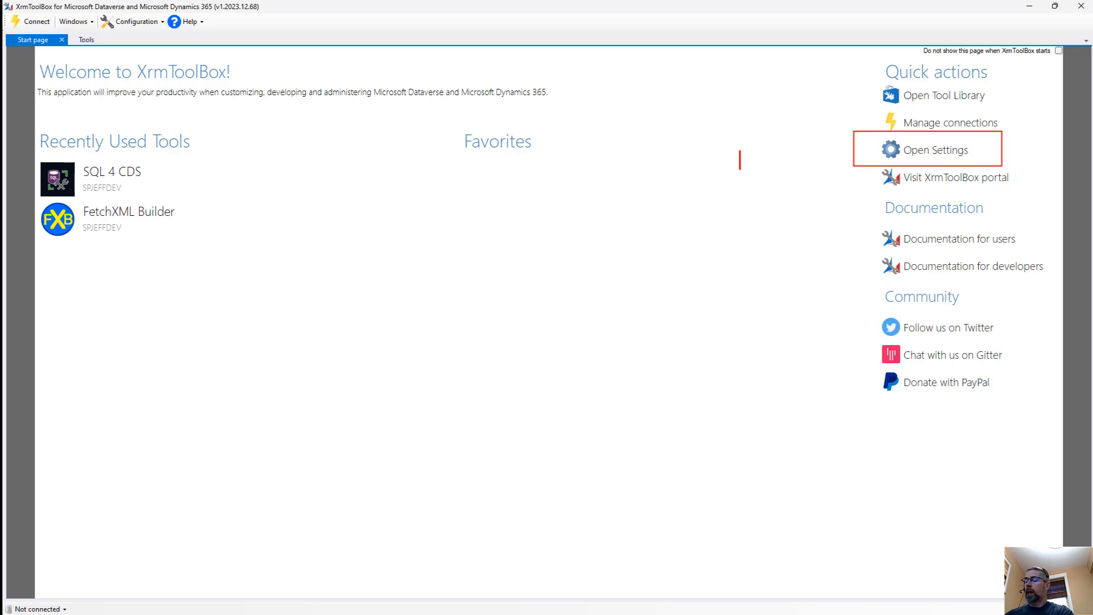
text(HTTP proxy corporate)
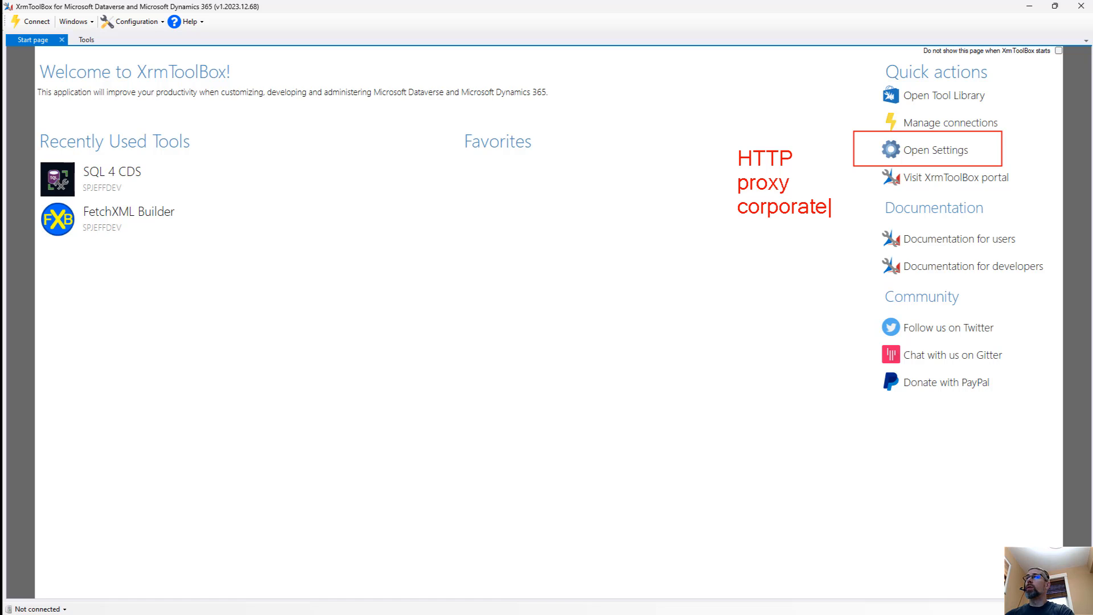
click(933, 149)
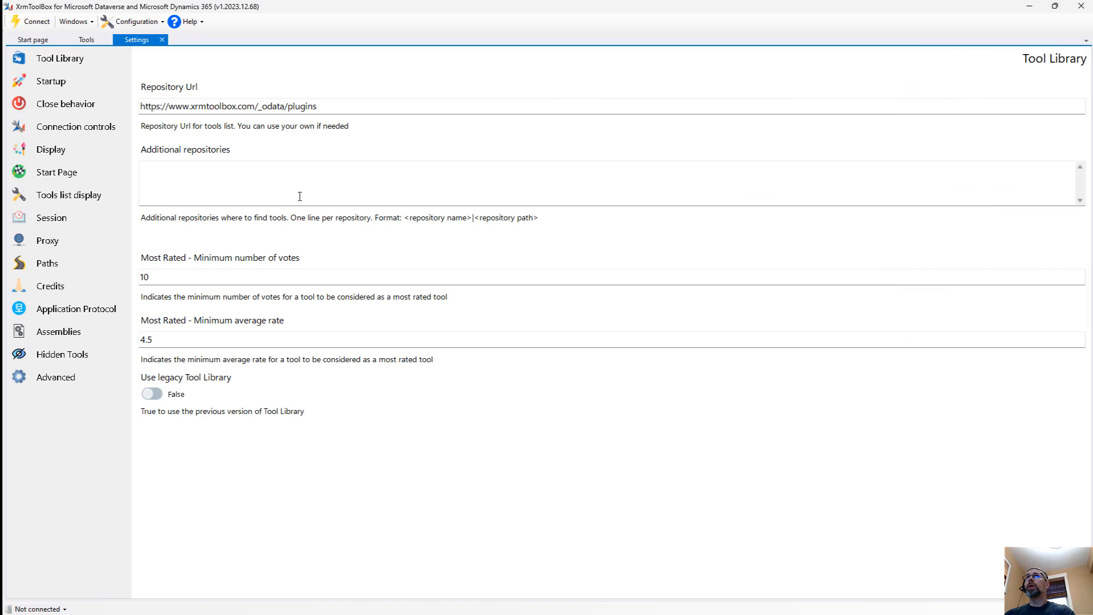
Set the Proxy selection to 'Use default browser proxy' and apply it
click(48, 240)
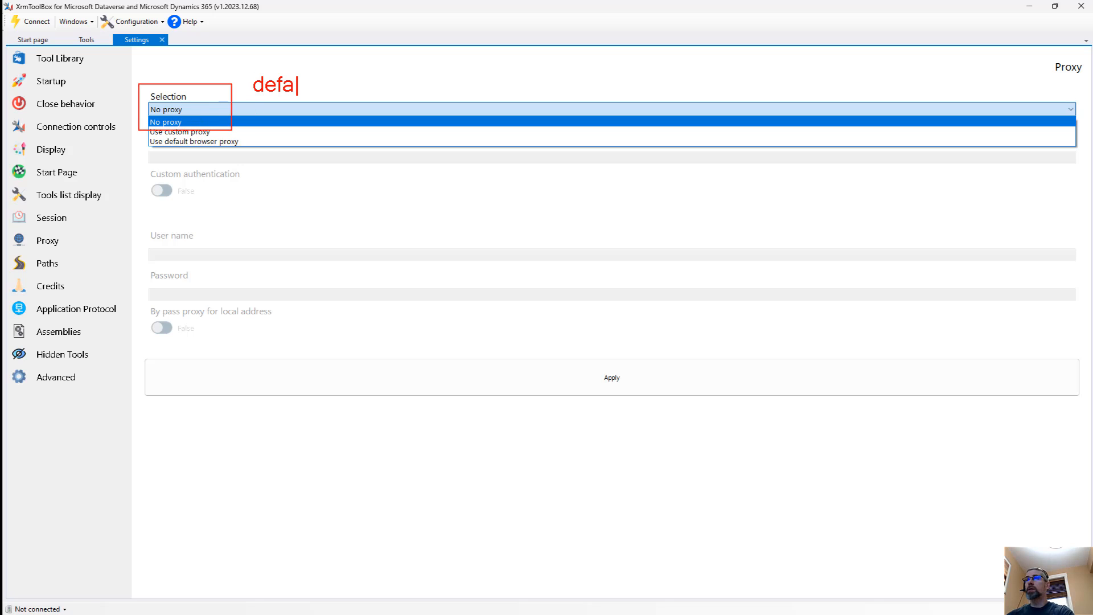
text(ult)
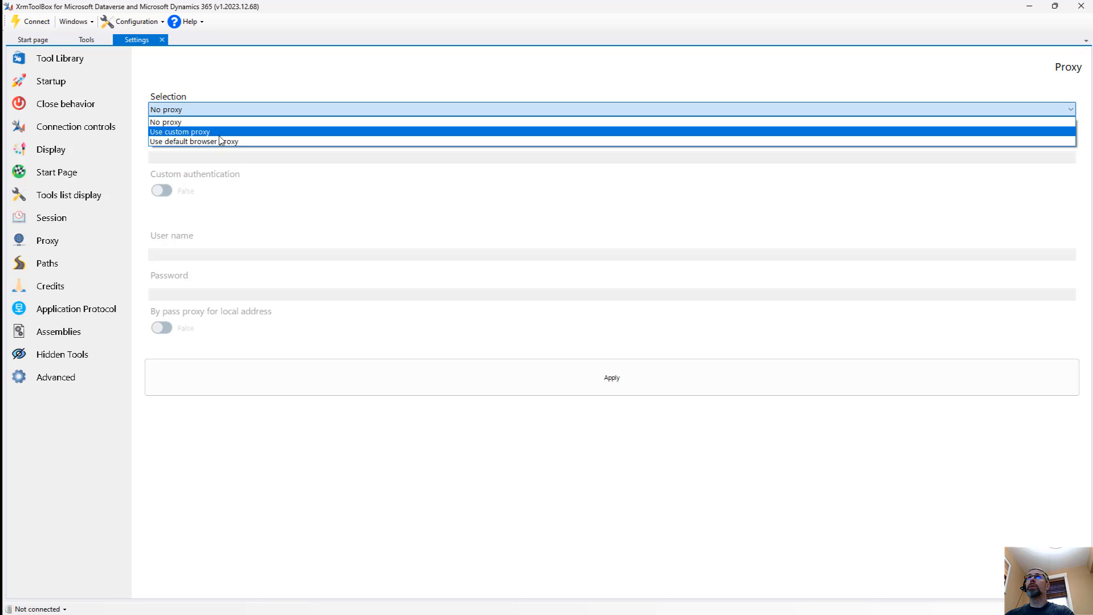
click(193, 141)
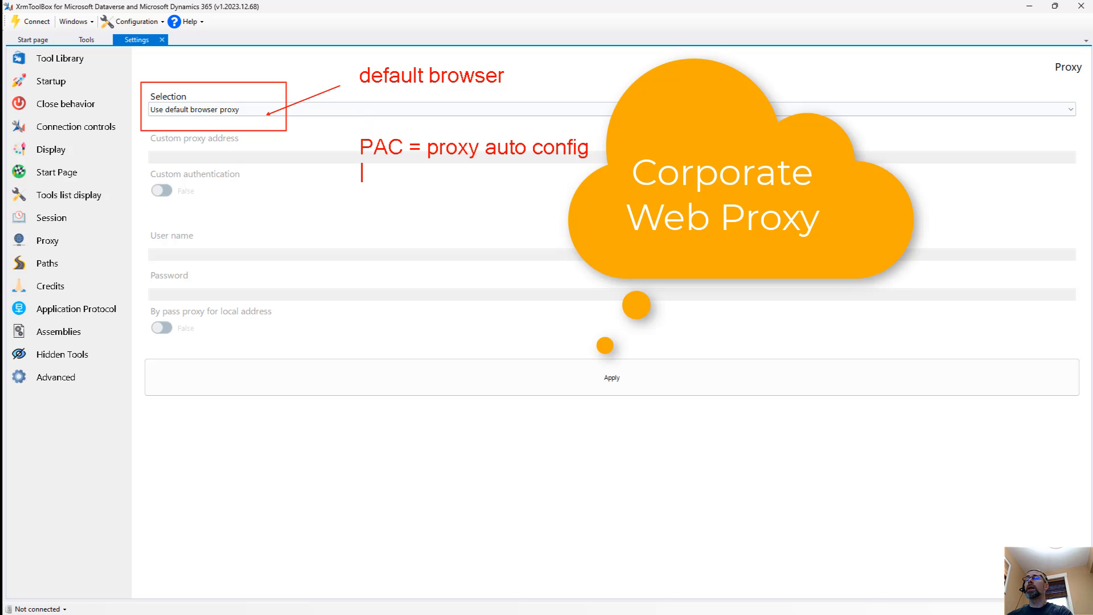
text(C)
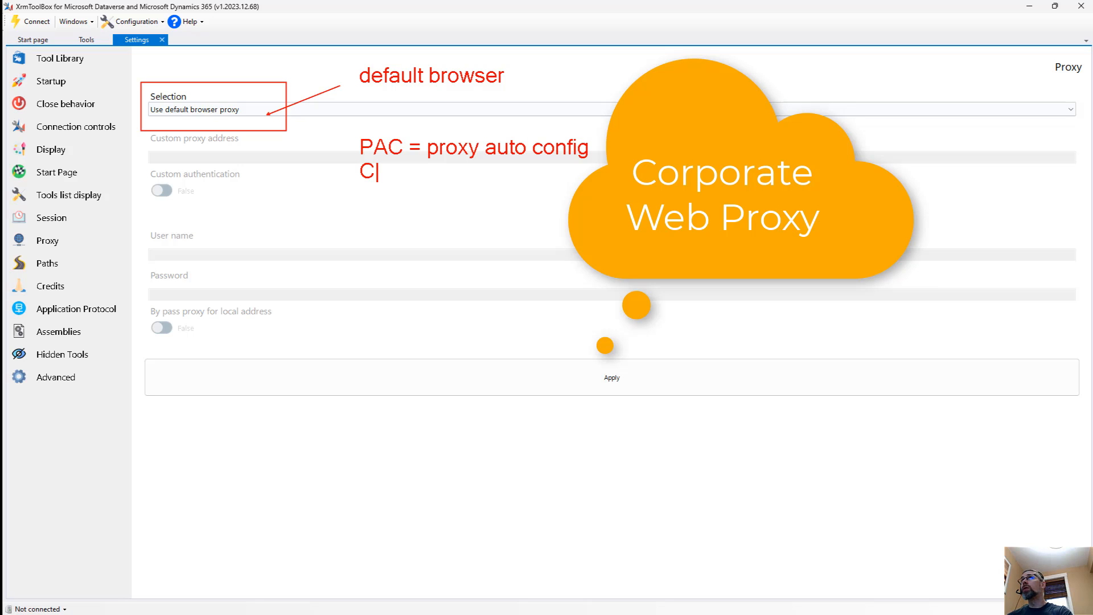
text(ontrol Panel)
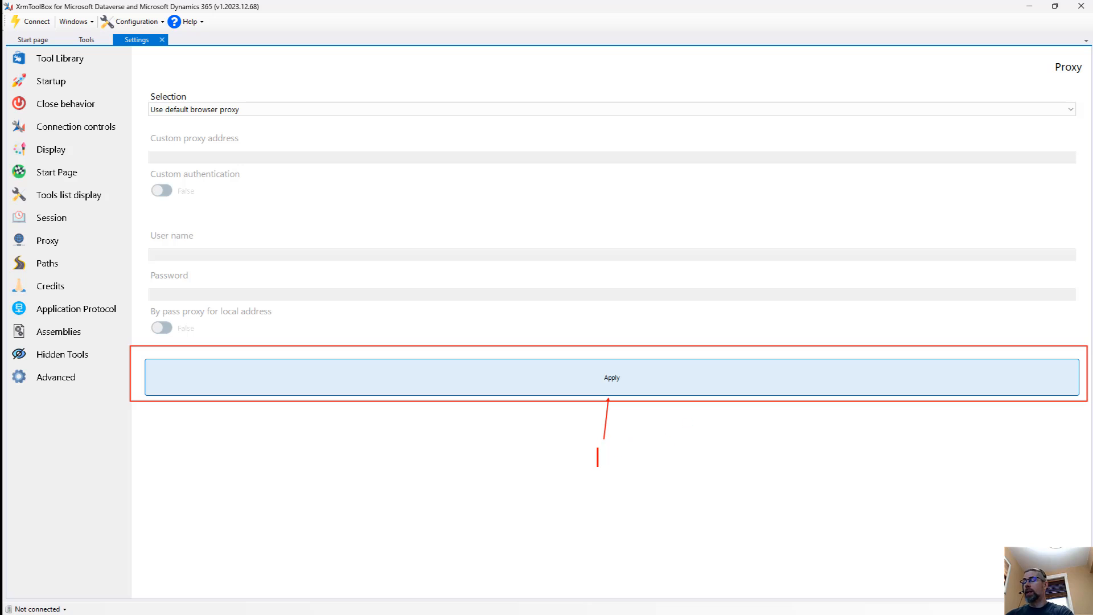
text(giant applyt)
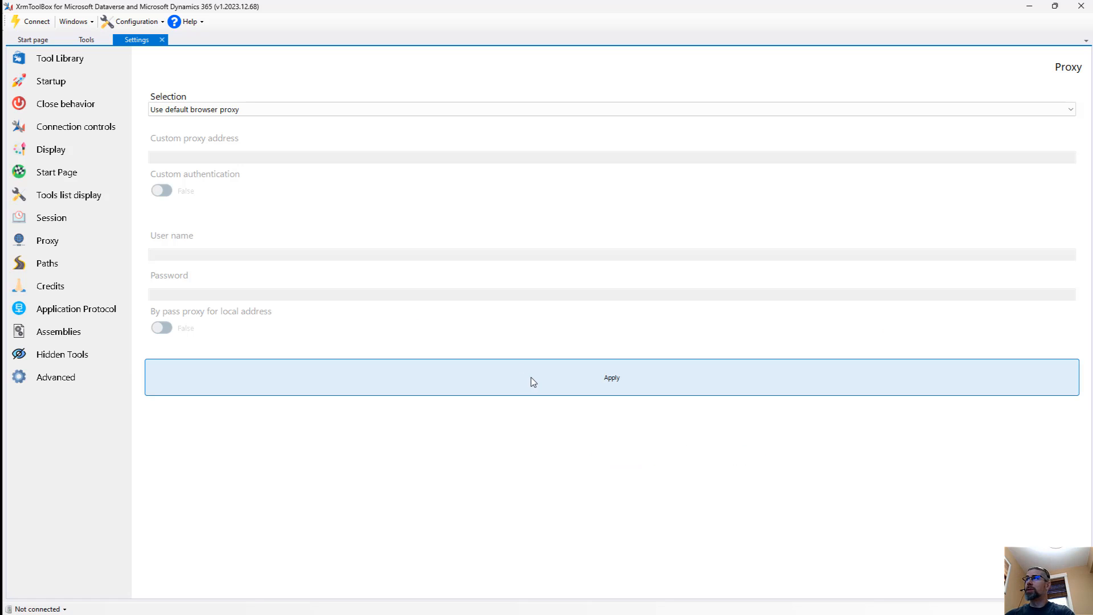
mouse_move(352, 382)
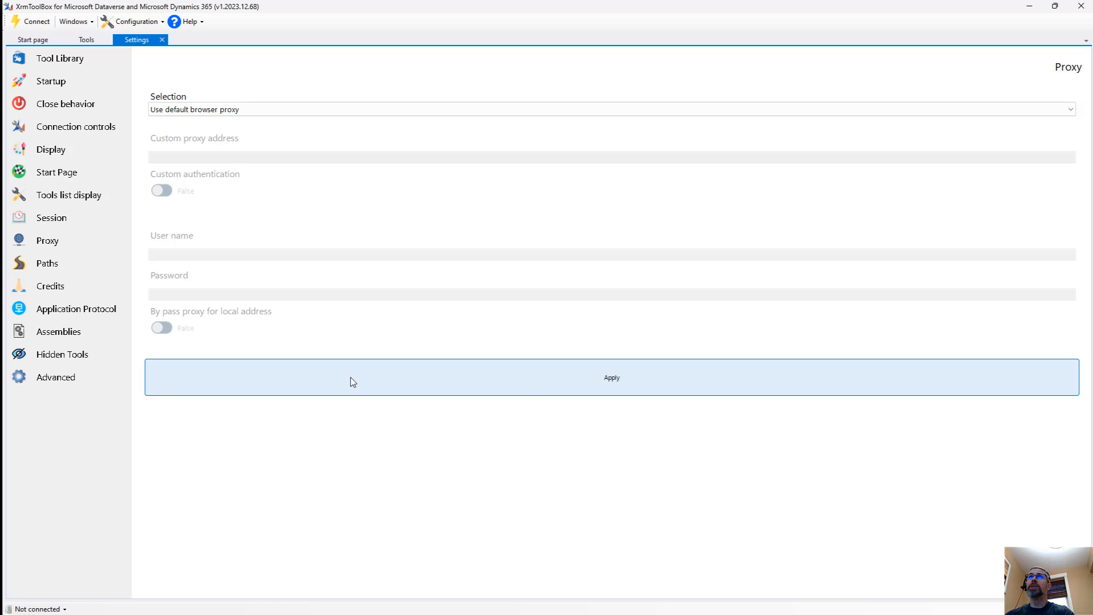
click(612, 377)
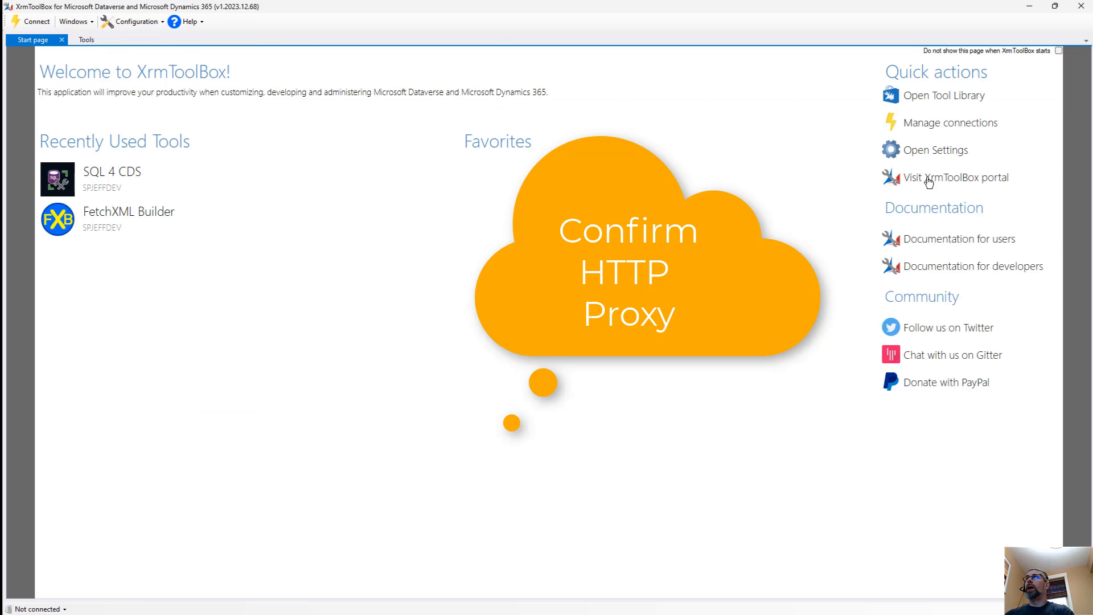
click(950, 122)
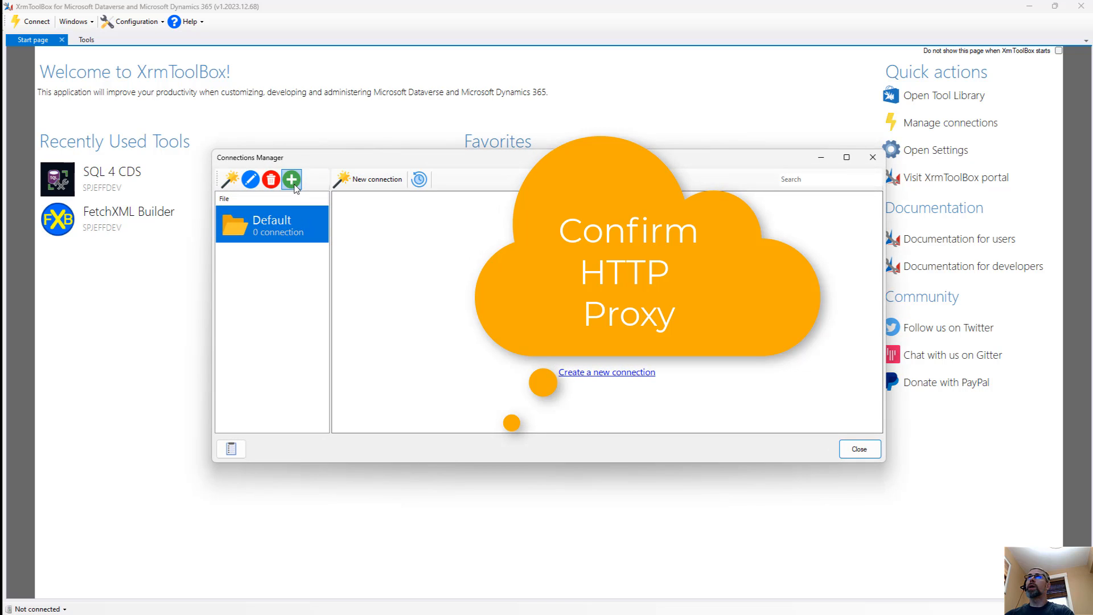
click(292, 178)
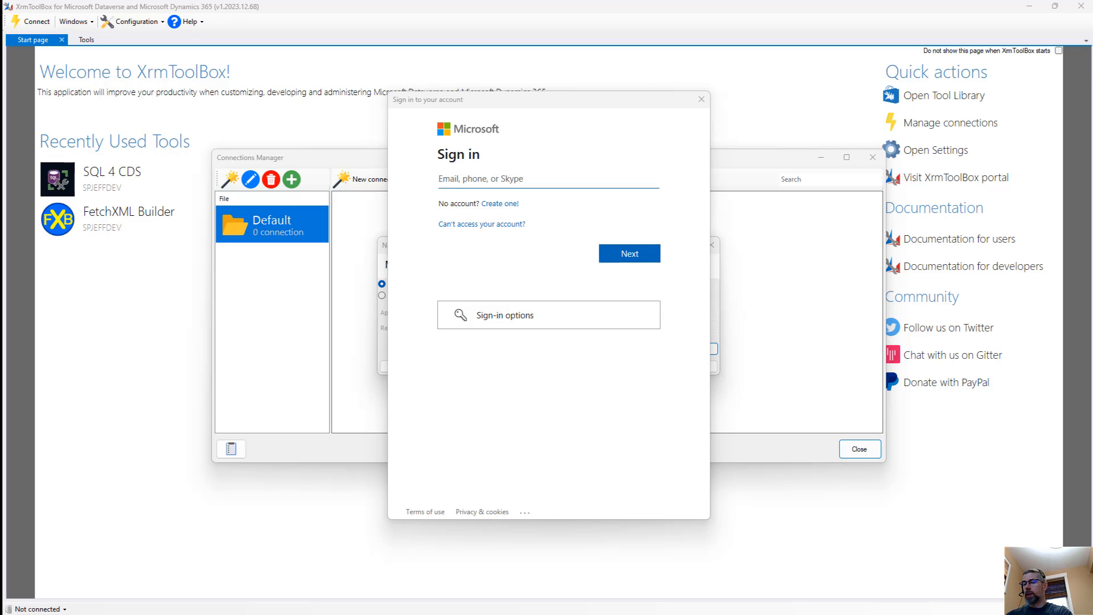
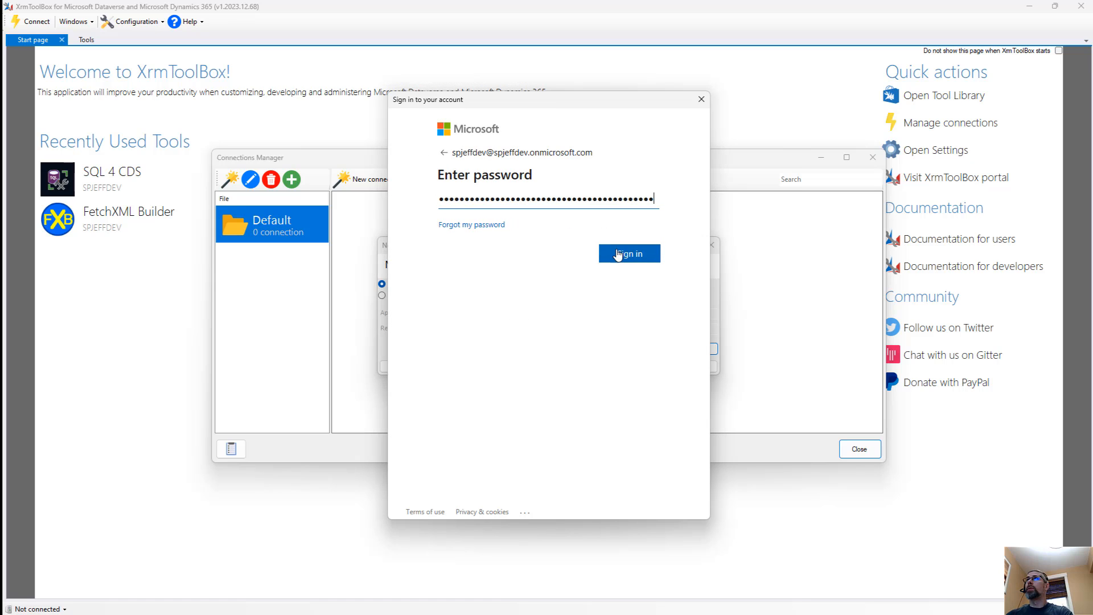
click(629, 253)
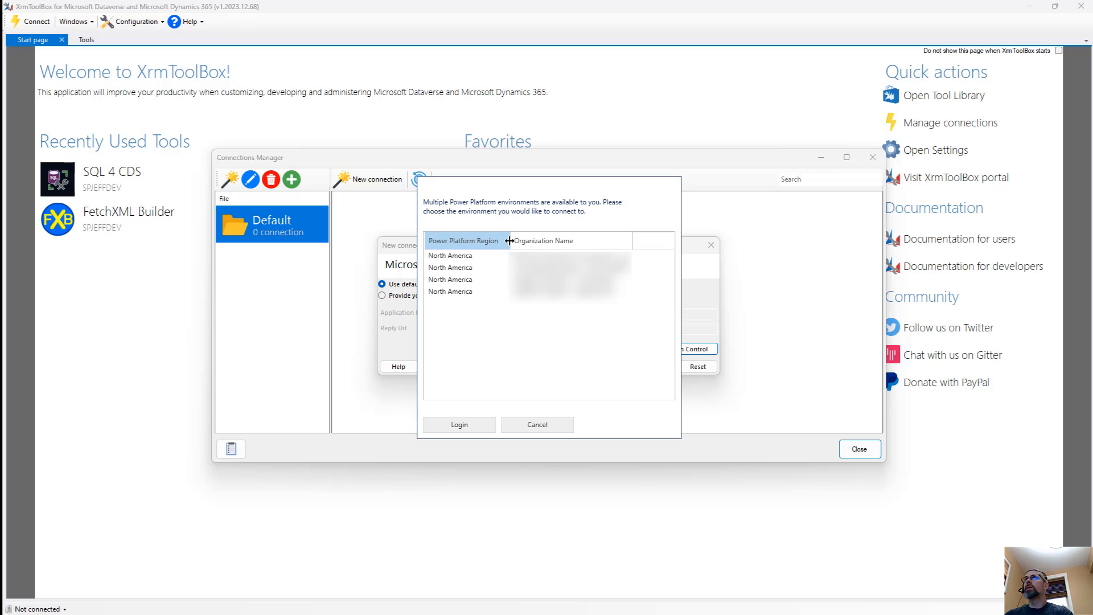
Log in to the third North America environment so the connection validates
click(481, 280)
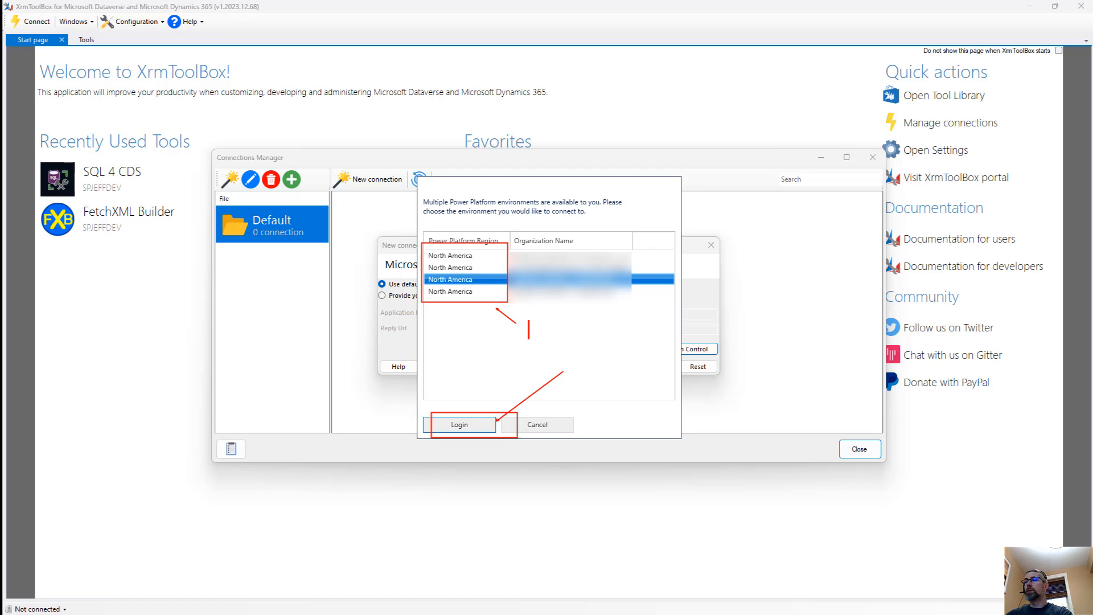
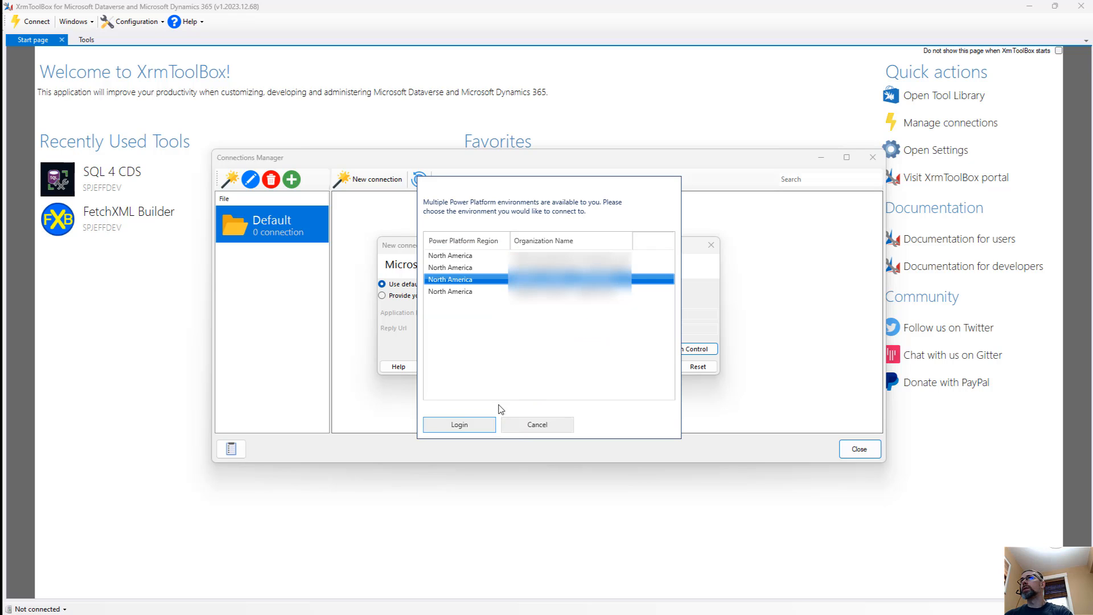
click(459, 425)
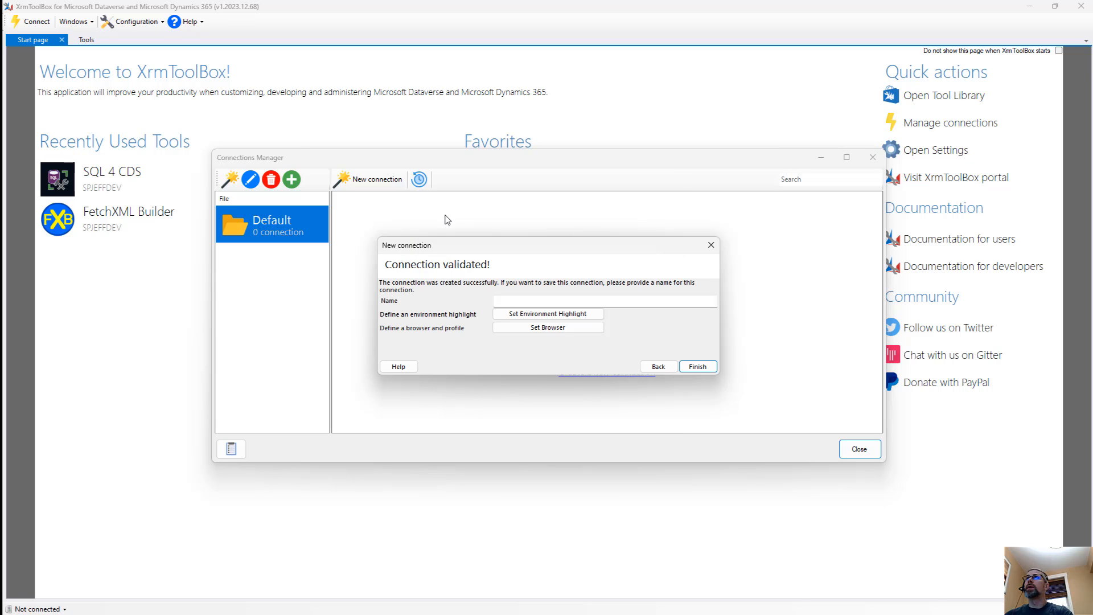
Name the validated connection SPJEFFDEV and save it to the Default group
click(603, 300)
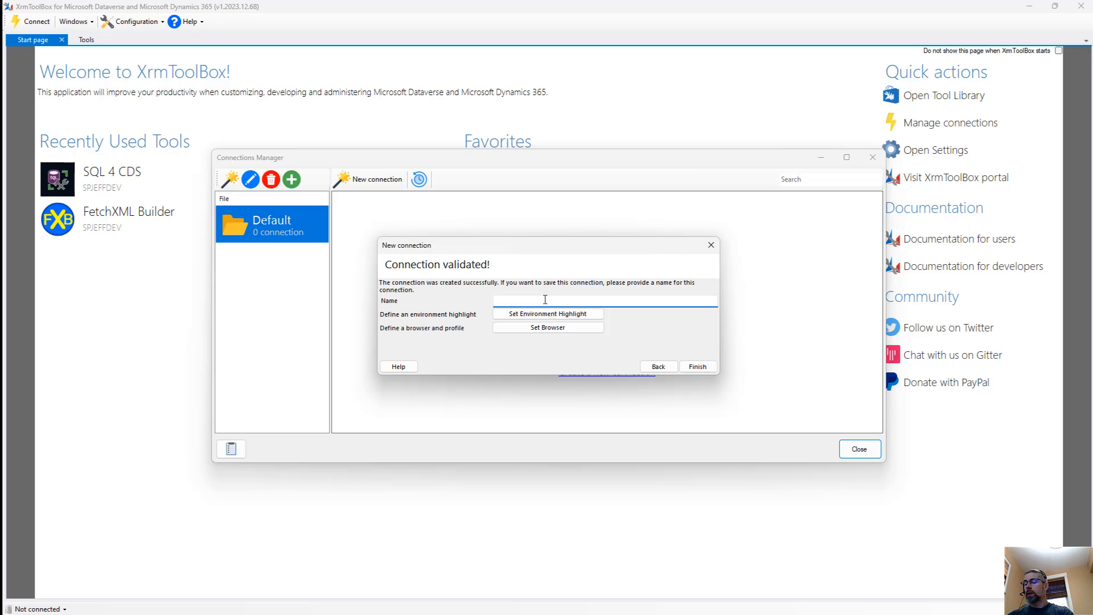
text(SPJEFFDEV)
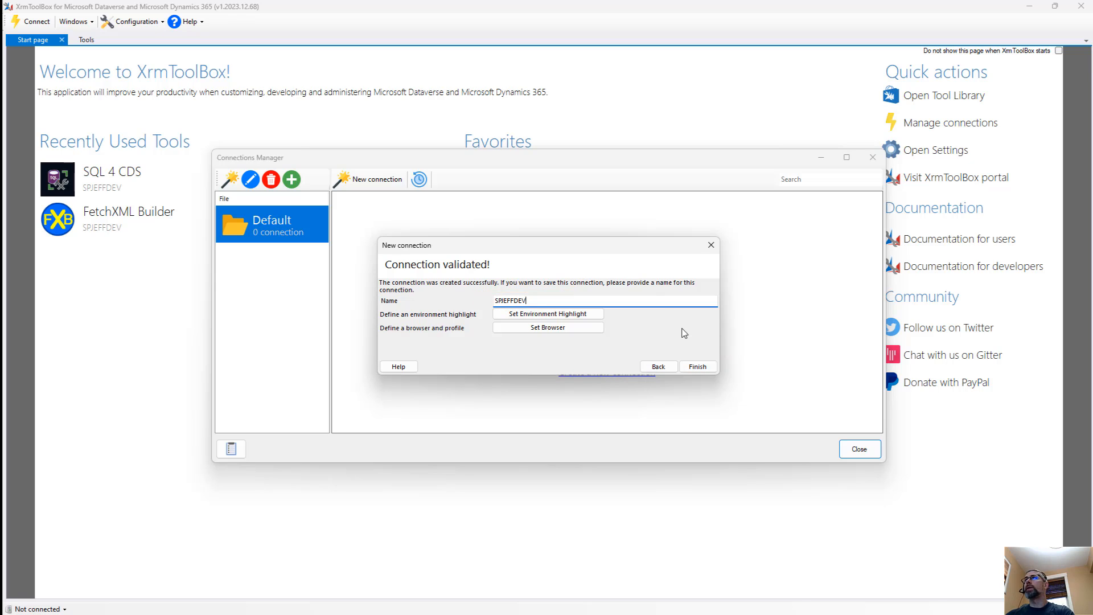
click(697, 366)
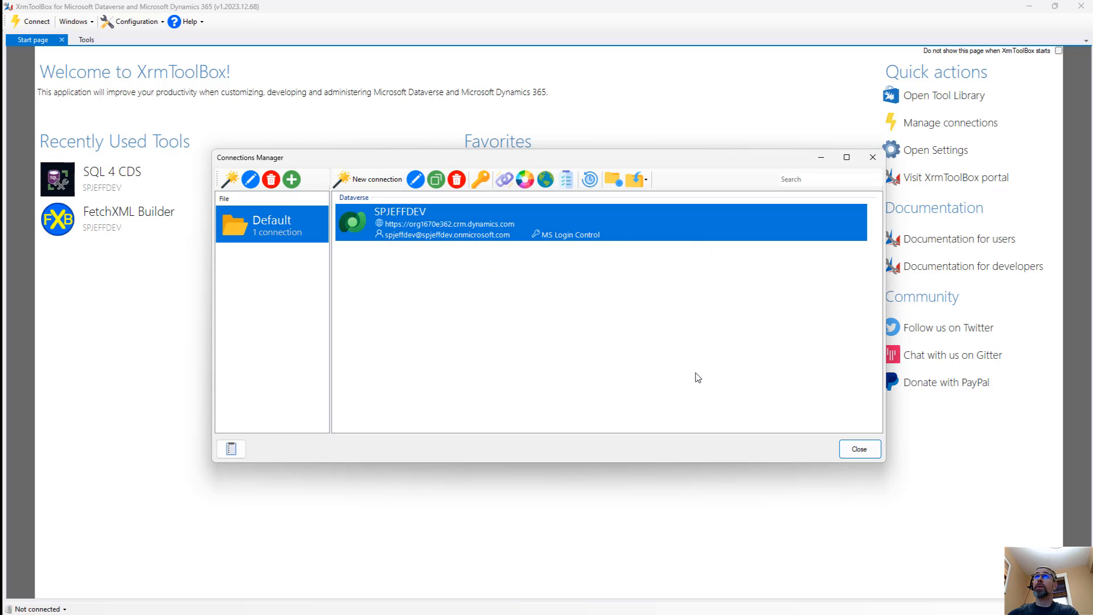
mouse_move(394, 253)
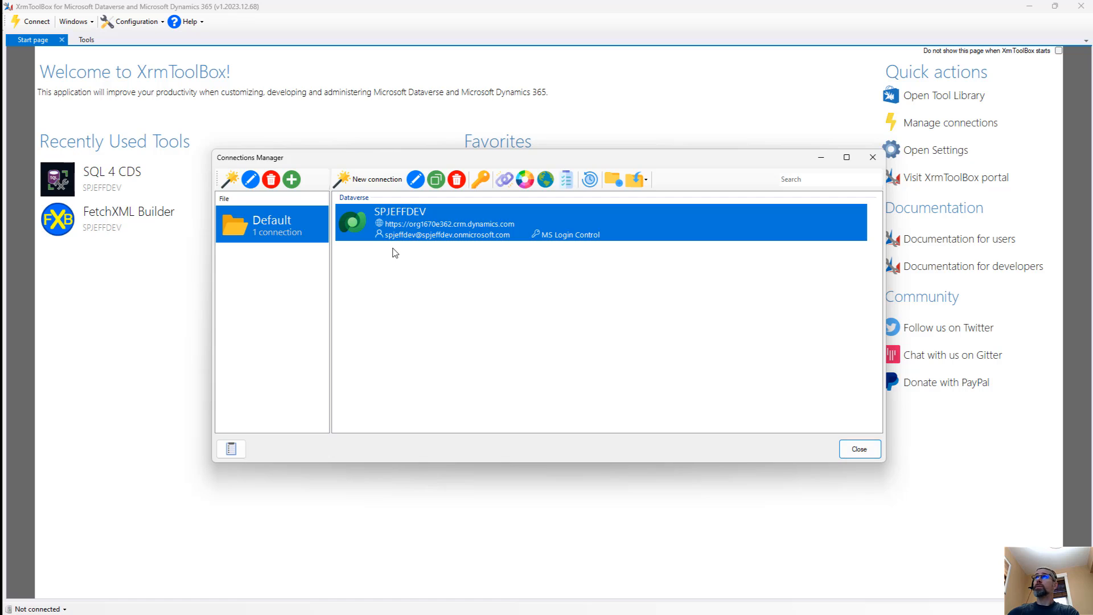
Connect to SPJEFFDEV and launch SQL 4 CDS with its starter aaduser query
click(859, 448)
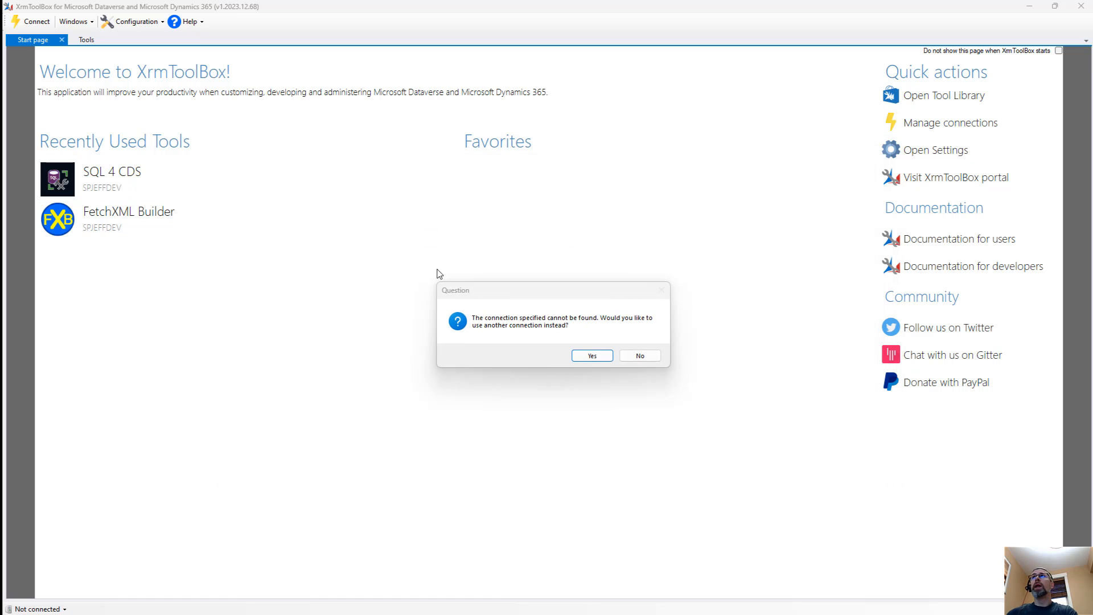
click(591, 355)
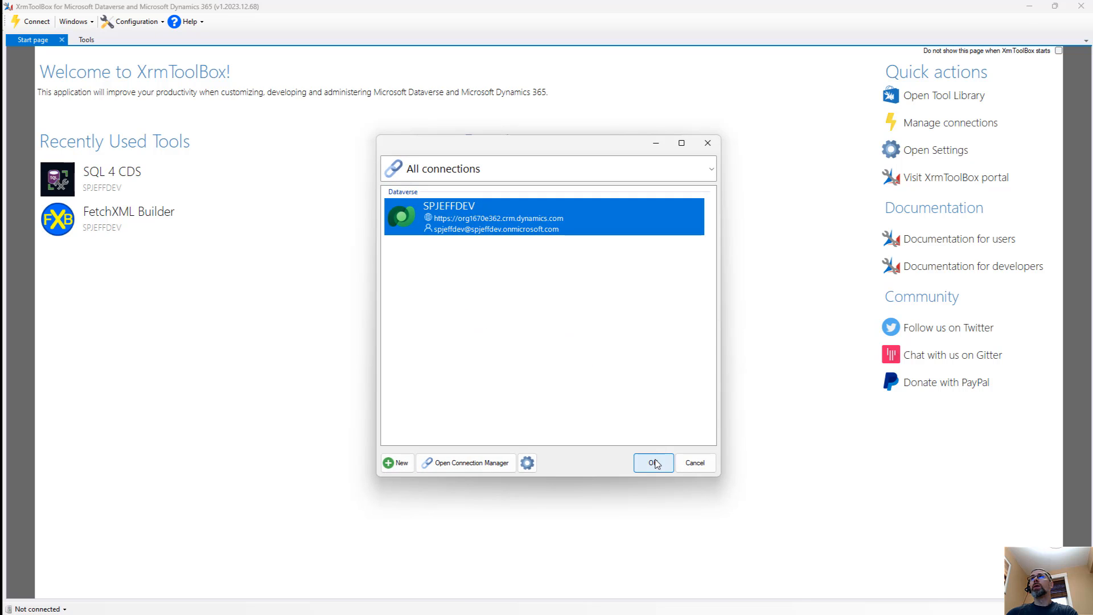
click(653, 463)
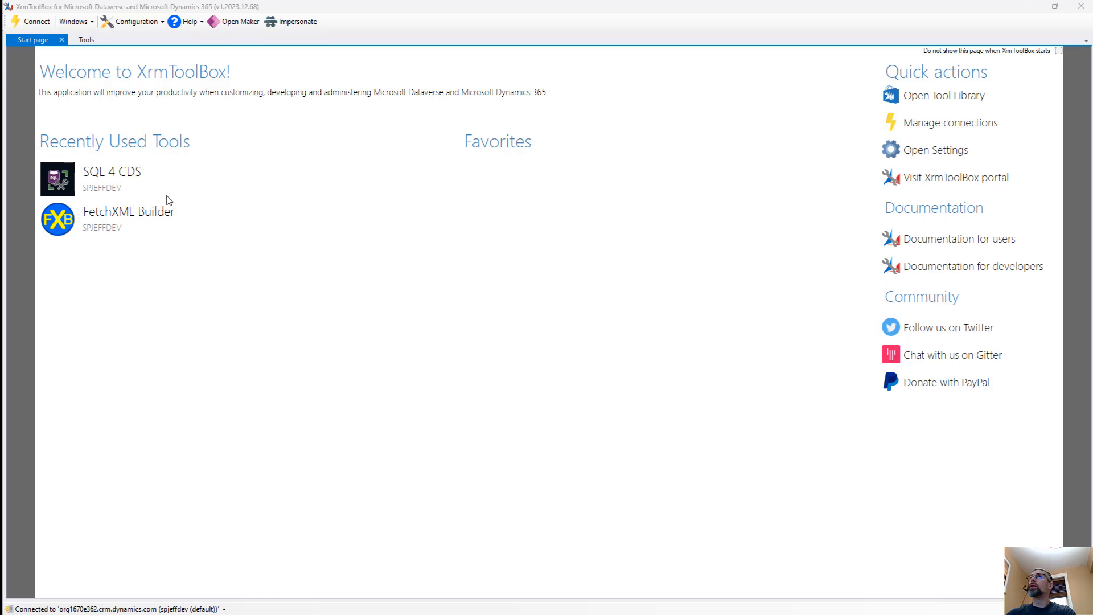
double_click(112, 172)
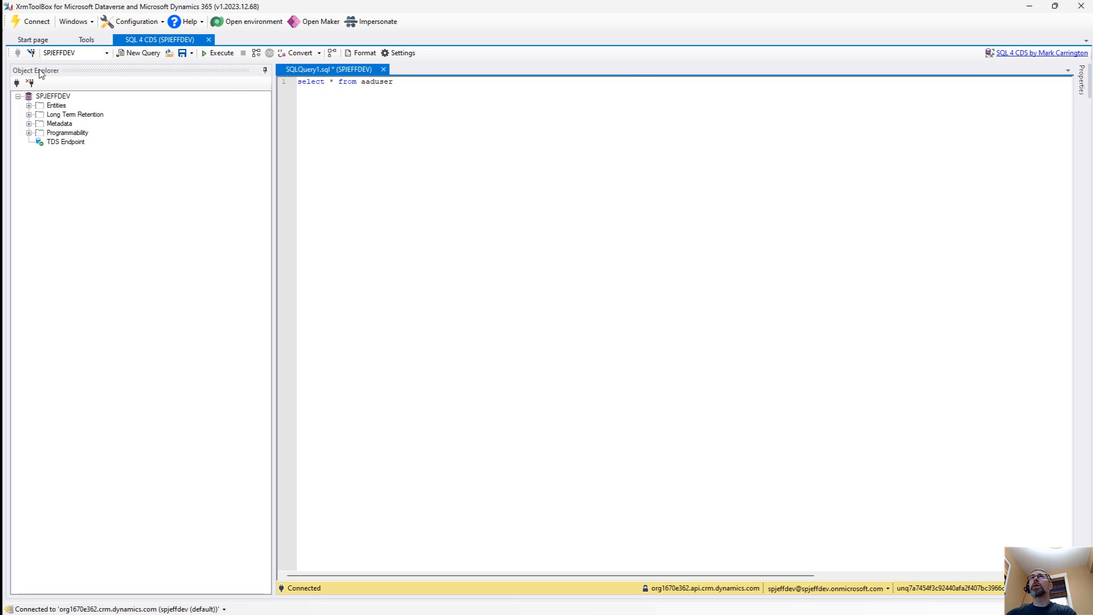
Expand the Entities node and browse the full table list down to the crb3d custom tables
click(32, 105)
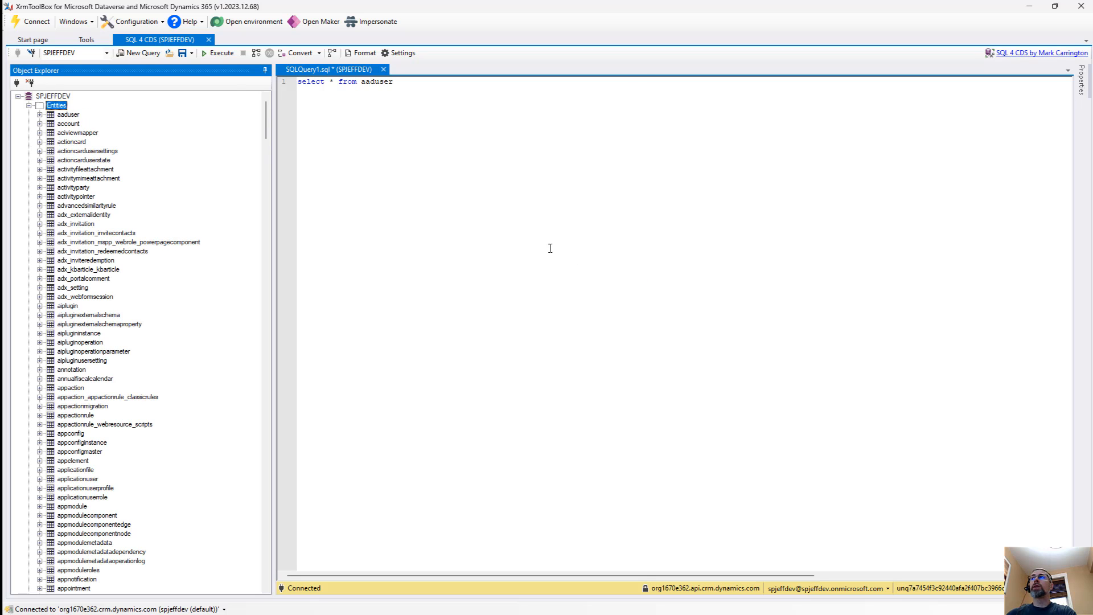
click(53, 96)
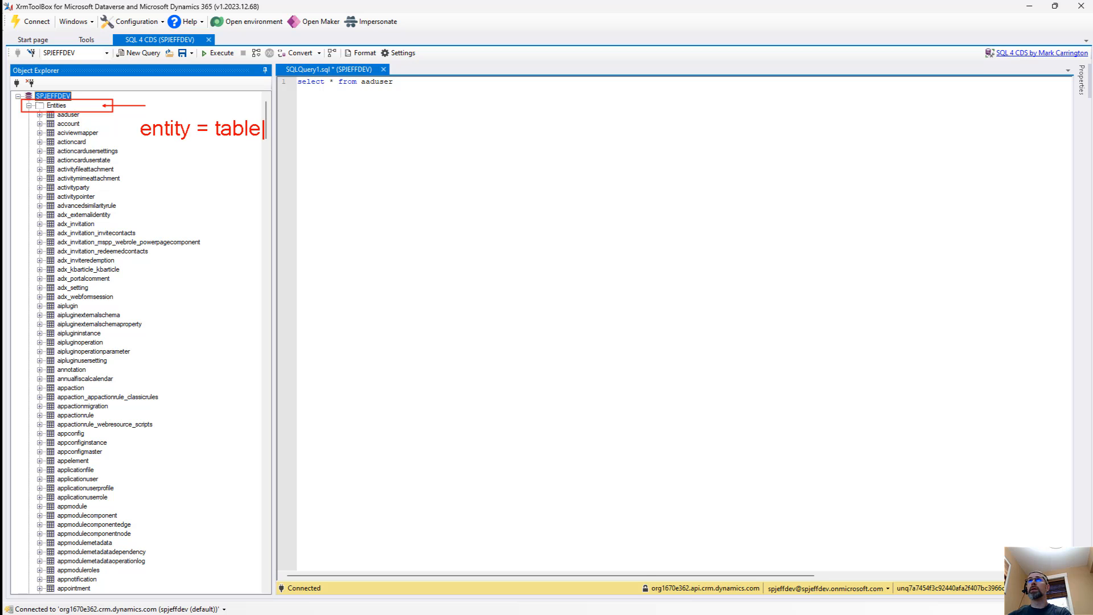
text(CDS)
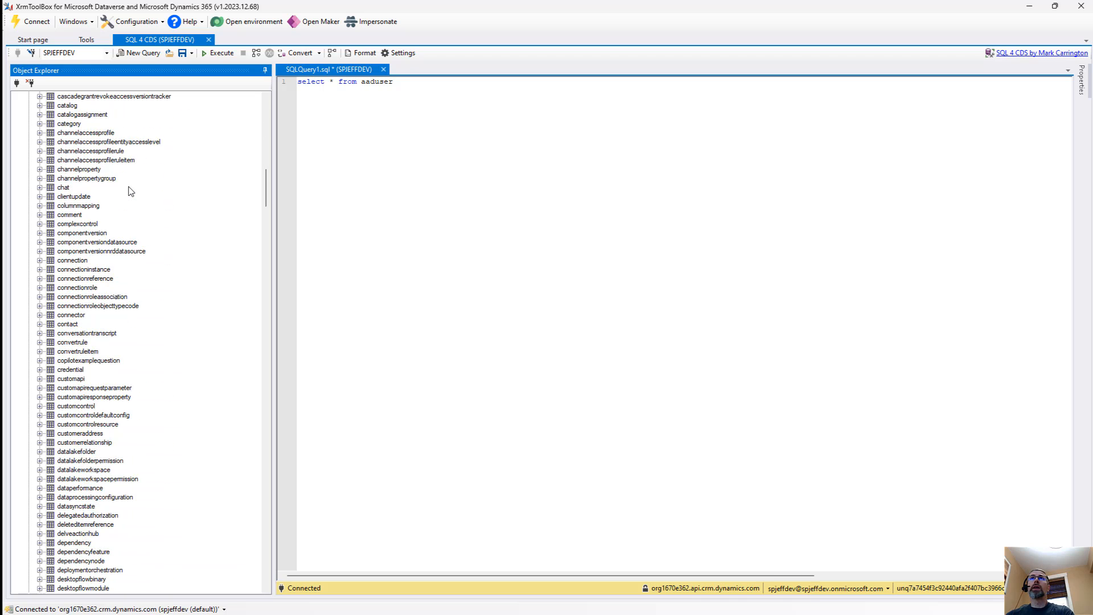
scroll(down, 3)
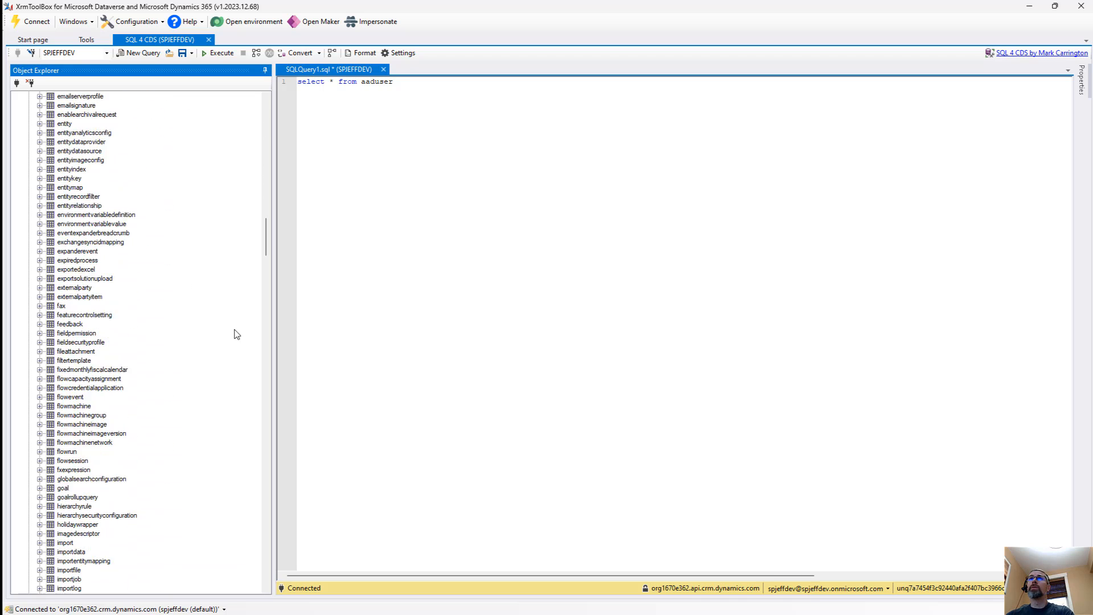
scroll(down, 3)
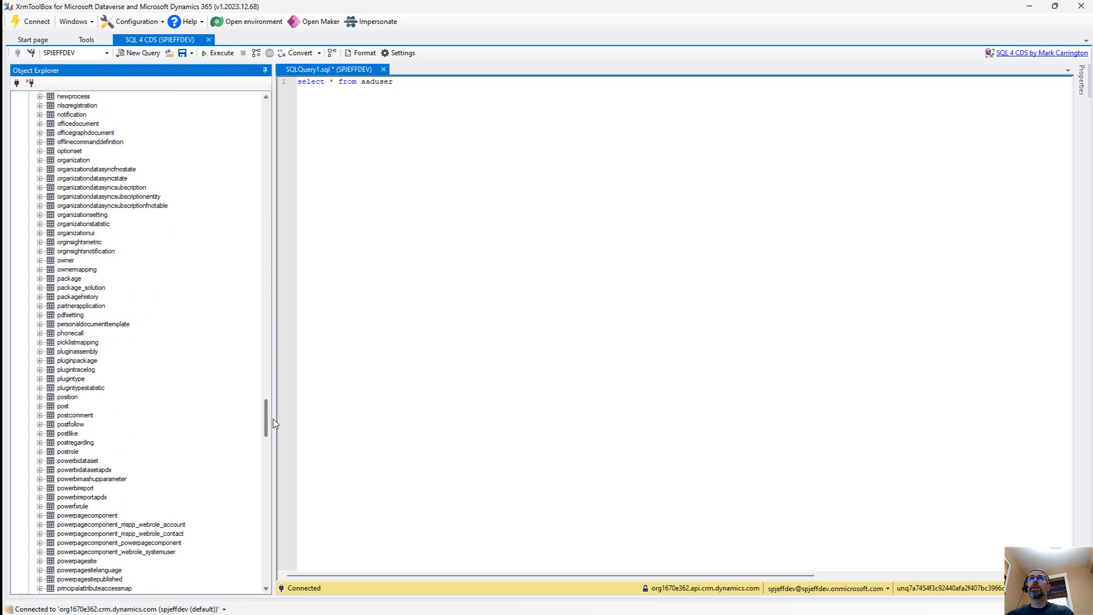
scroll(down, 3)
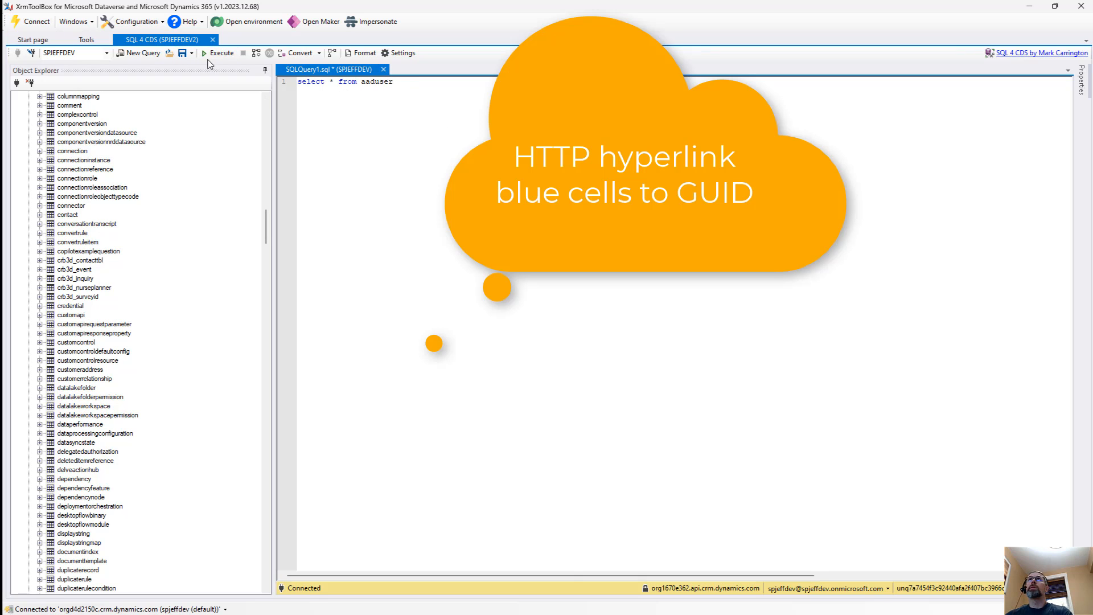
Execute the aaduser query to return the eight users with linked aaduserid GUIDs
click(221, 53)
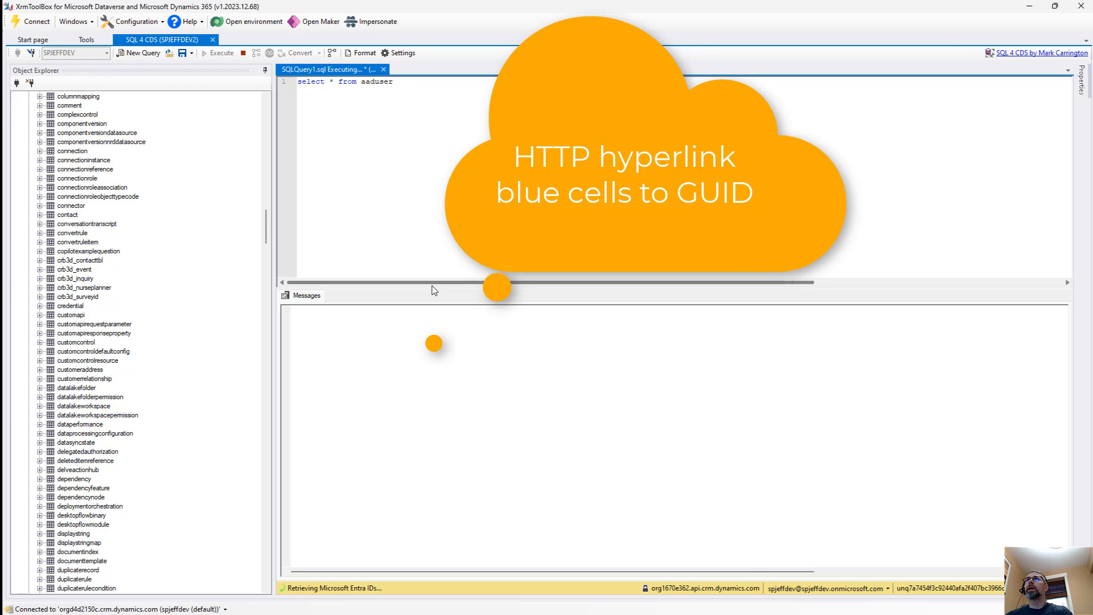
click(222, 52)
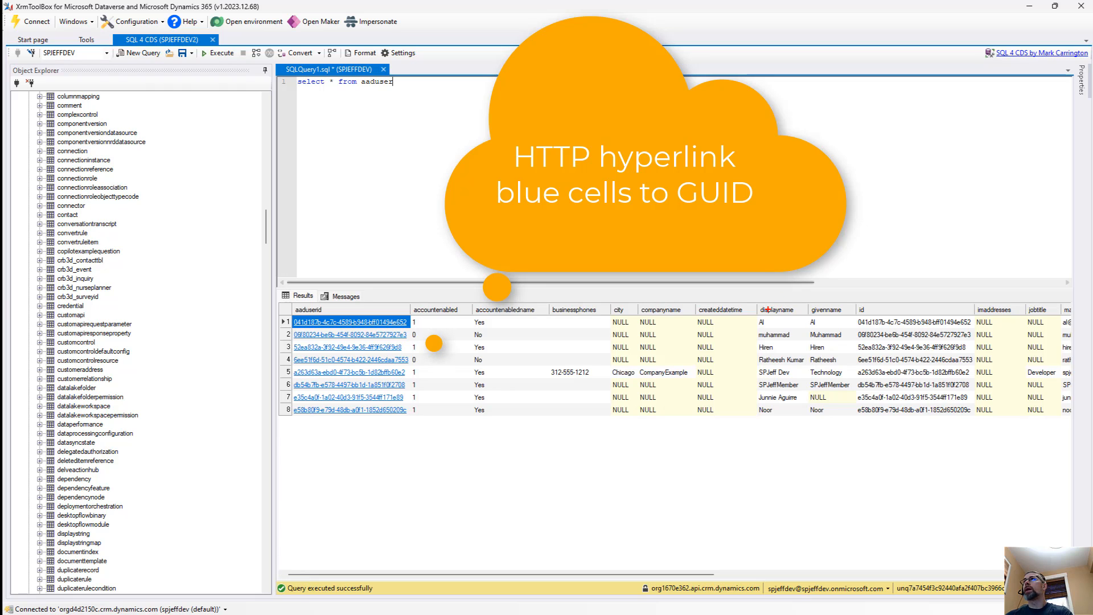
mouse_move(766, 309)
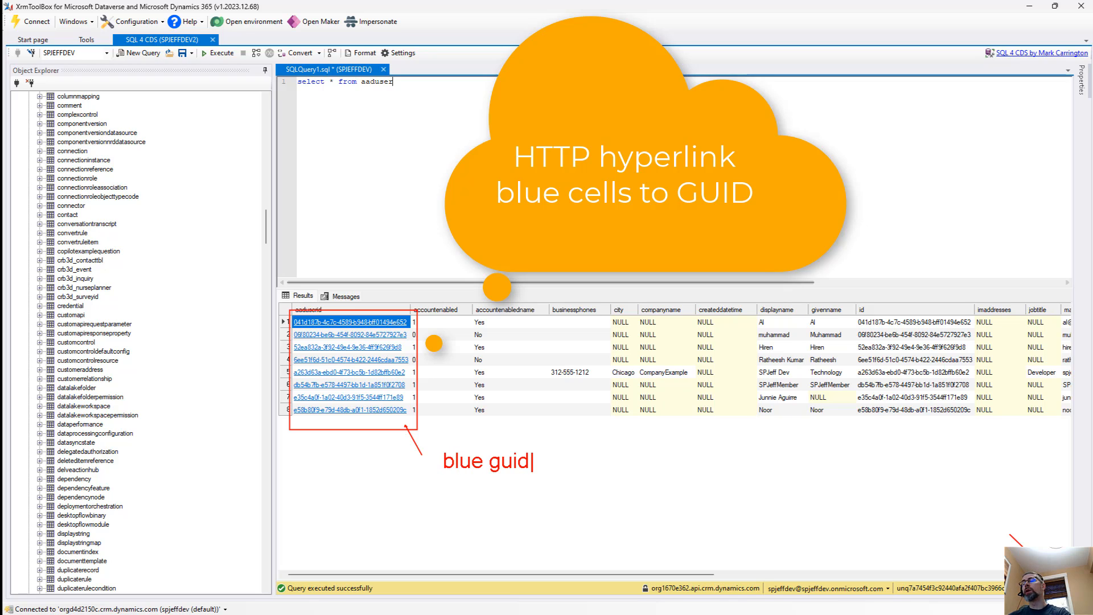
text(uder)
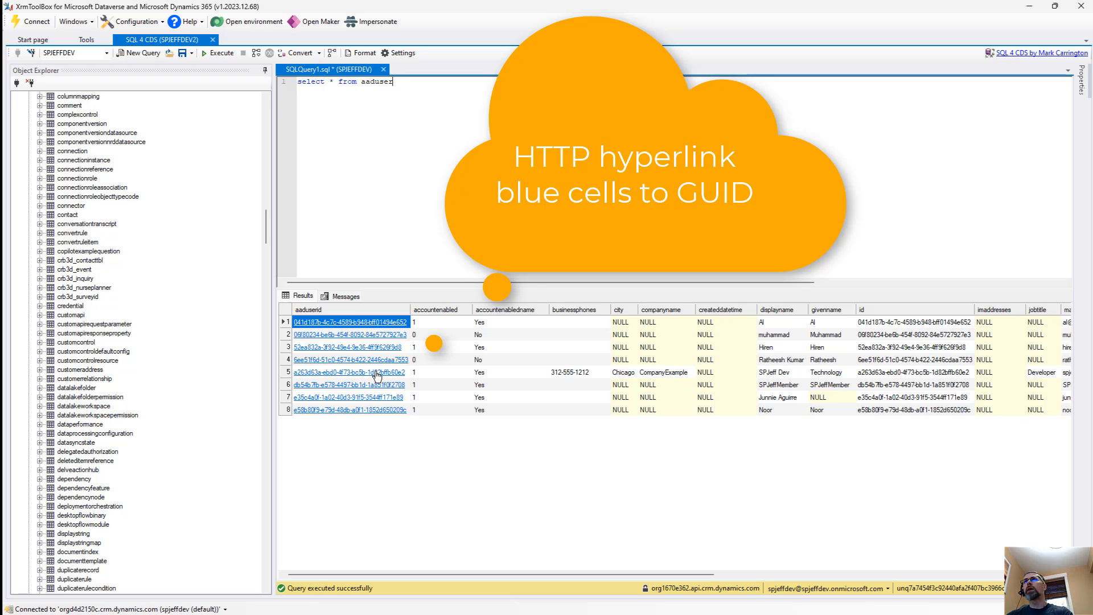
Follow the aaduserid link in the SPJeff Dev row to open that record in the browser
click(349, 371)
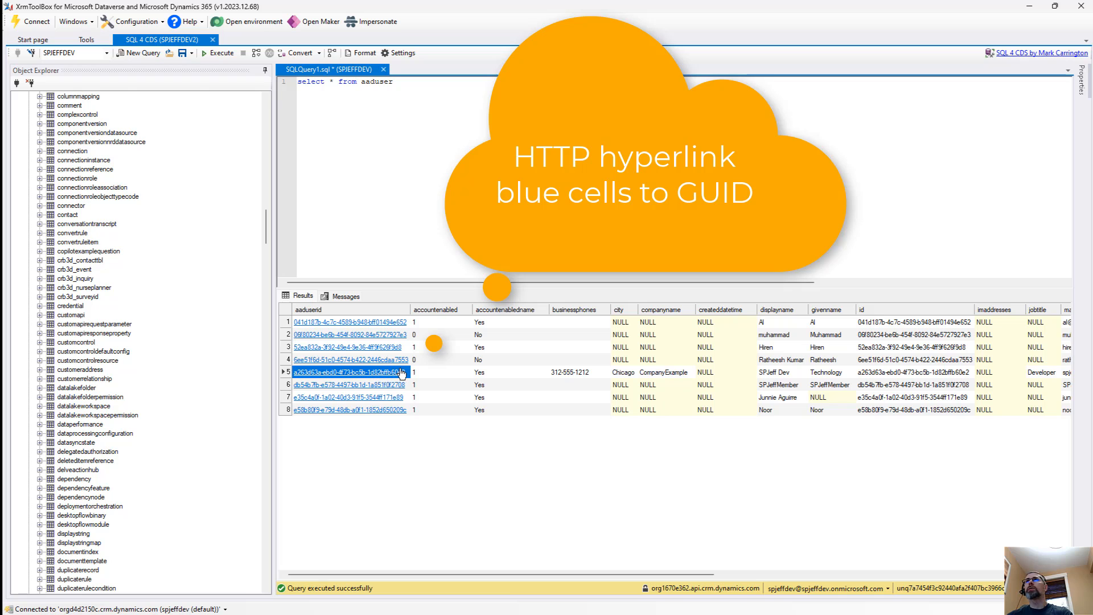
click(352, 372)
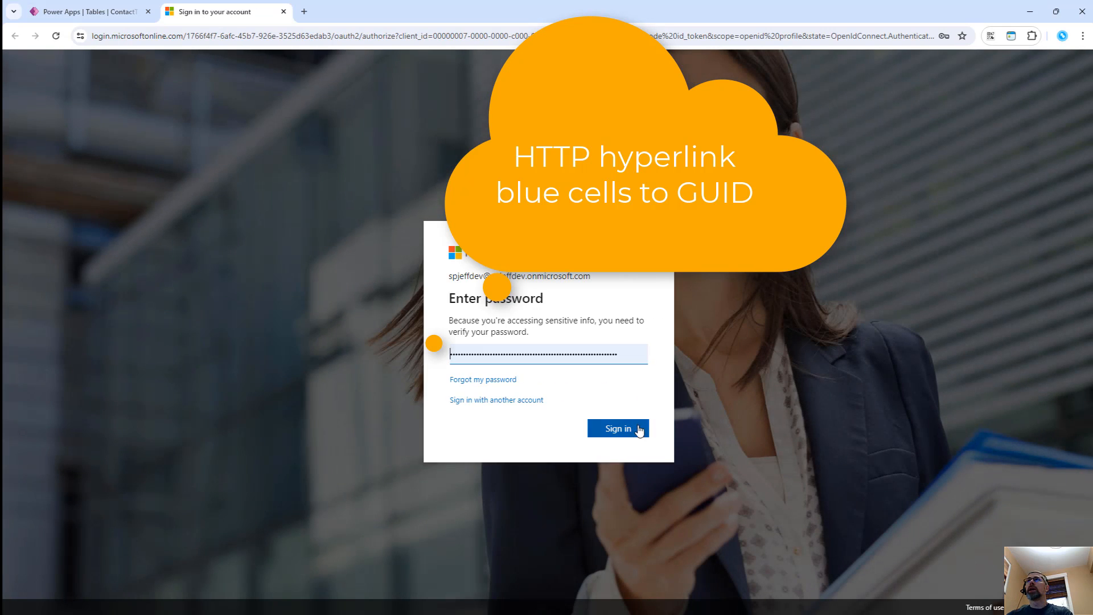
Sign in and let the SPJeff Dev Microsoft Entra ID record load read-only in Power Apps
click(616, 428)
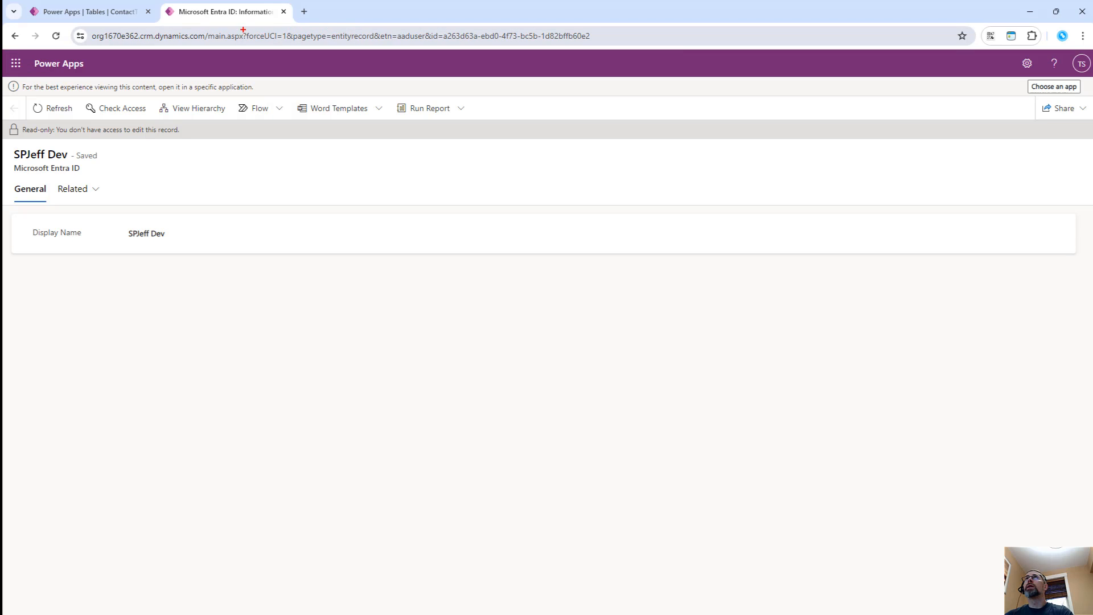
double_click(329, 35)
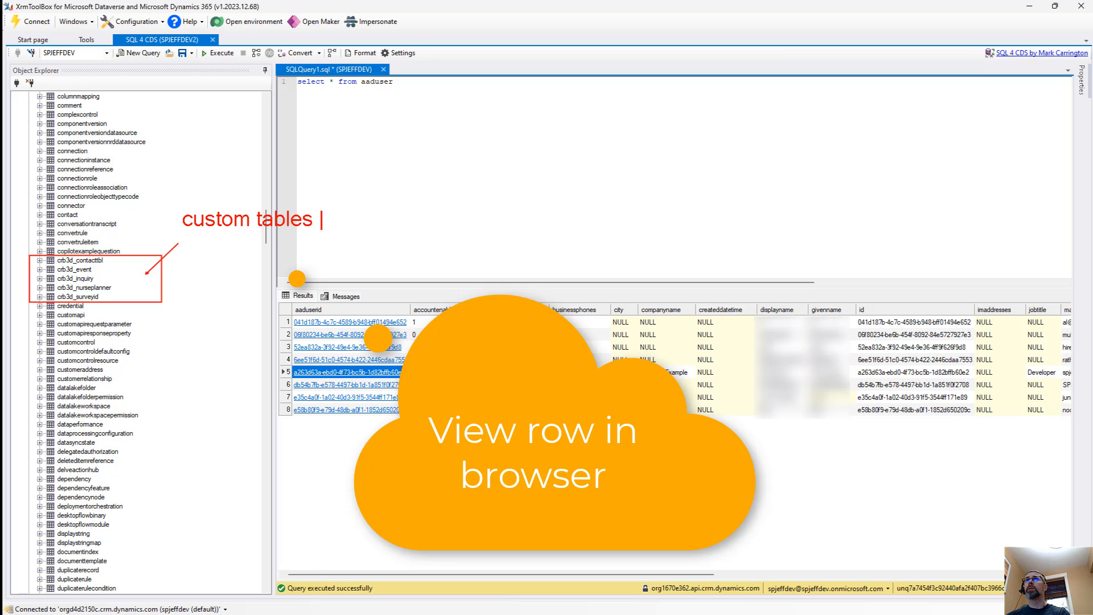
text(prefix)
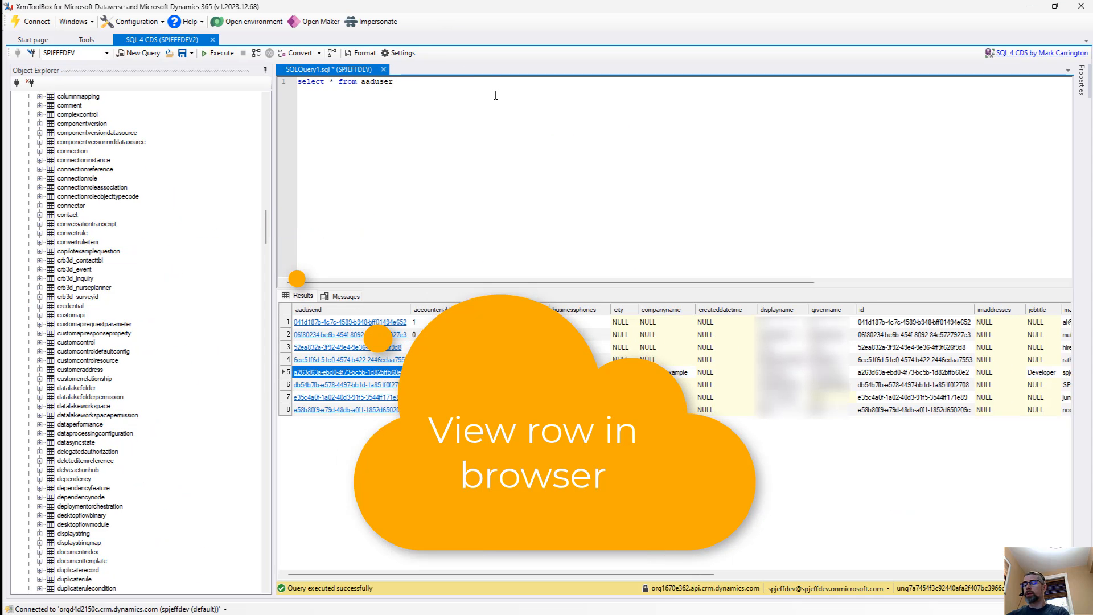
Filter the aaduser query with where city='Chicago' and execute it, returning only SPJeff Dev
text(where)
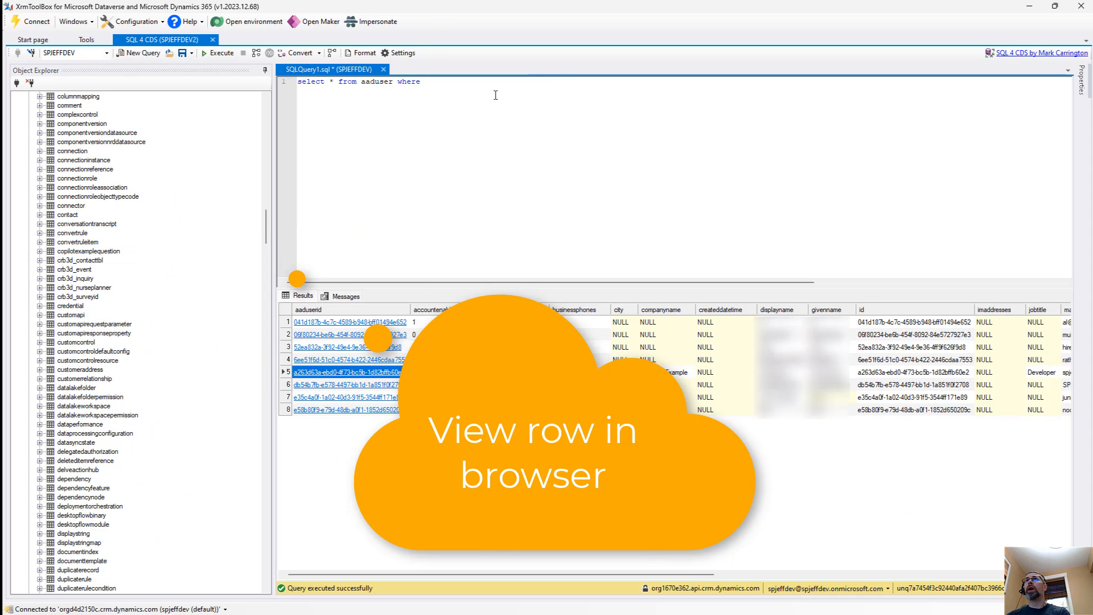
text(city='Chicago)
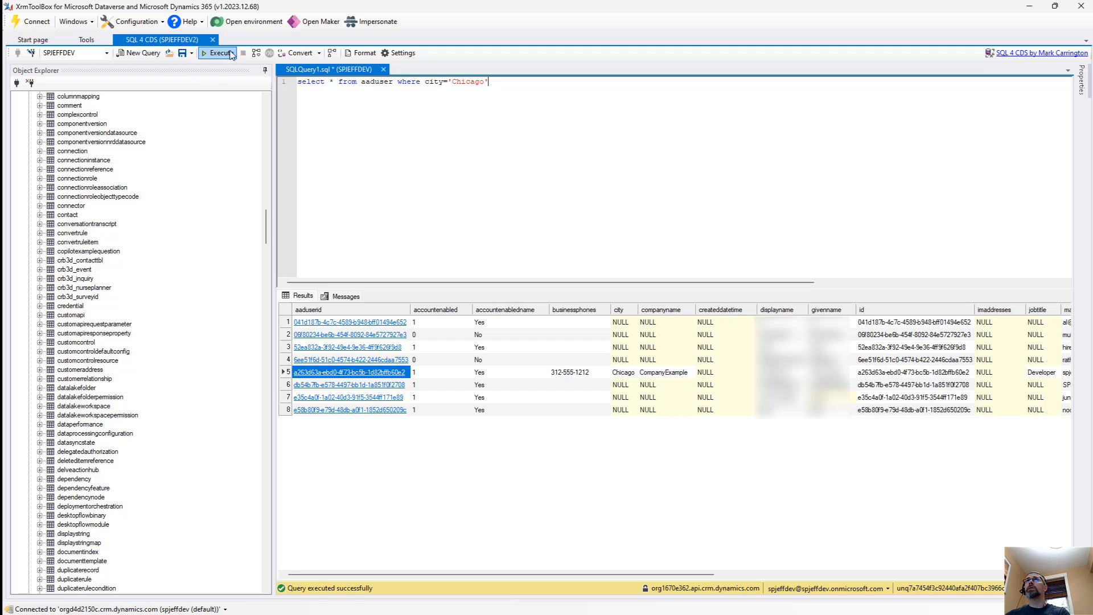
click(219, 54)
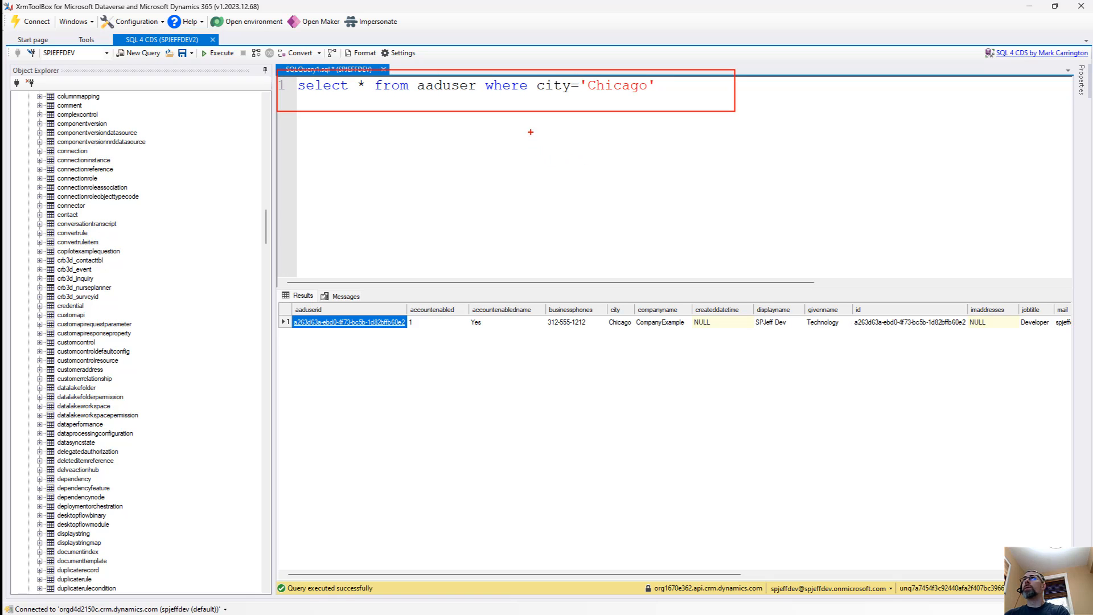
text(familiar)
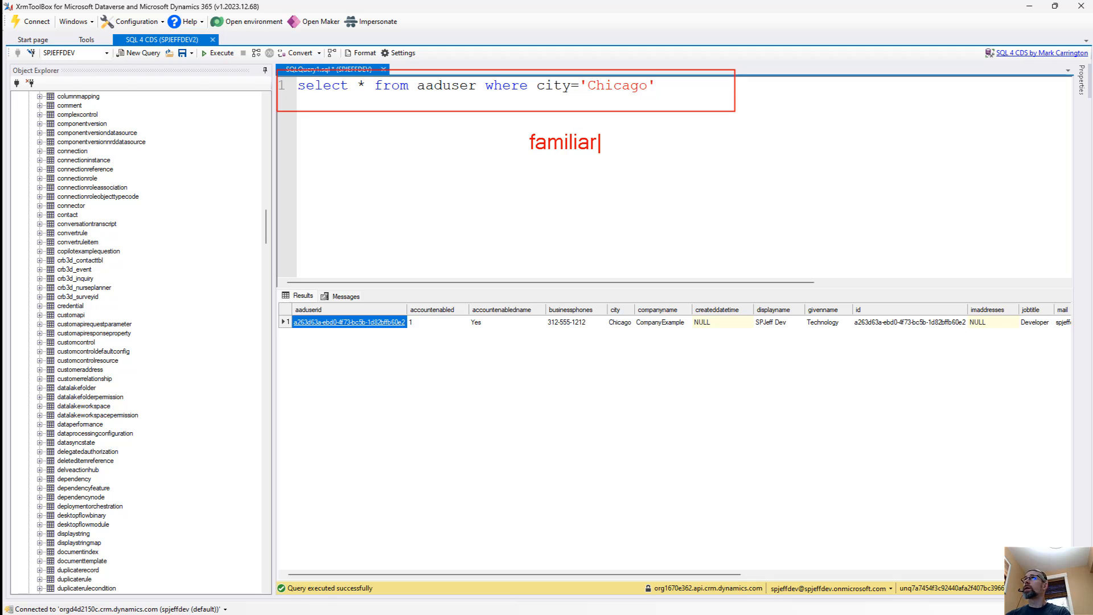
text(fast)
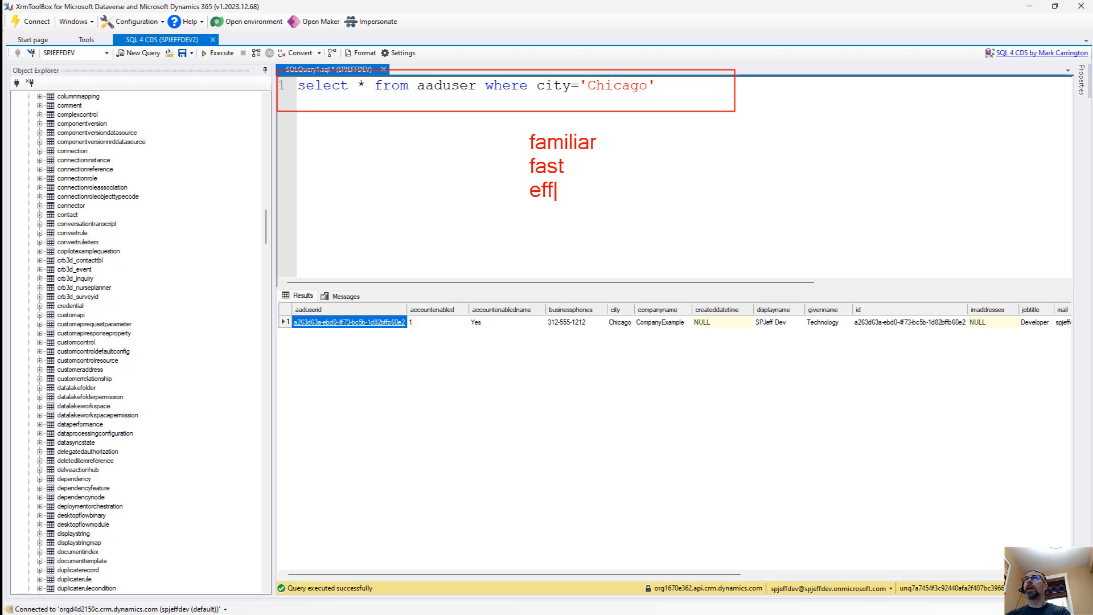
text(produ)
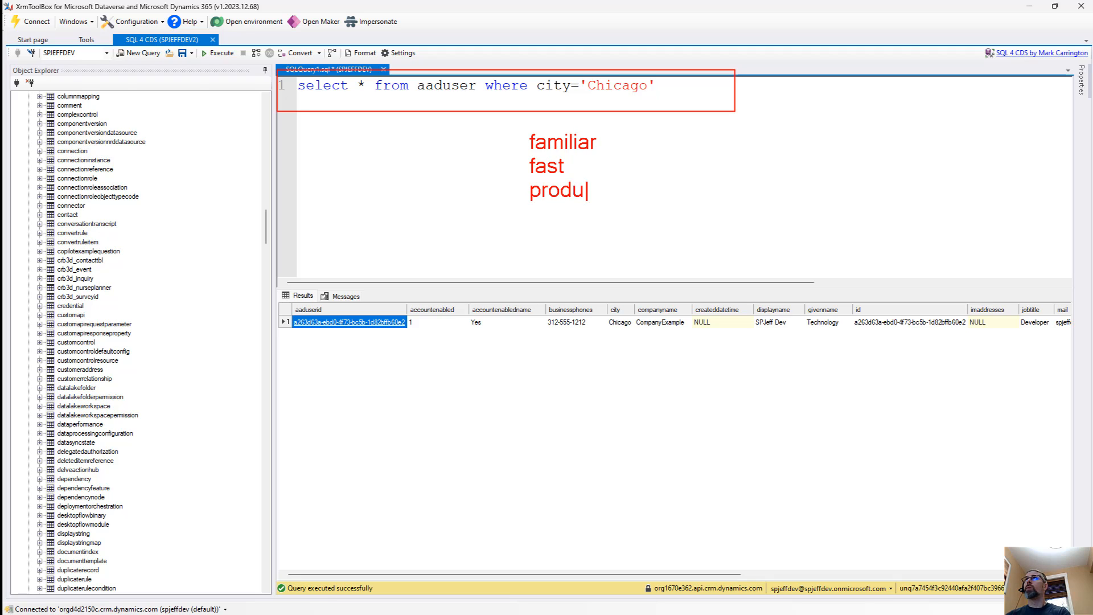
text(ctive)
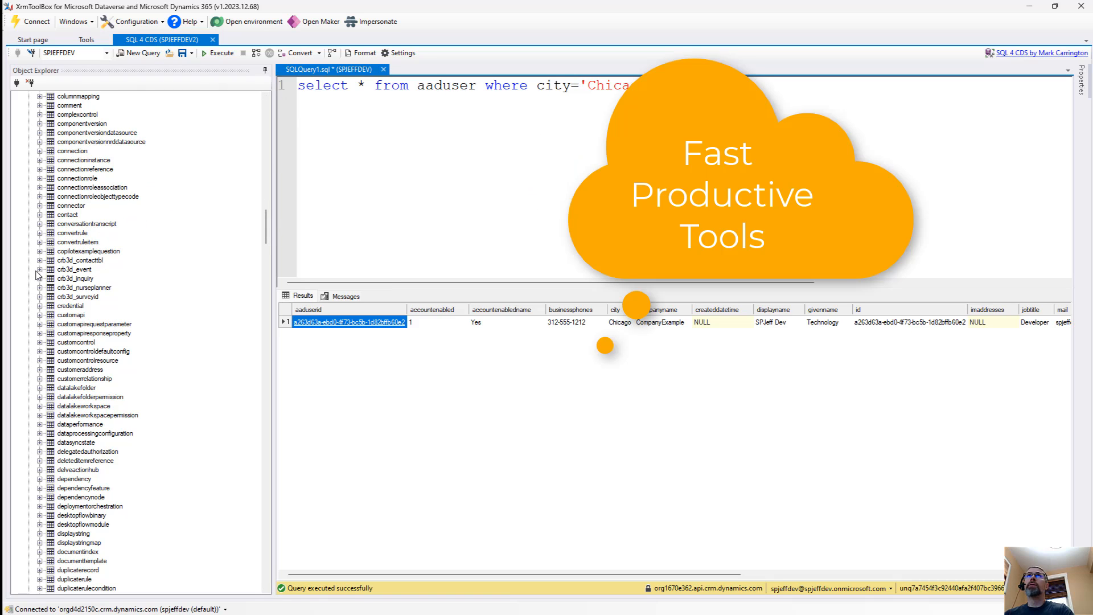
Expand crb3d_event to show its attributes and inspect the returned aaduserid and Chicago city values
click(41, 259)
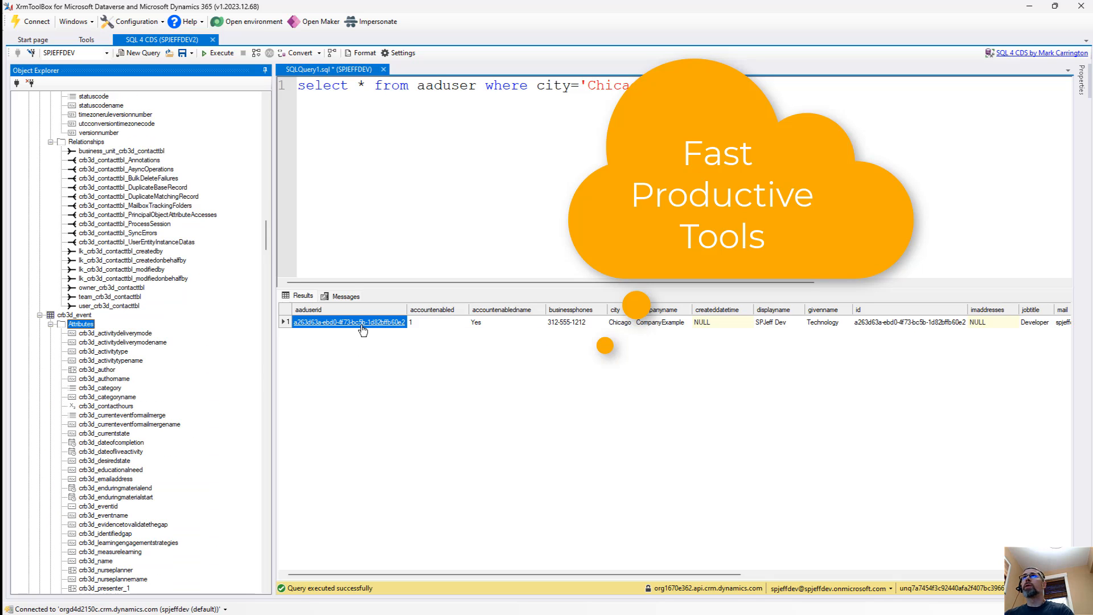
click(619, 322)
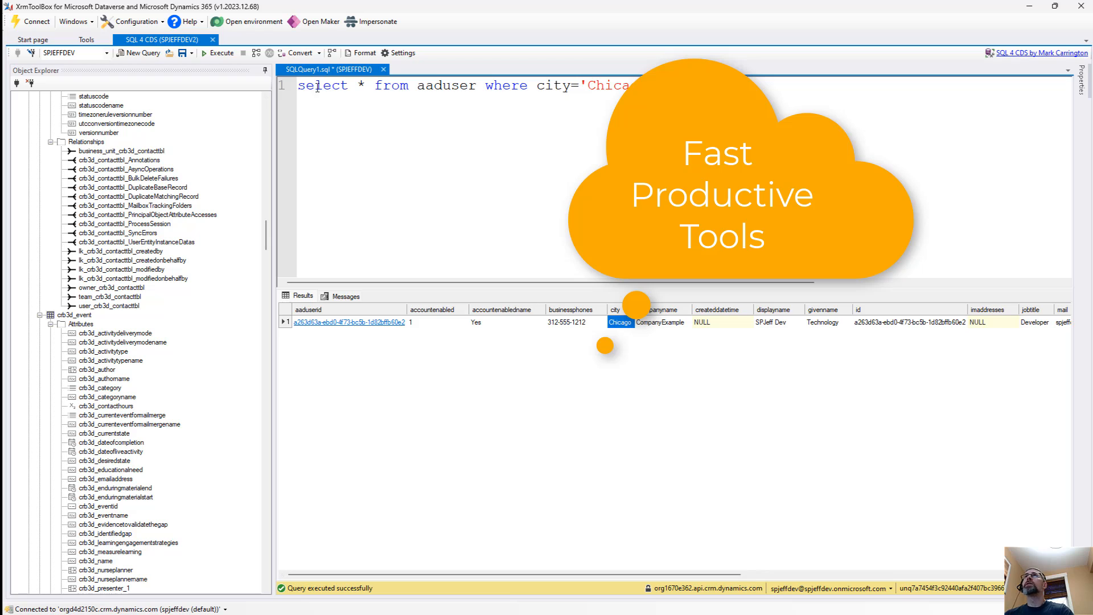
click(298, 53)
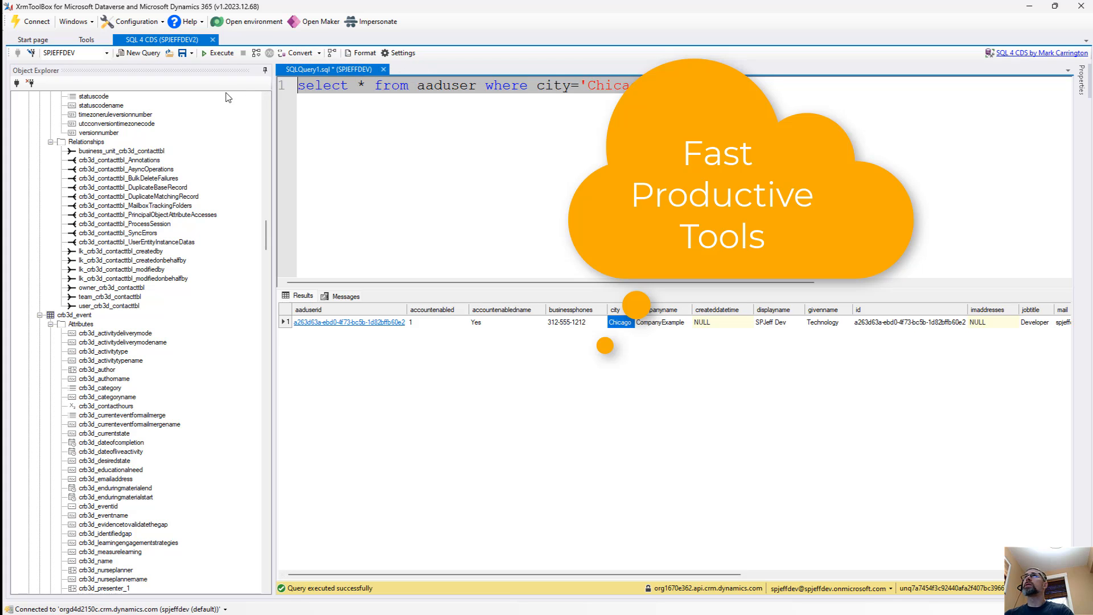
Review the FetchXML 1 tab's converted Chicago query and collapse the expanded crb3d tables
click(298, 53)
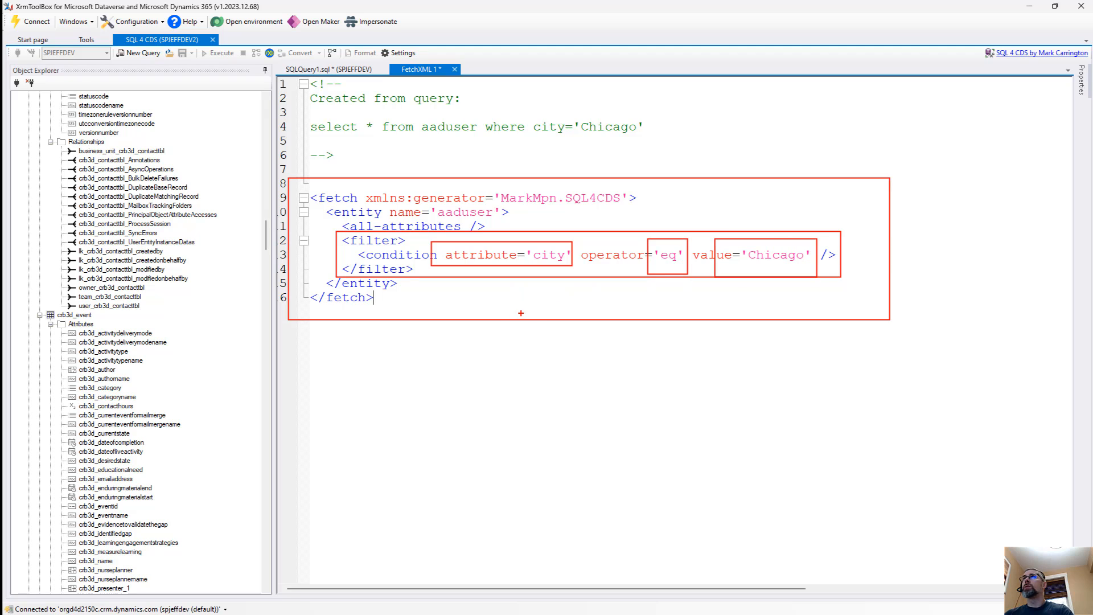
text(fe)
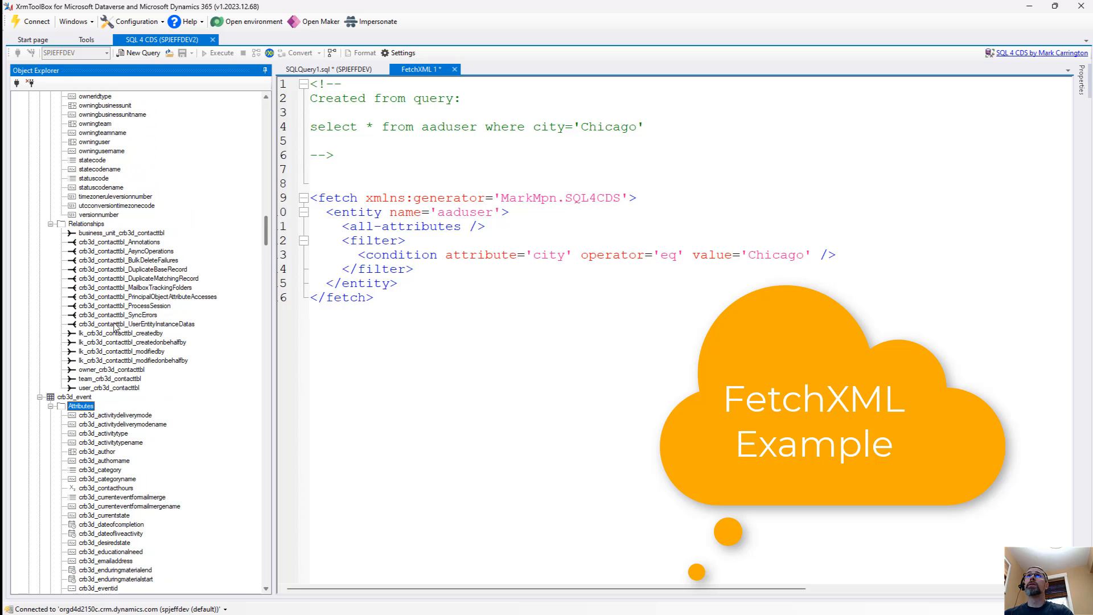
click(51, 405)
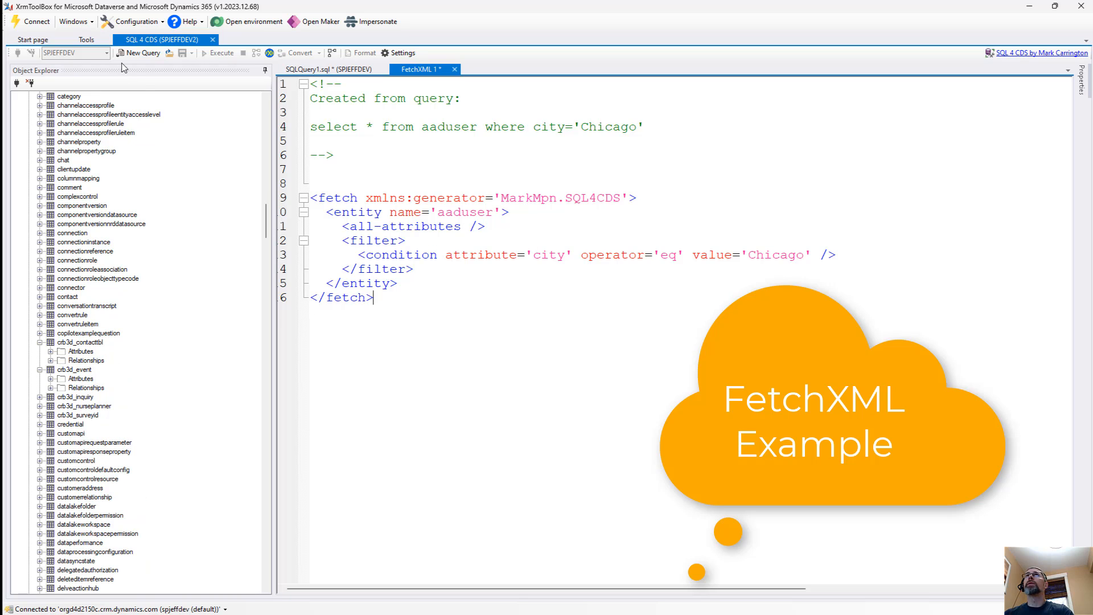
Launch FetchXML Builder on the SPJEFFDEV2 connection with aaduser as the query entity and its attribute list showing
click(33, 39)
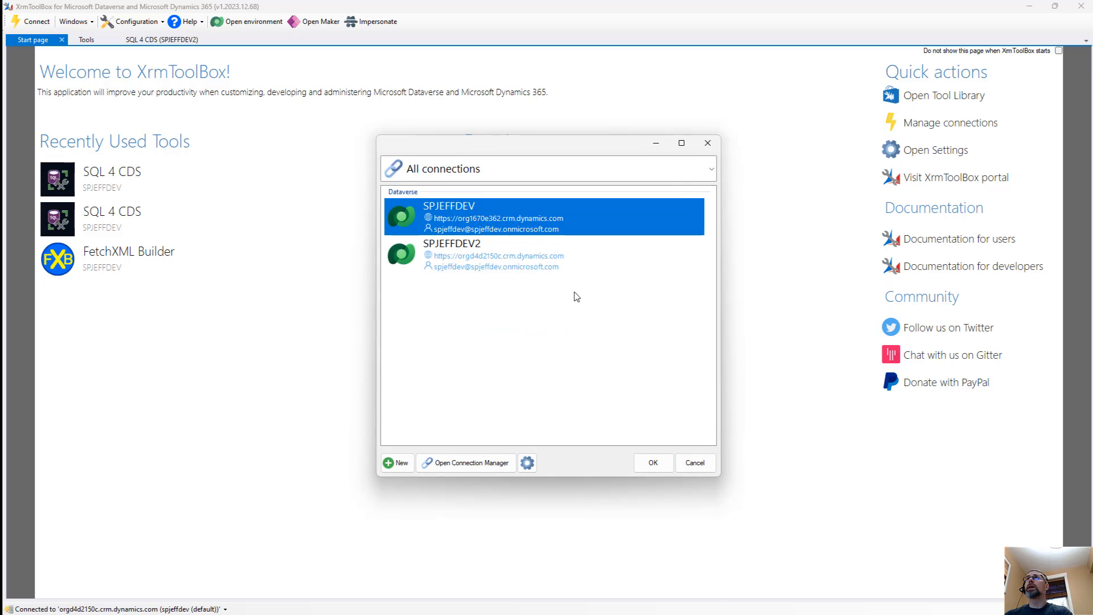
click(693, 462)
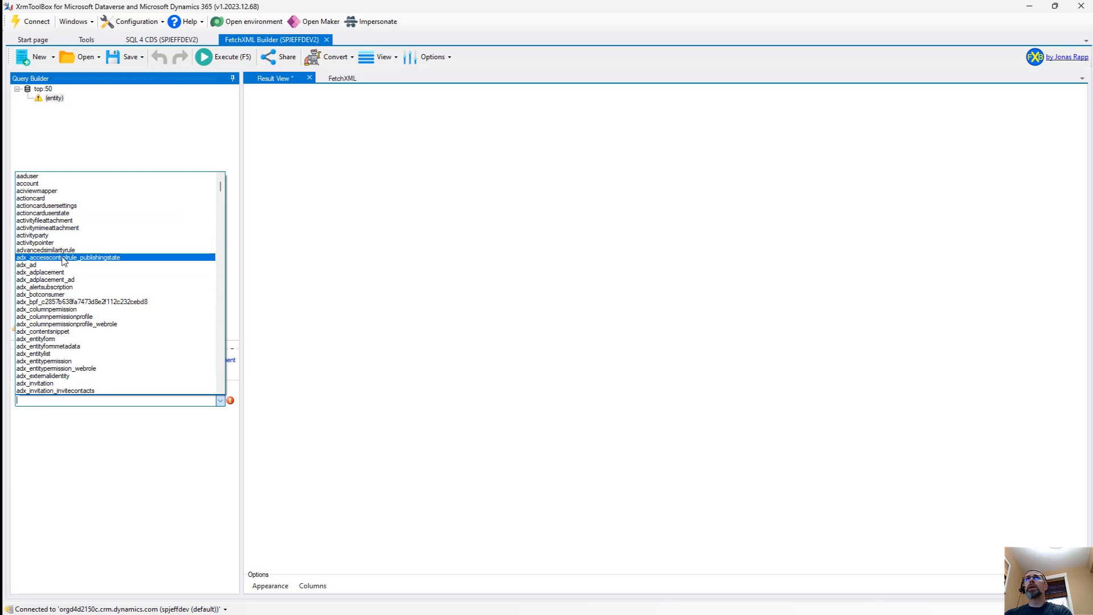
click(27, 176)
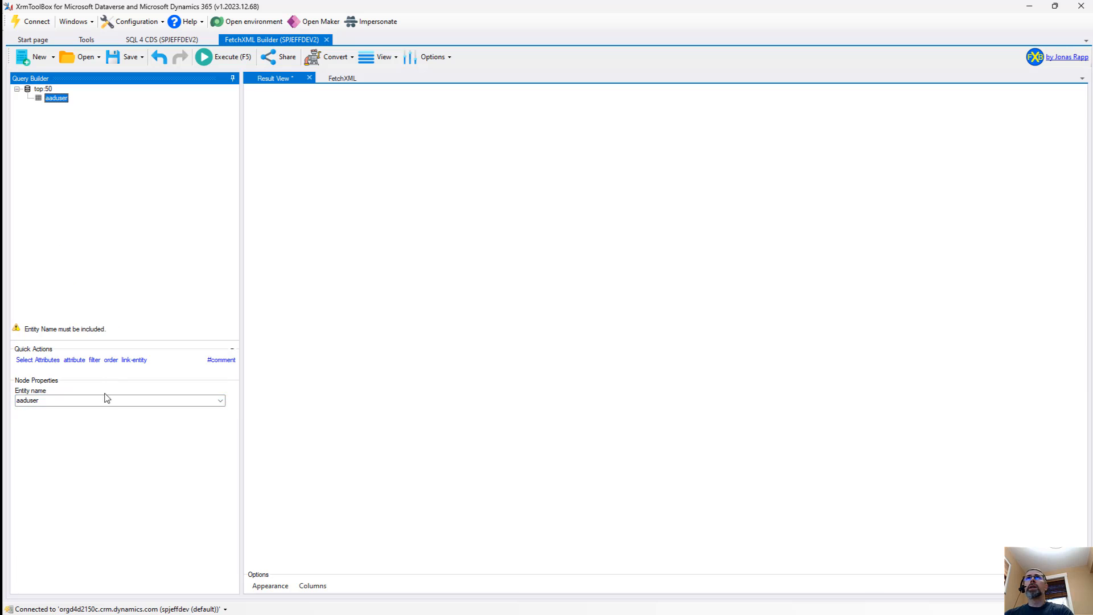
click(46, 360)
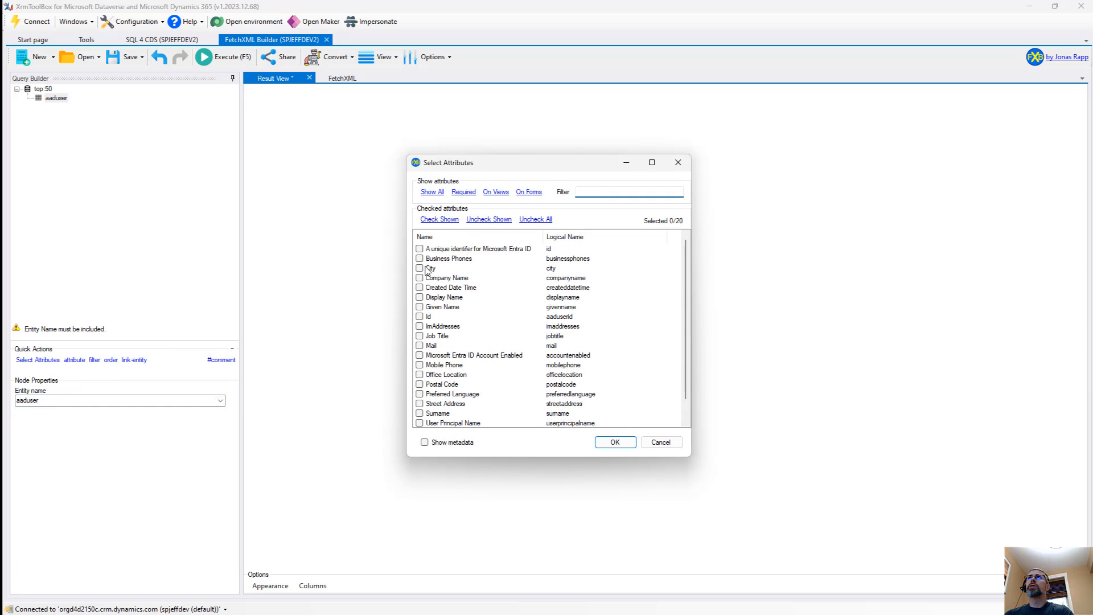
Select the City column and filter the attribute list by 'name' to pick the name fields
click(419, 269)
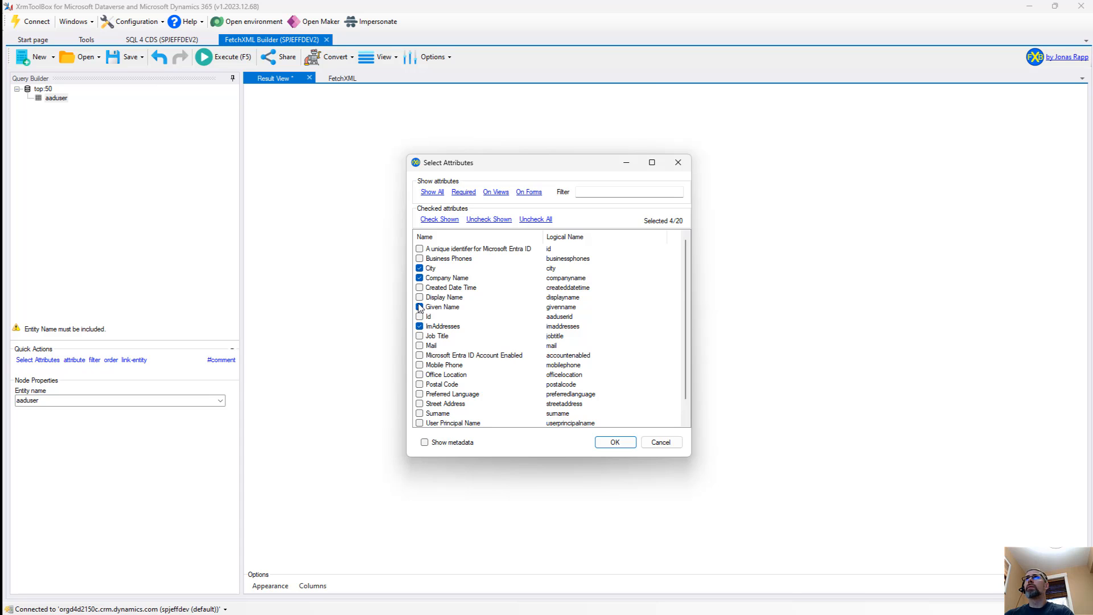
click(419, 306)
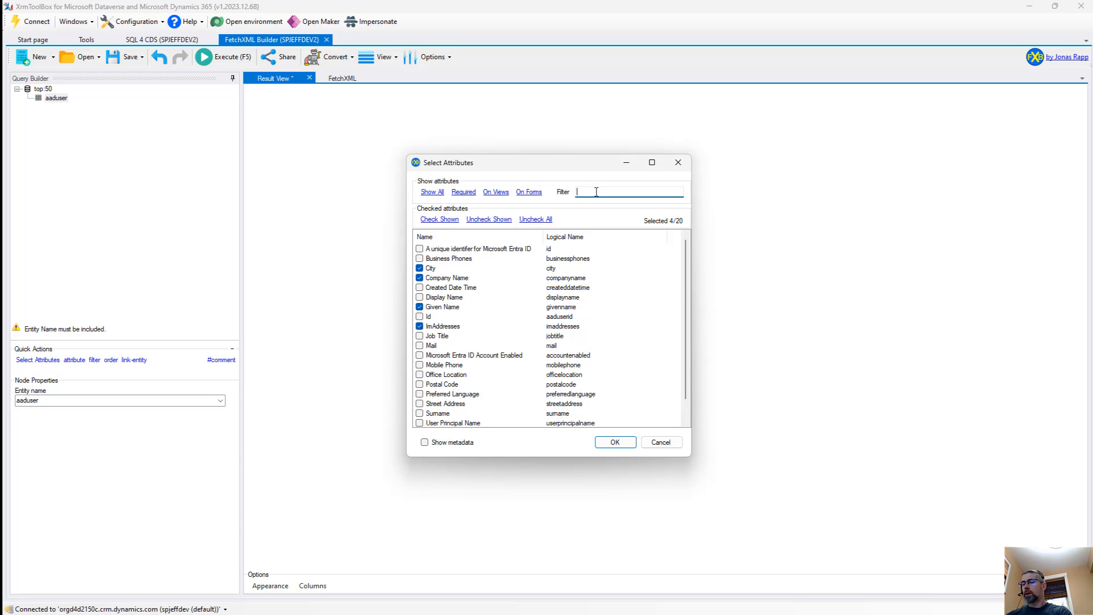
text(name)
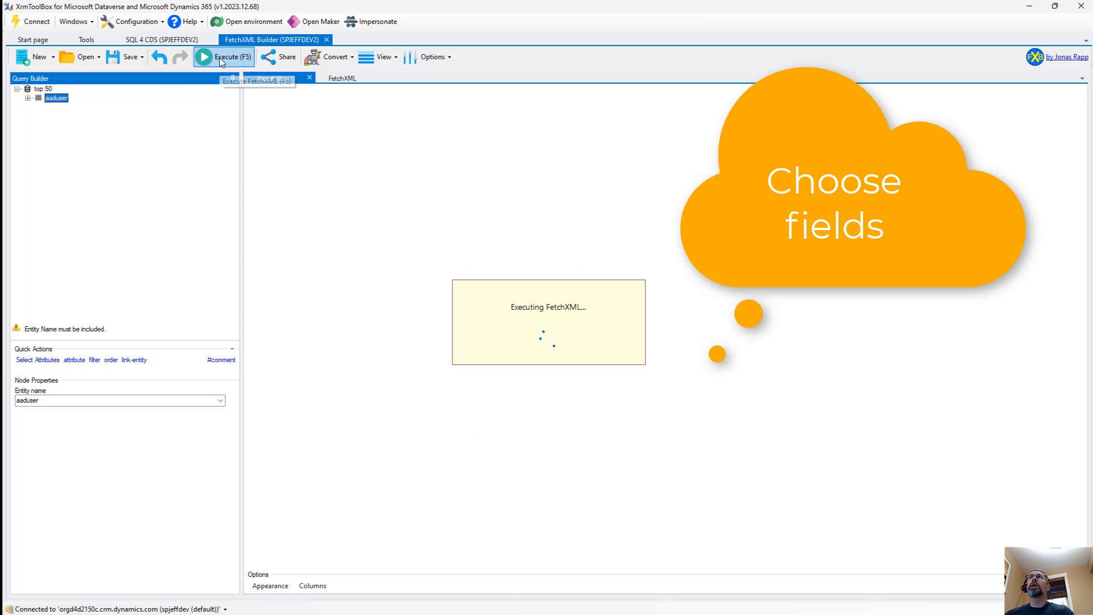
Run the query to retrieve 8 aaduser records and view its generated FetchXML with the seven chosen columns
click(223, 57)
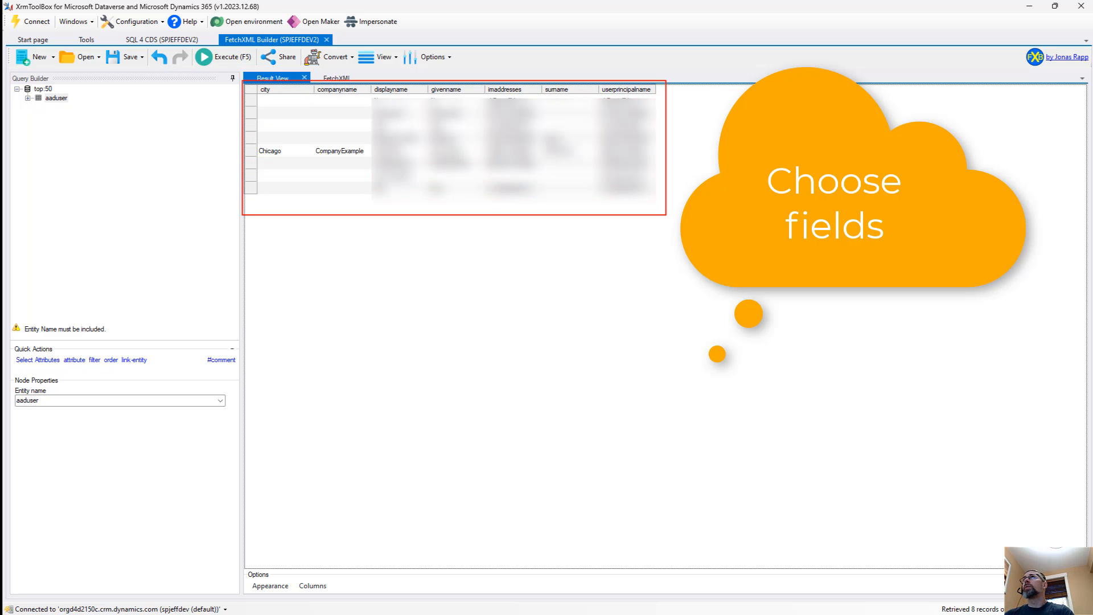
click(337, 77)
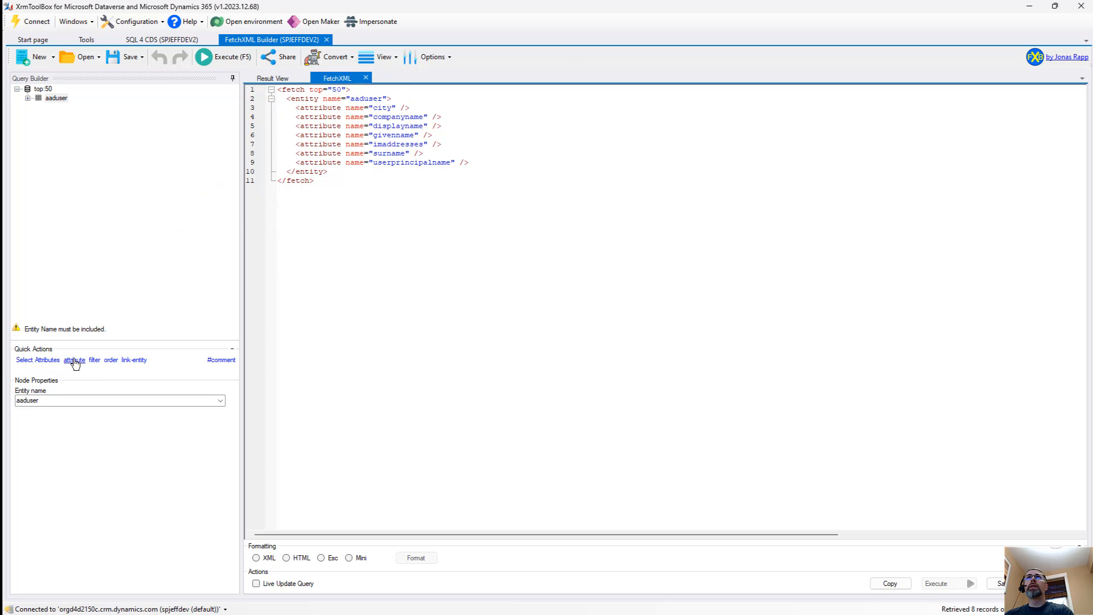
Add a filter condition requiring aaduser city to equal Chicago, alongside an empty attribute entry
click(74, 360)
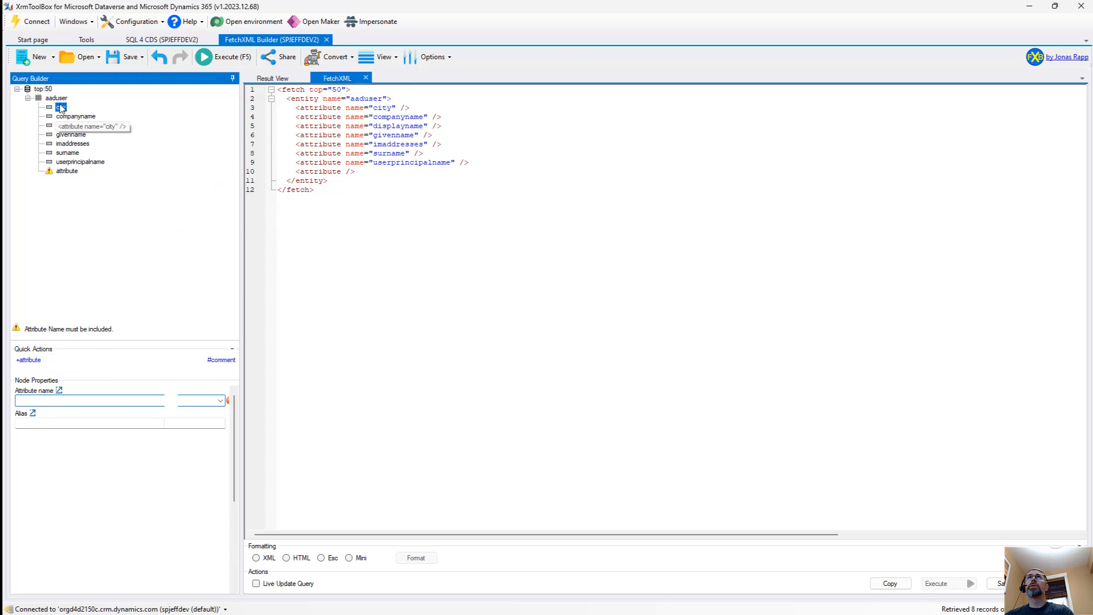
click(60, 107)
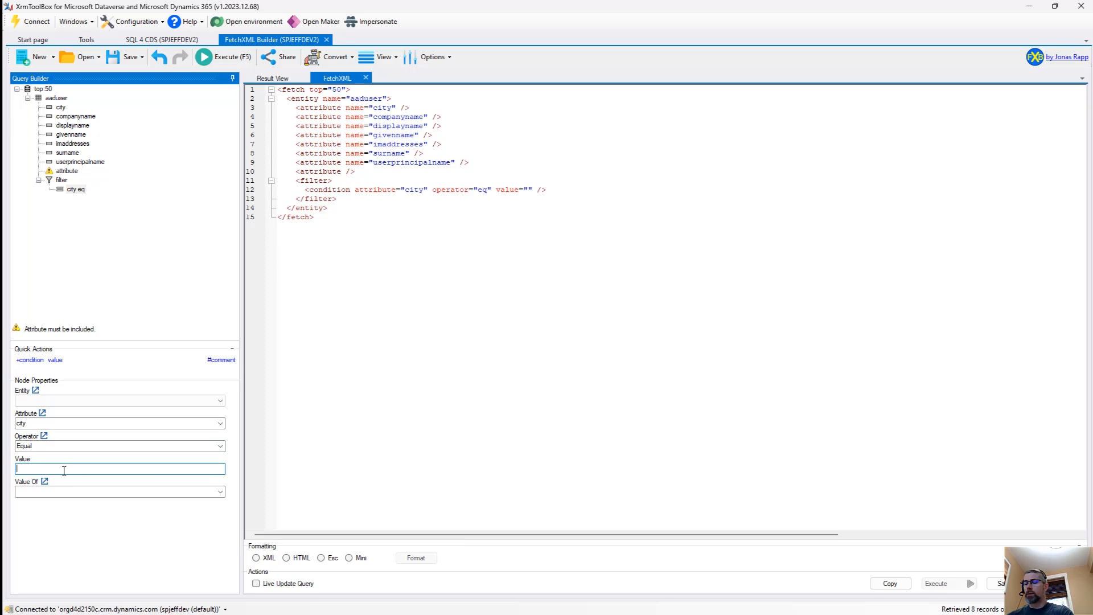
Run the query filtered on city equals 'Chicago' and remove the empty attribute entry
text(Chicago)
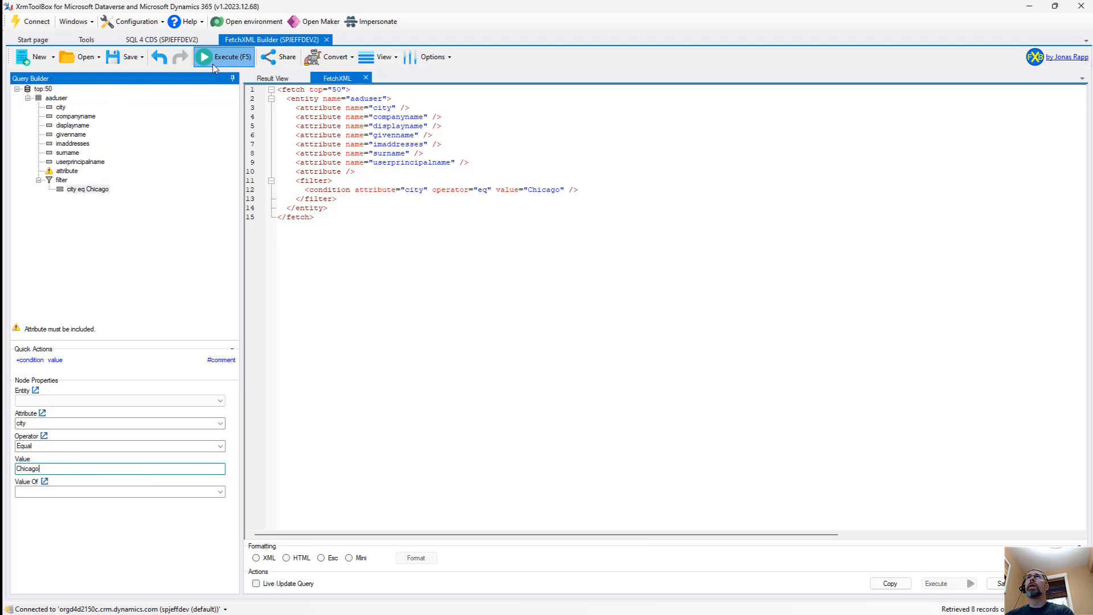
click(223, 57)
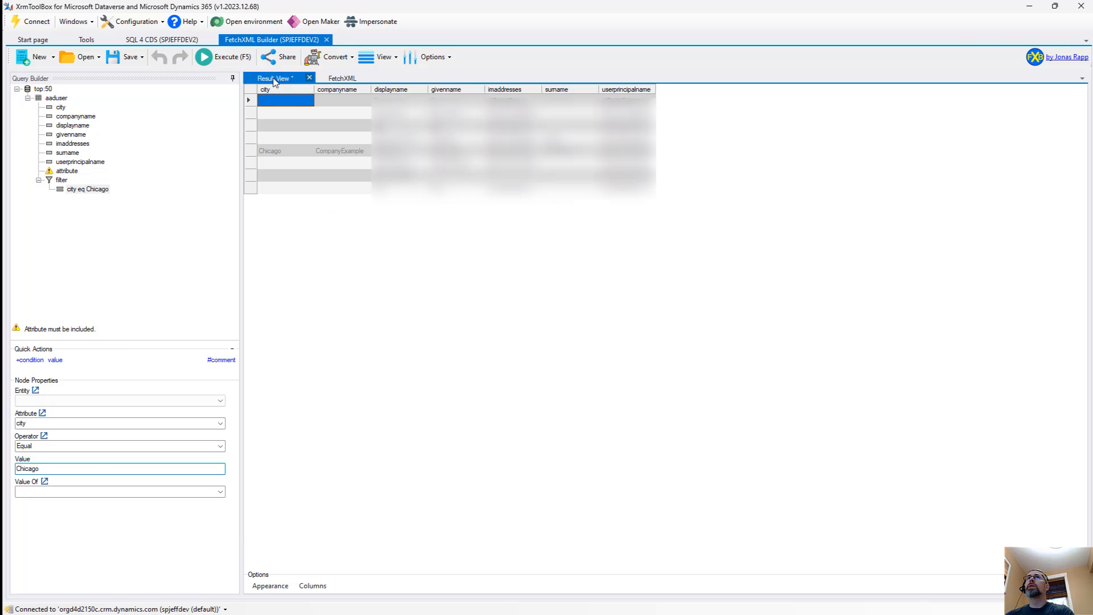
right_click(67, 170)
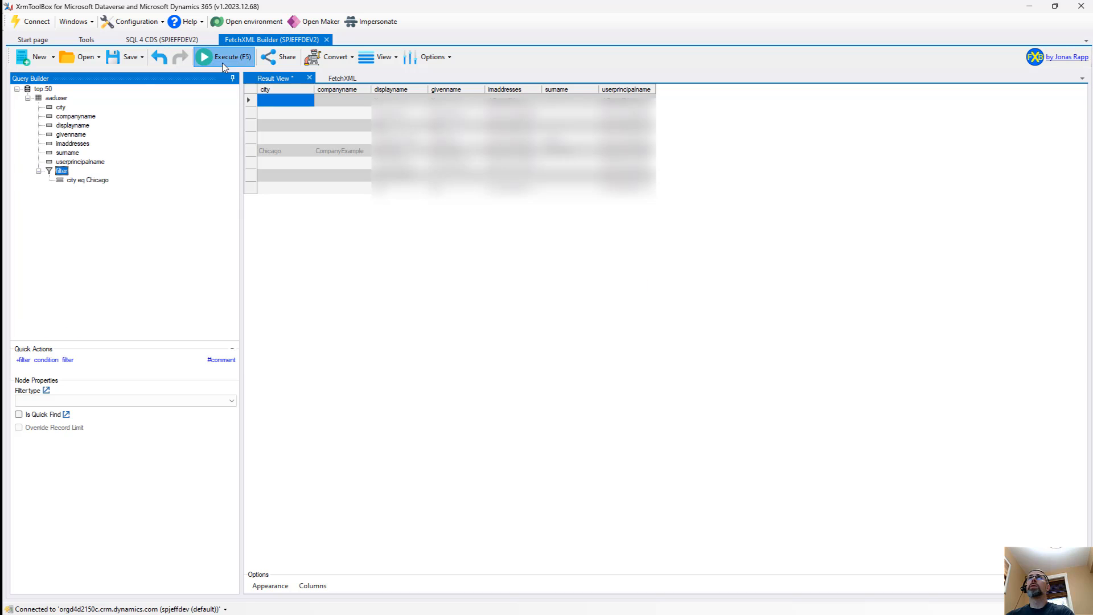
Re-run the query to get the single Chicago aaduser record and review the city eq Chicago condition
click(223, 57)
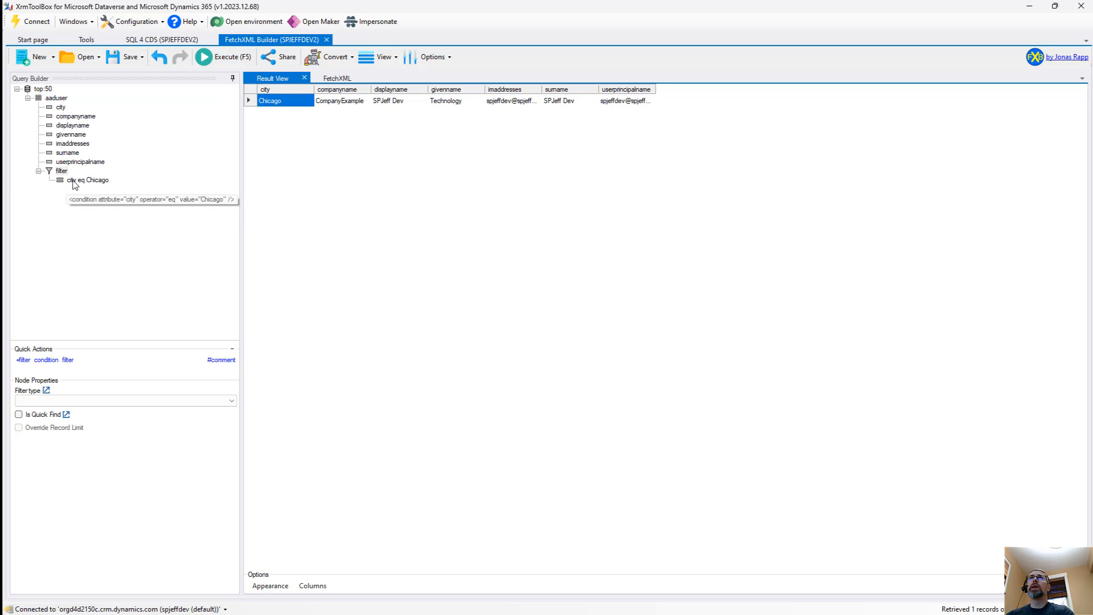
click(88, 180)
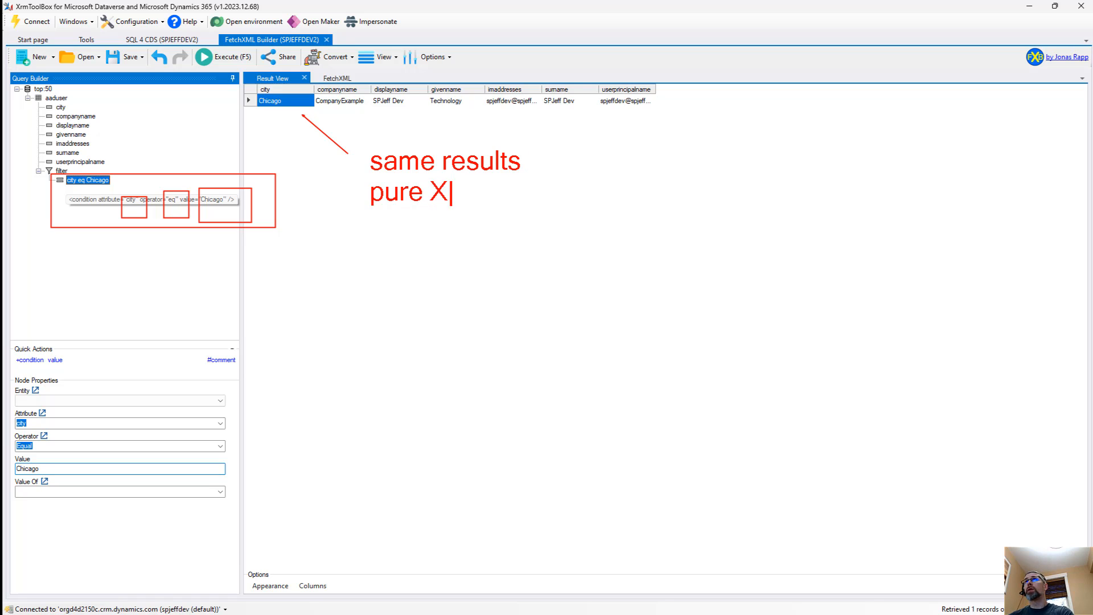
text(ML)
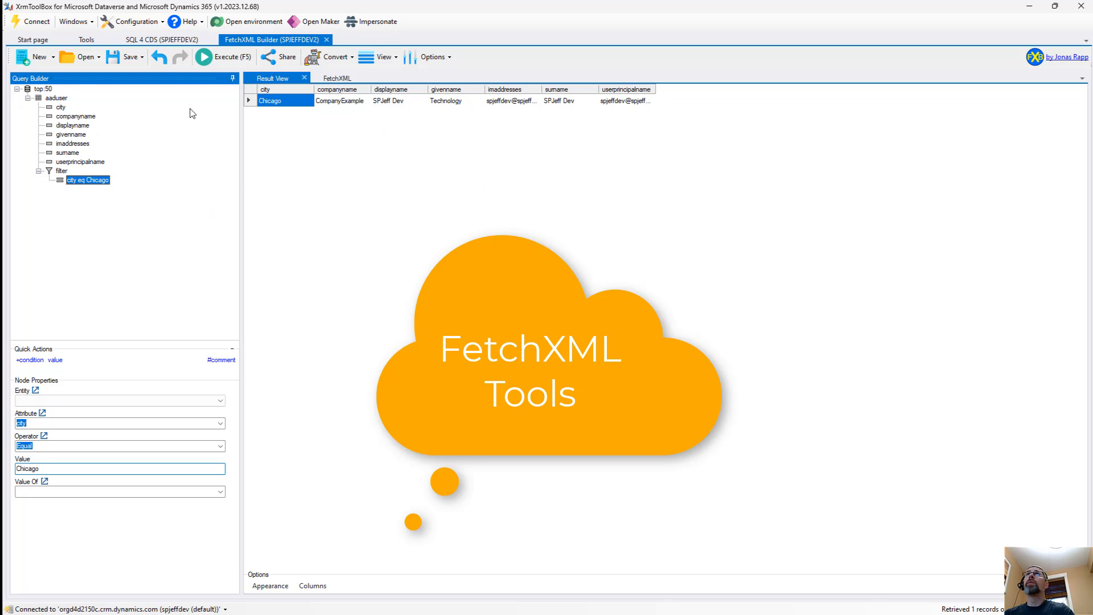
Return to SQL 4 CDS and re-run the SQLQuery1.sql Chicago query
click(159, 38)
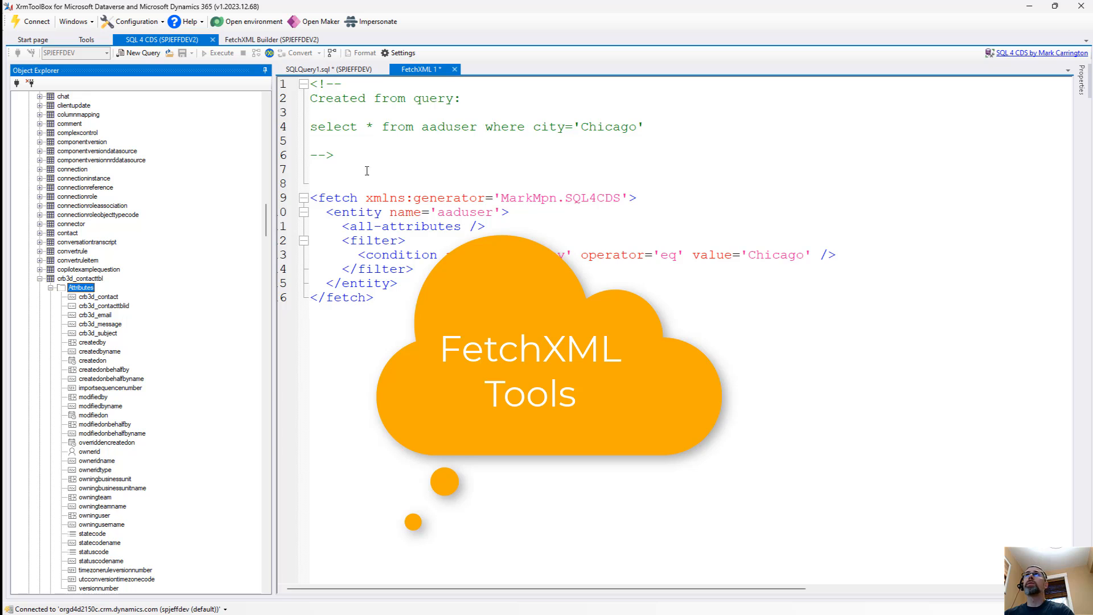
click(328, 68)
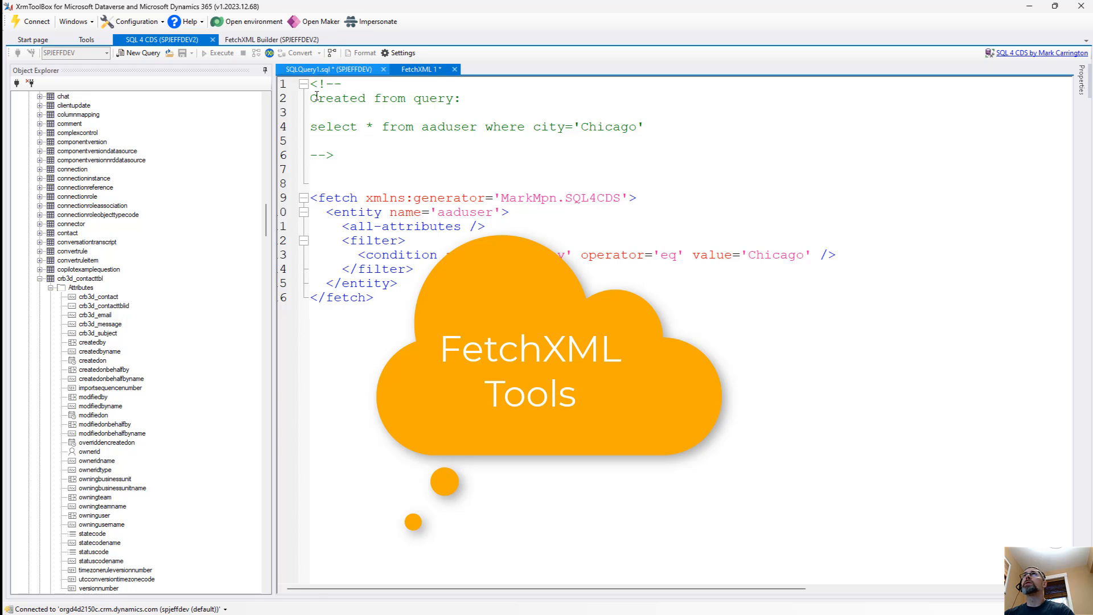
click(272, 40)
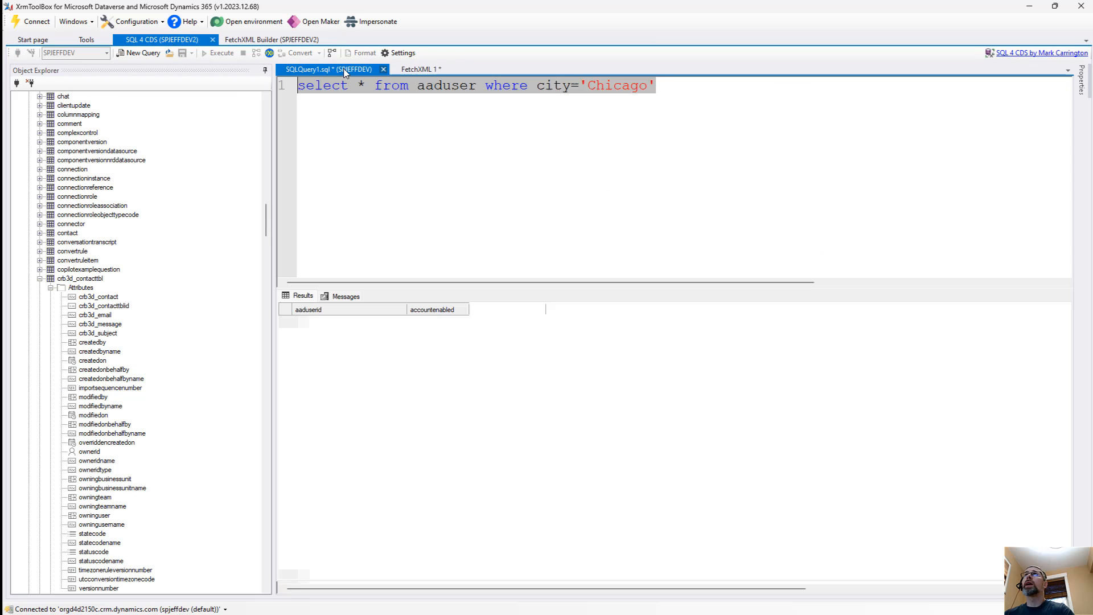
click(220, 53)
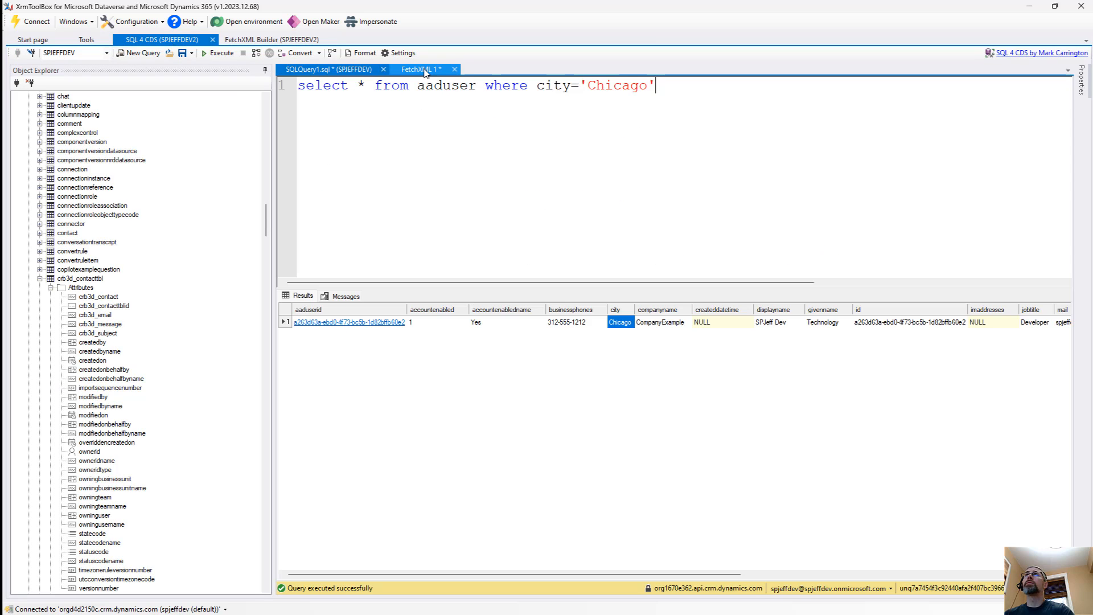
Review the single result row showing city Chicago and company CompanyExample
click(329, 69)
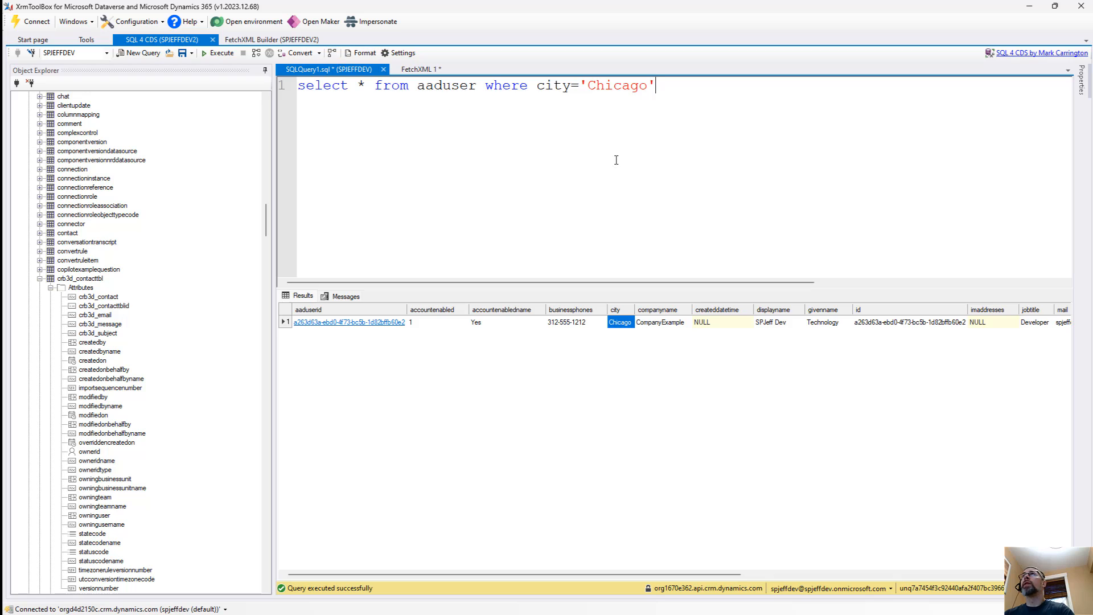
right_click(349, 321)
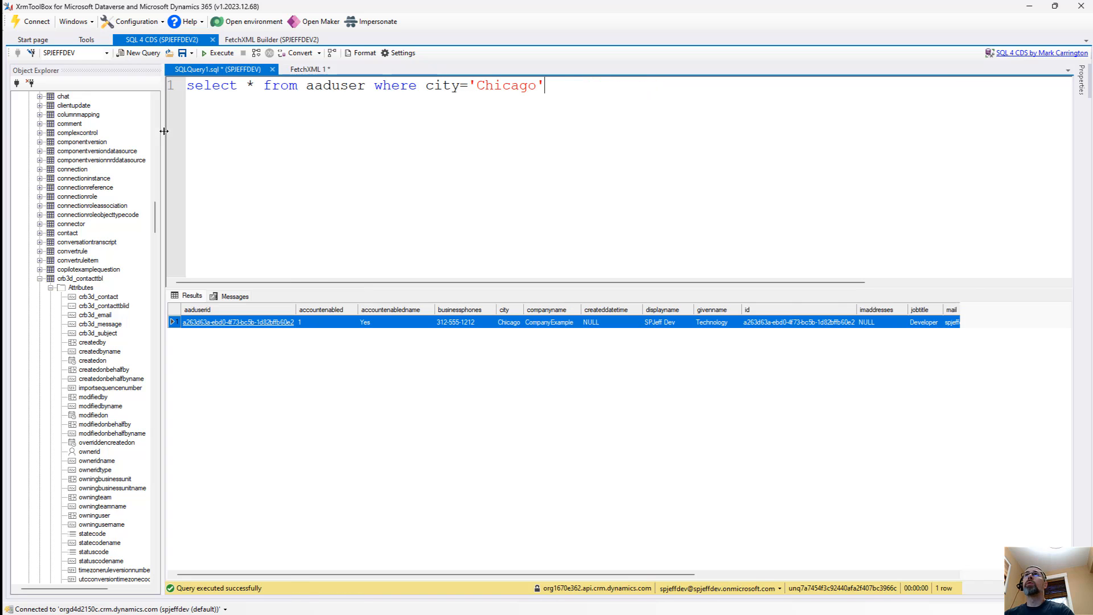
click(327, 321)
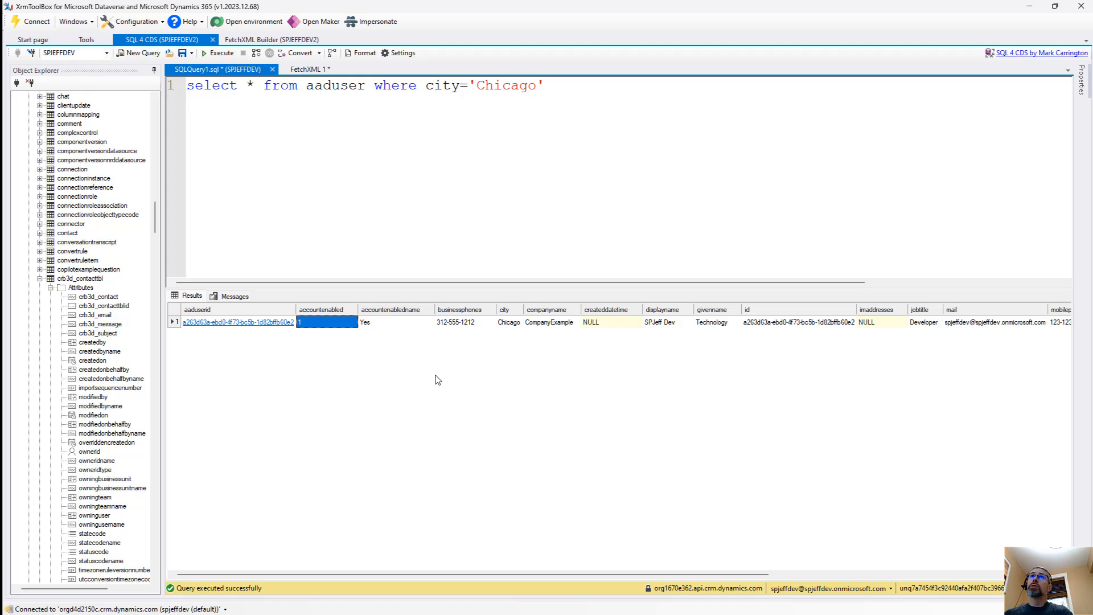
mouse_move(290, 412)
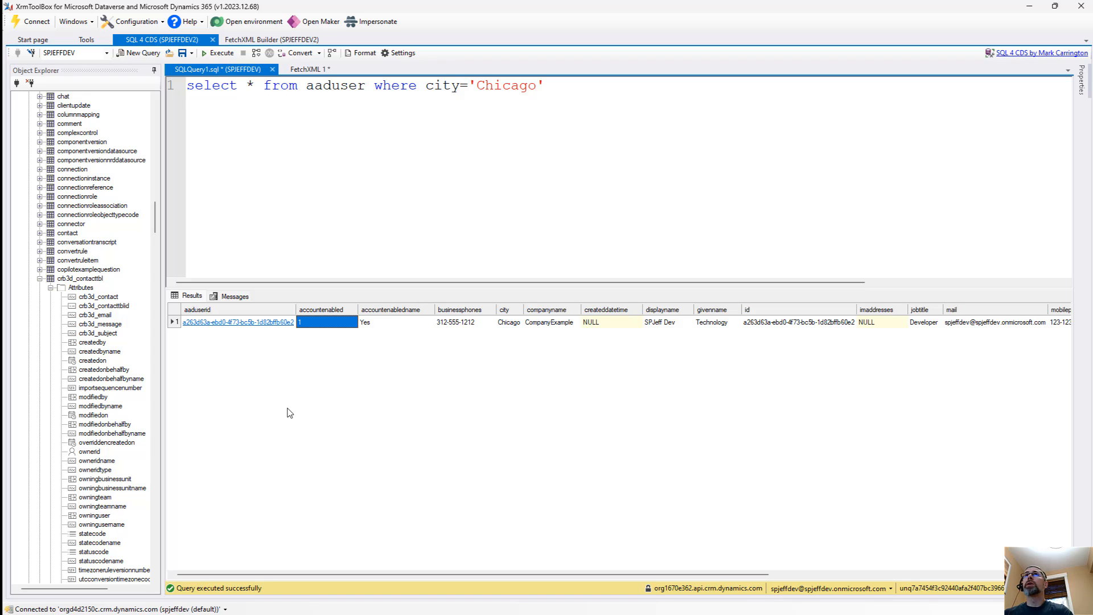
mouse_move(786, 545)
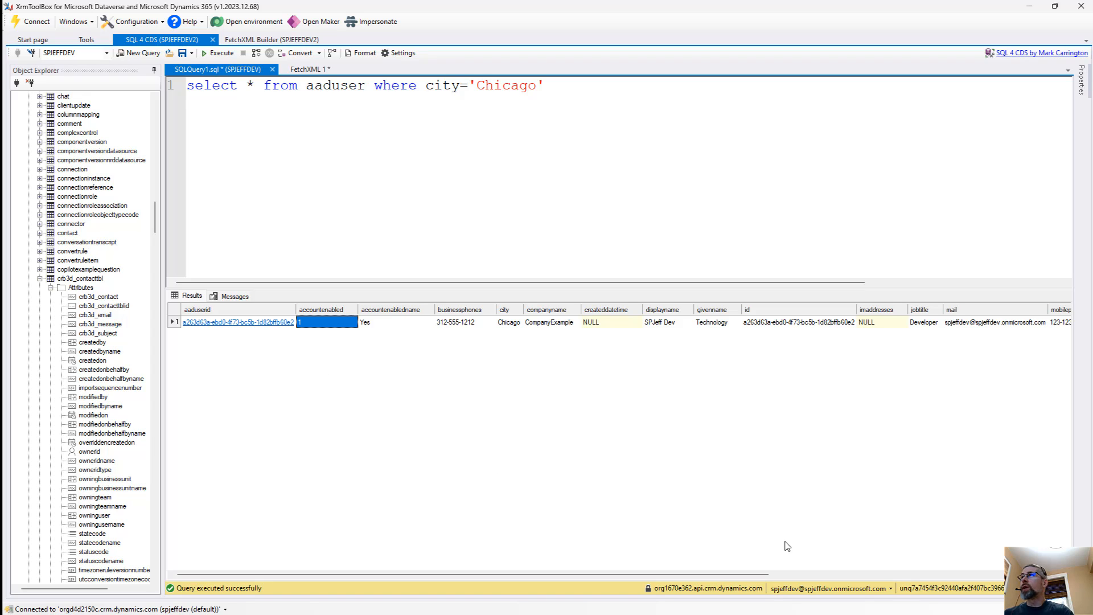